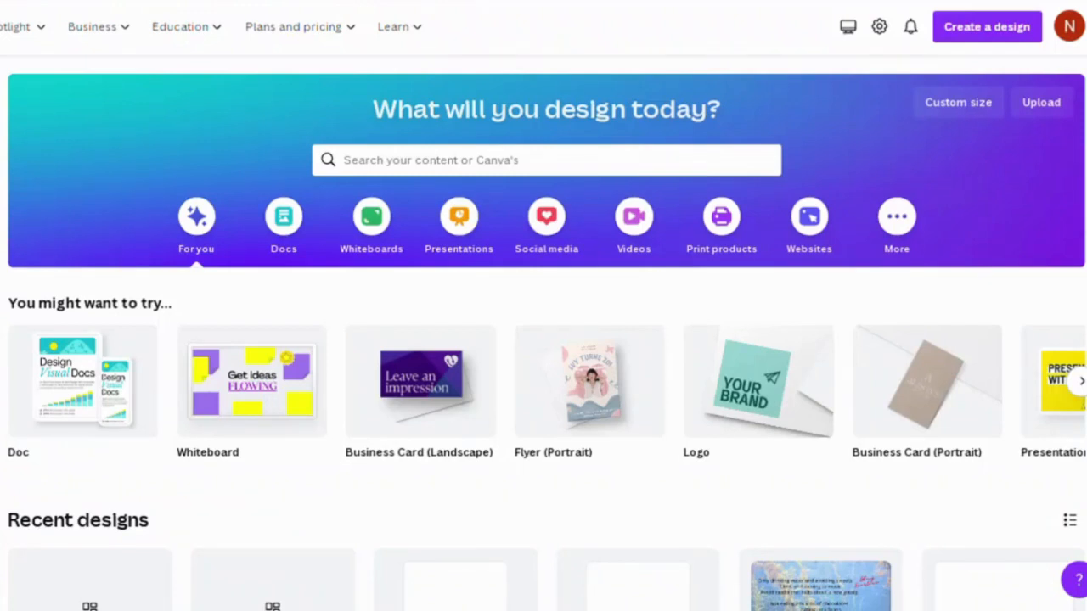
{"action": "mouse_move", "coordinate": [686, 57]}
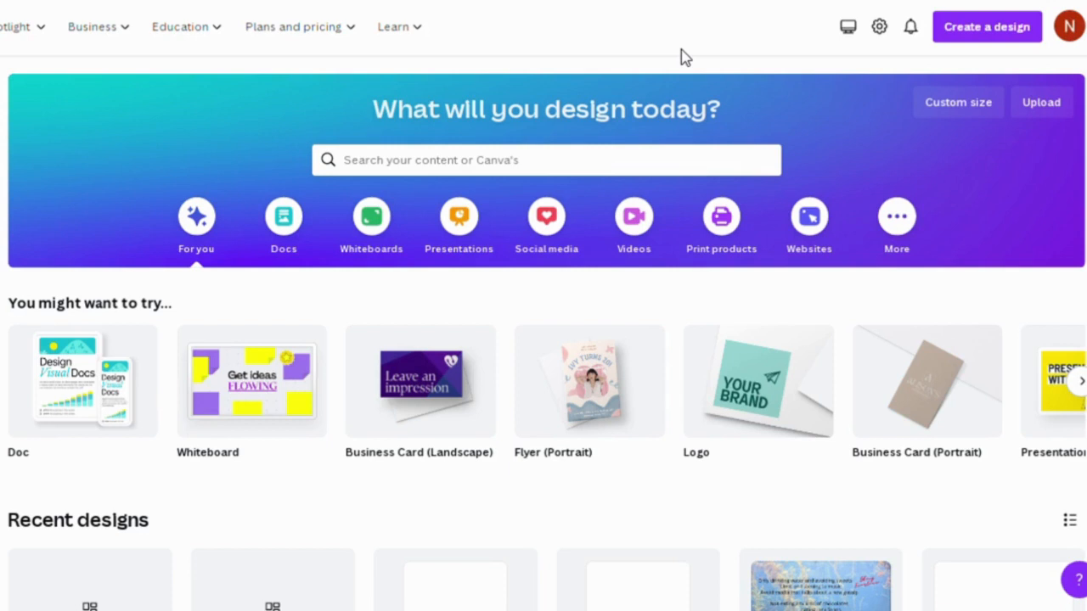
{"action": "mouse_move", "coordinate": [546, 215]}
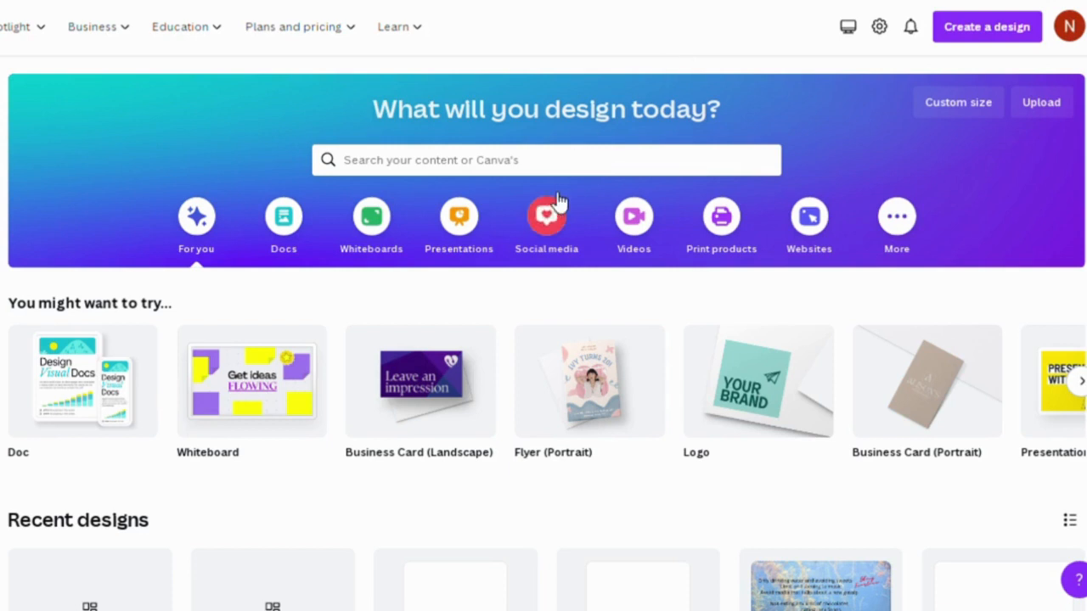
{"action": "mouse_move", "coordinate": [1063, 77]}
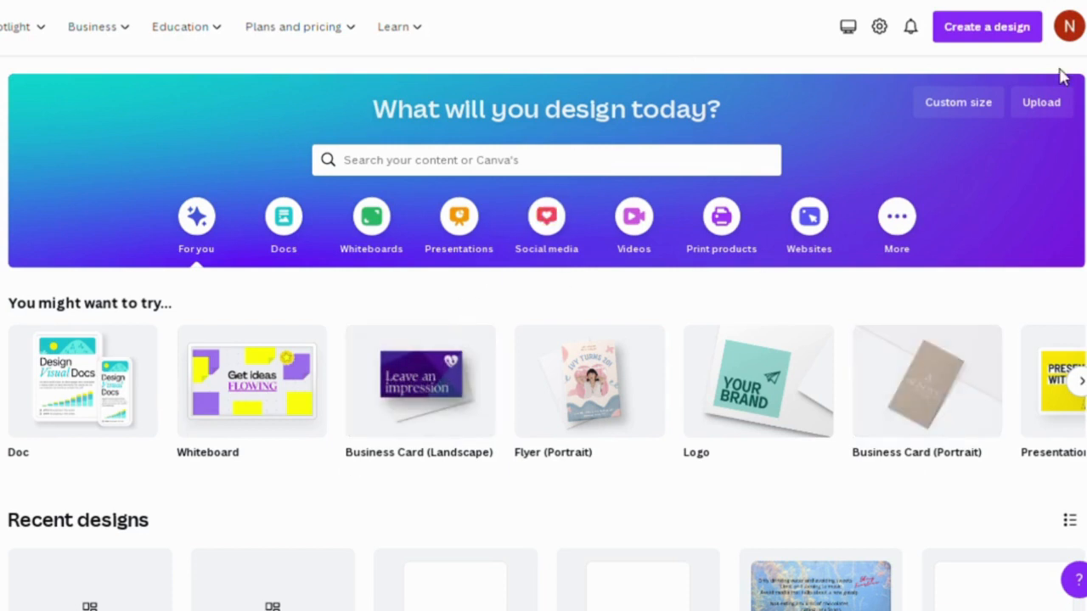
{"action": "mouse_move", "coordinate": [1006, 89]}
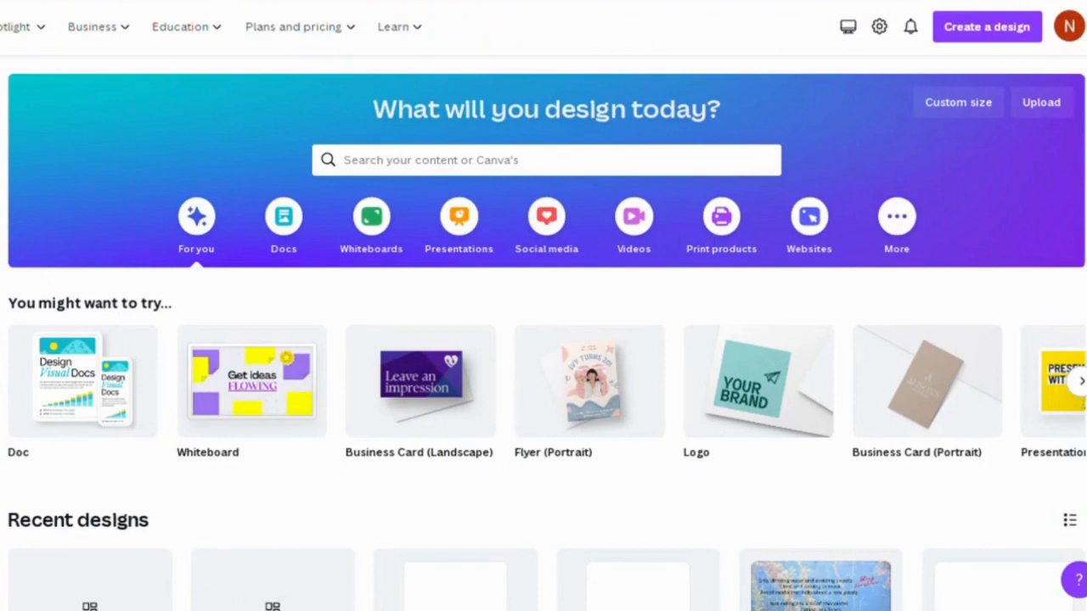
{"action": "mouse_move", "coordinate": [686, 57]}
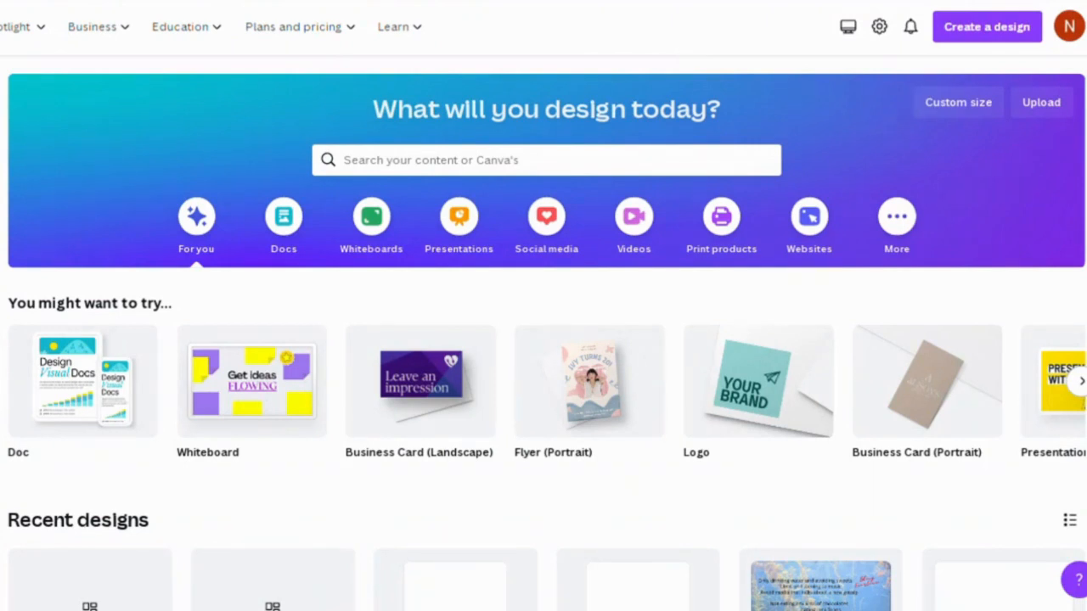
{"action": "mouse_move", "coordinate": [686, 56]}
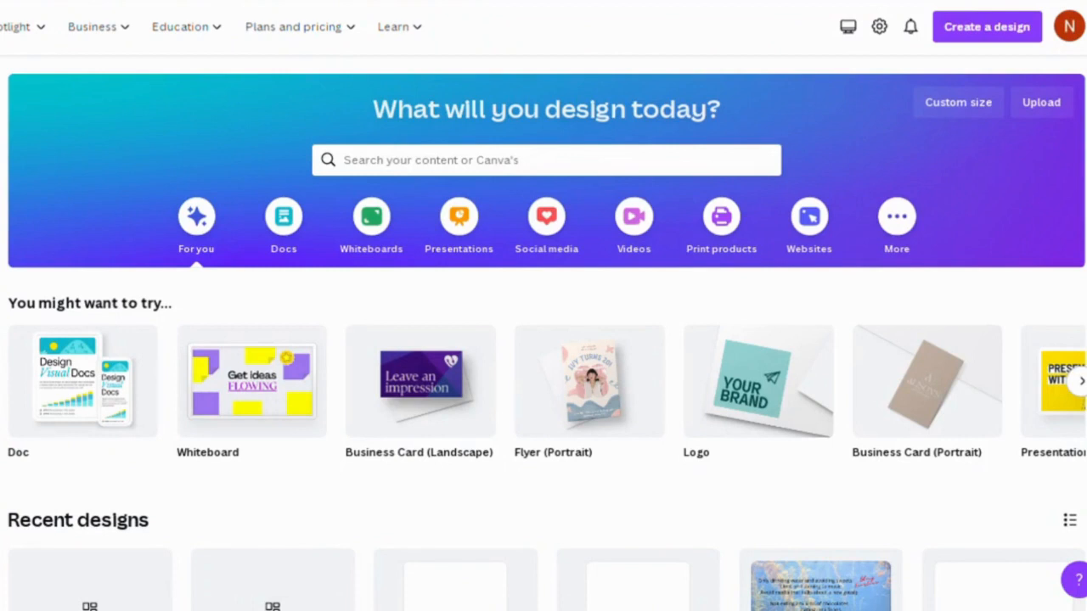
{"action": "mouse_move", "coordinate": [685, 56]}
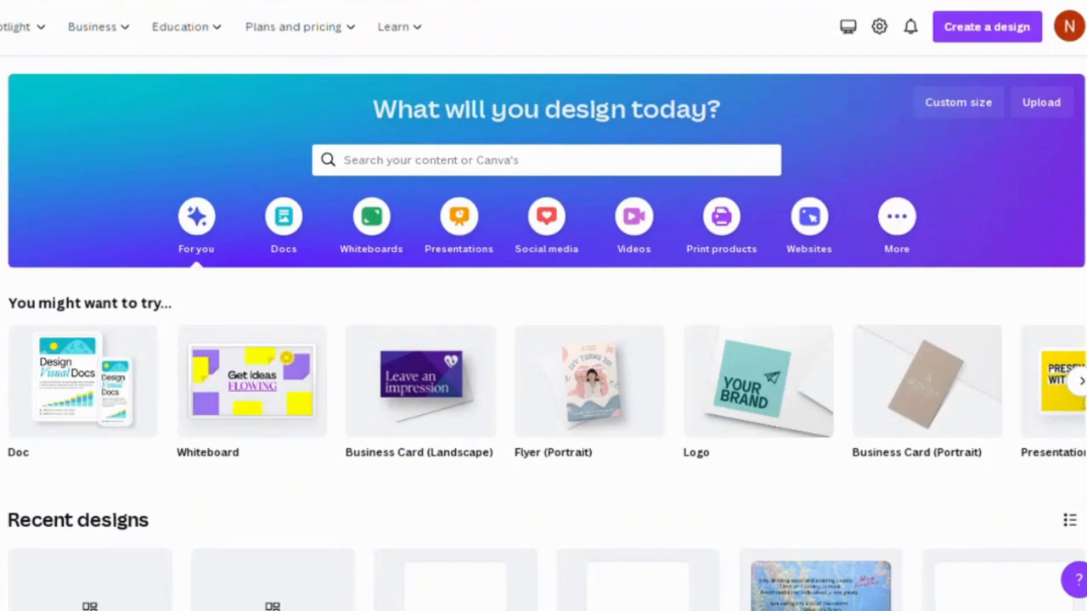
{"action": "mouse_move", "coordinate": [686, 57]}
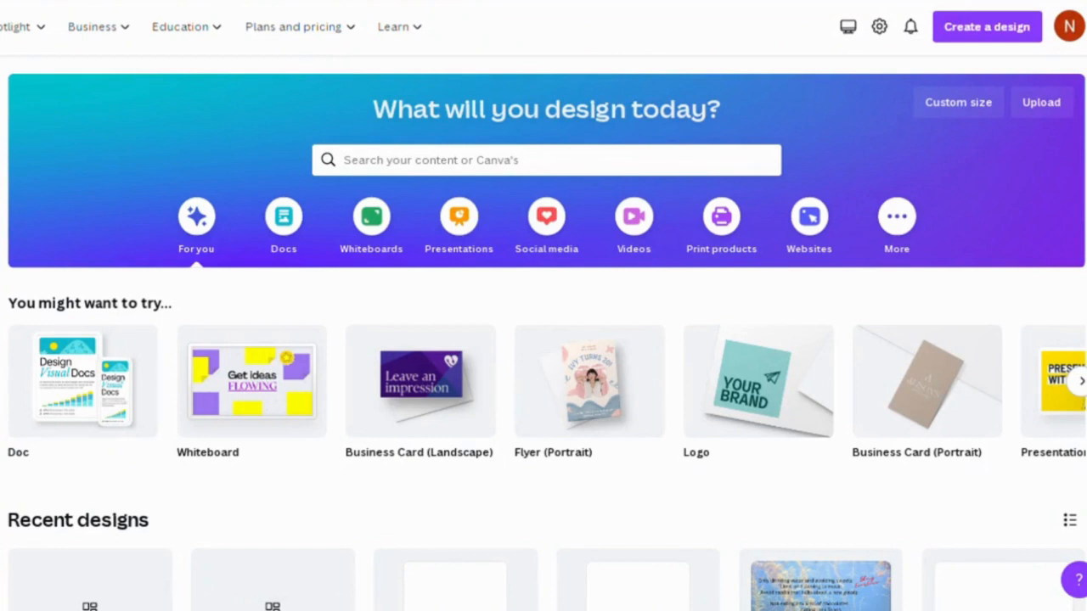
{"action": "mouse_move", "coordinate": [686, 57]}
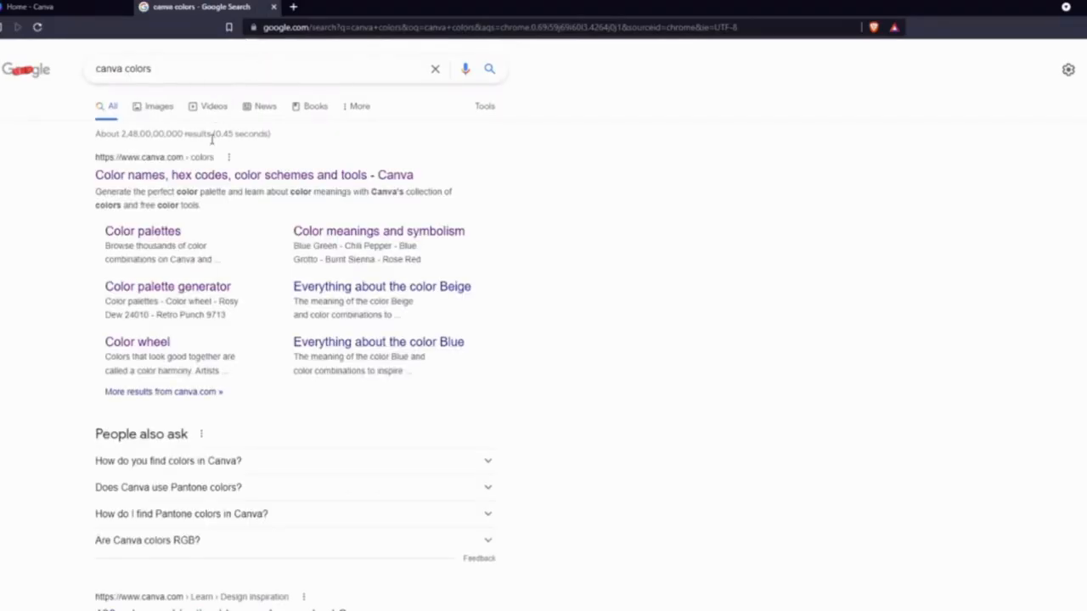
- Open Canva's Colors page from the search results, then its color palette generator
{"action": "left_click", "coordinate": [253, 175]}
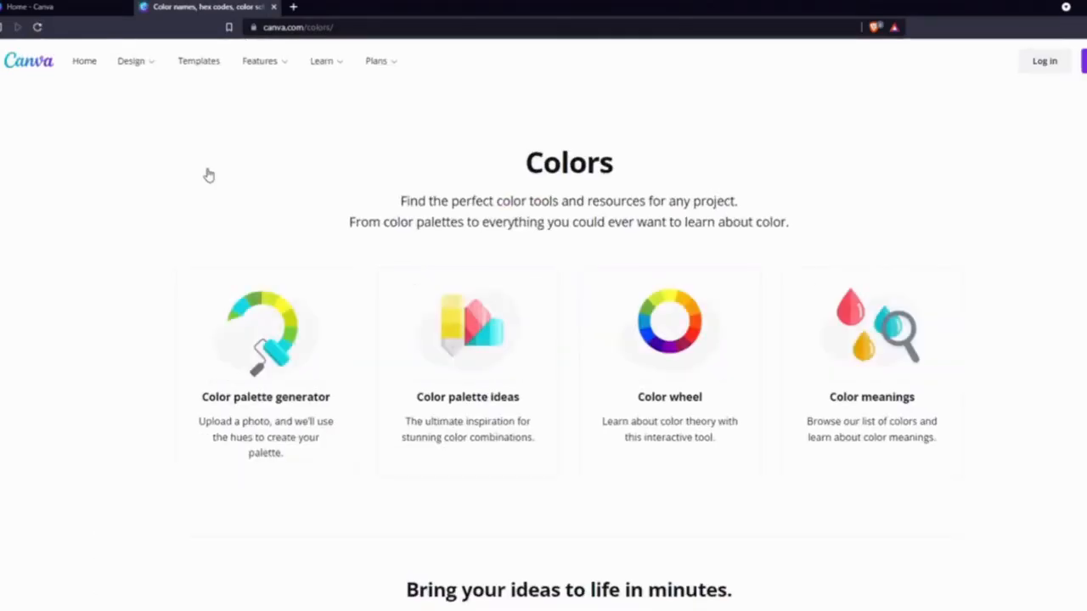
{"action": "mouse_move", "coordinate": [297, 397]}
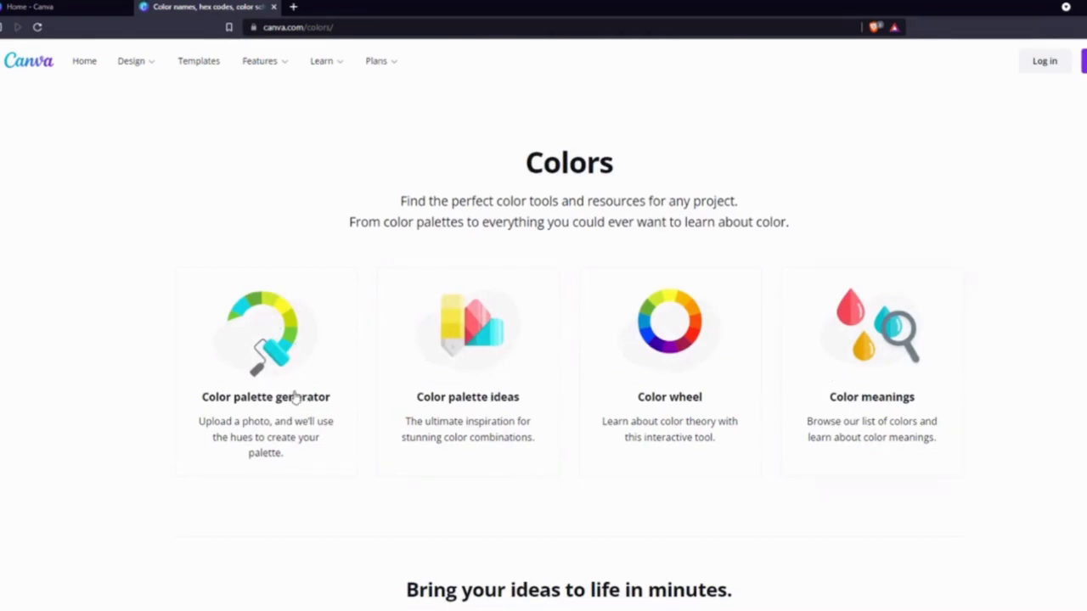
{"action": "left_click", "coordinate": [266, 396]}
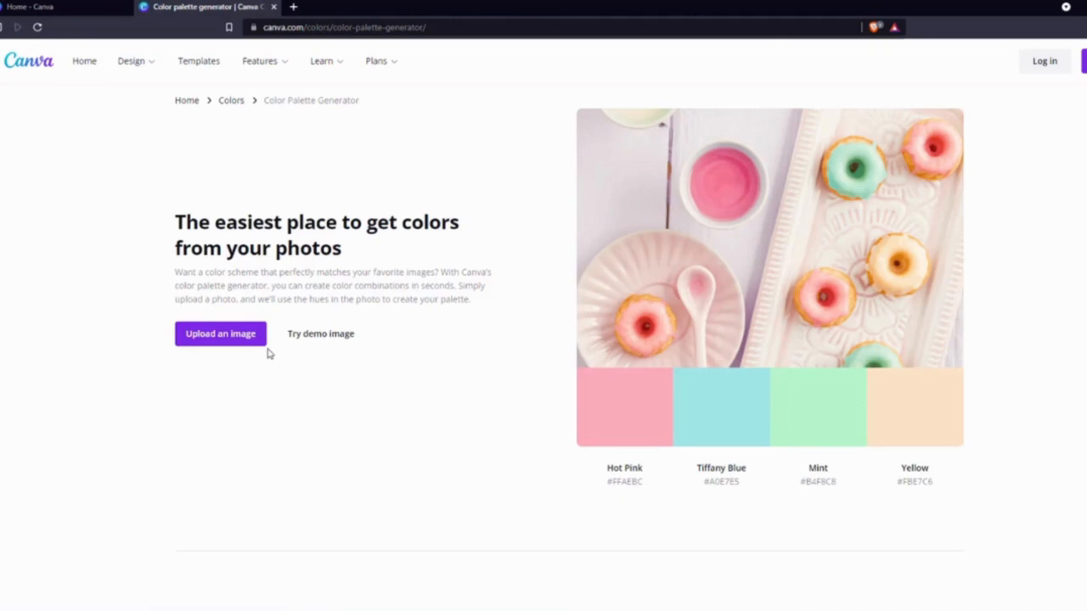
- Upload 01.png to get a Black Bean, Vista Blue, Sinbad and Gunsmoke palette
{"action": "left_click", "coordinate": [220, 333]}
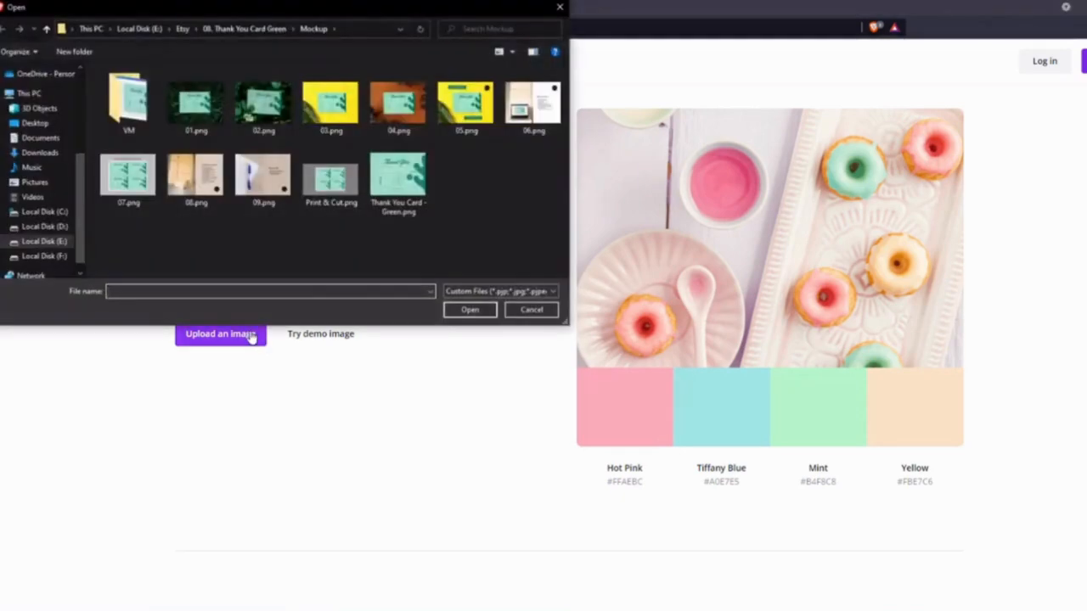
{"action": "mouse_move", "coordinate": [270, 281]}
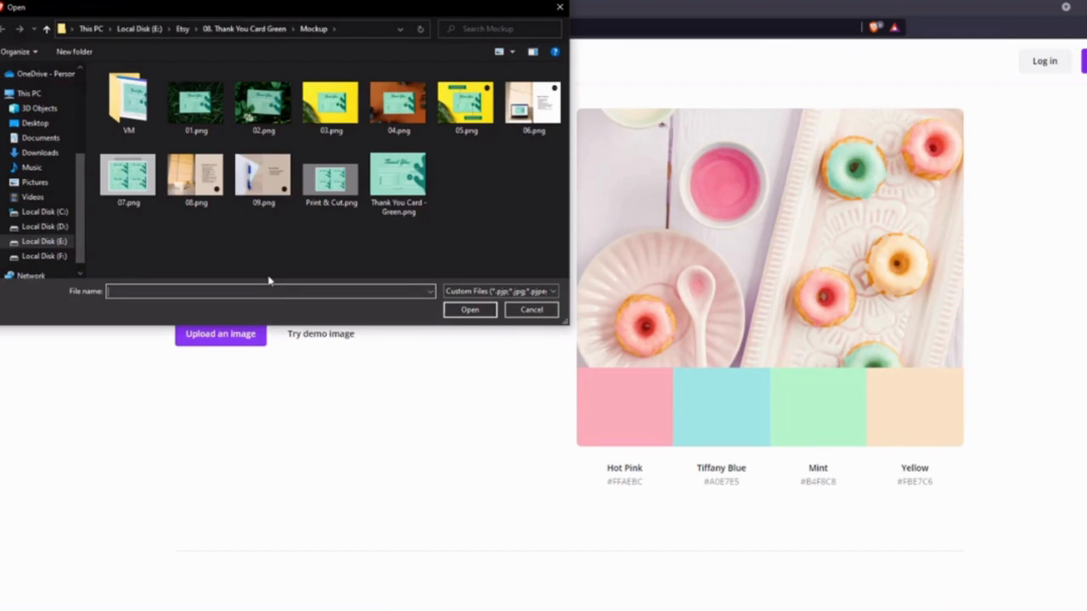
{"action": "left_click", "coordinate": [197, 102]}
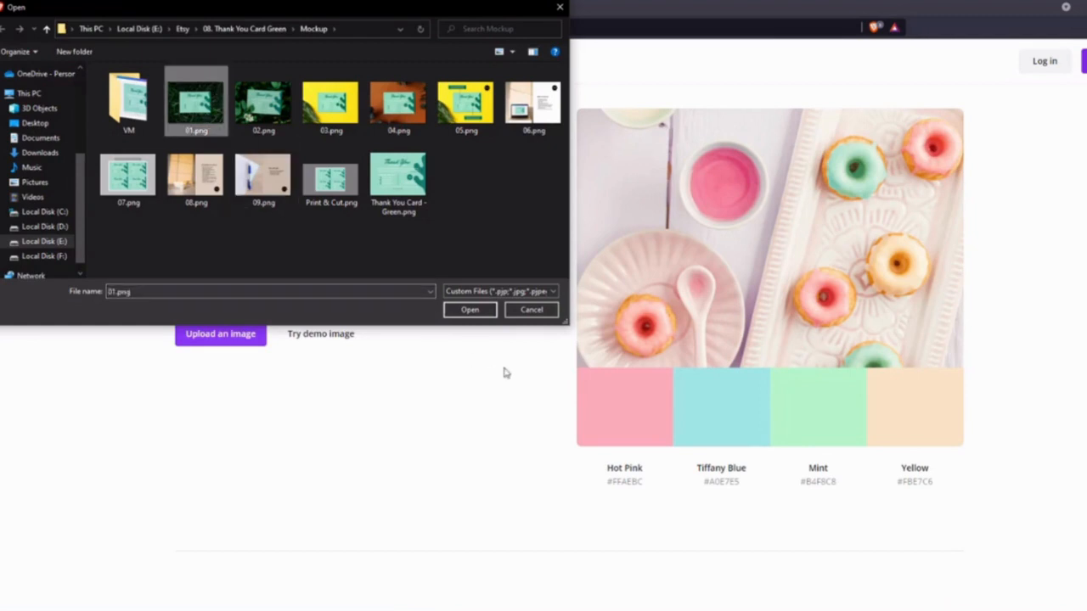
{"action": "left_click", "coordinate": [530, 309]}
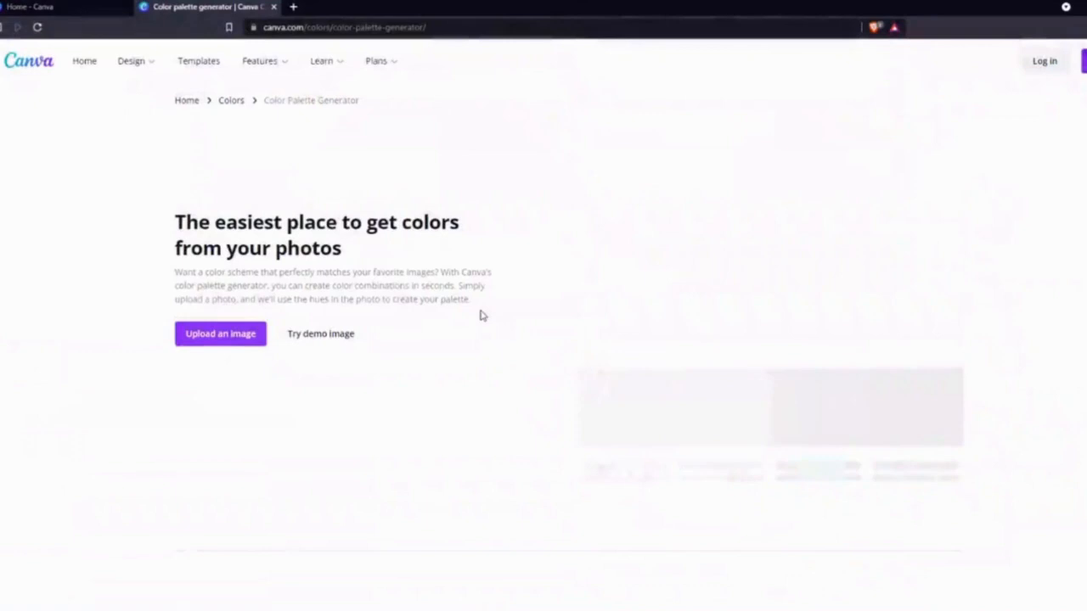
{"action": "left_click", "coordinate": [320, 333]}
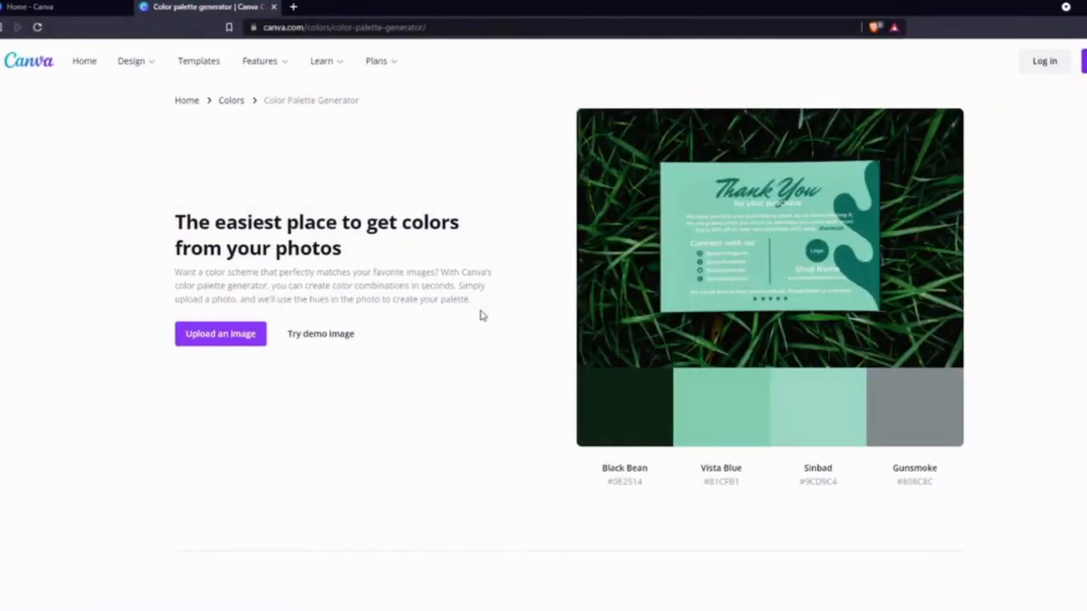
{"action": "mouse_move", "coordinate": [718, 406]}
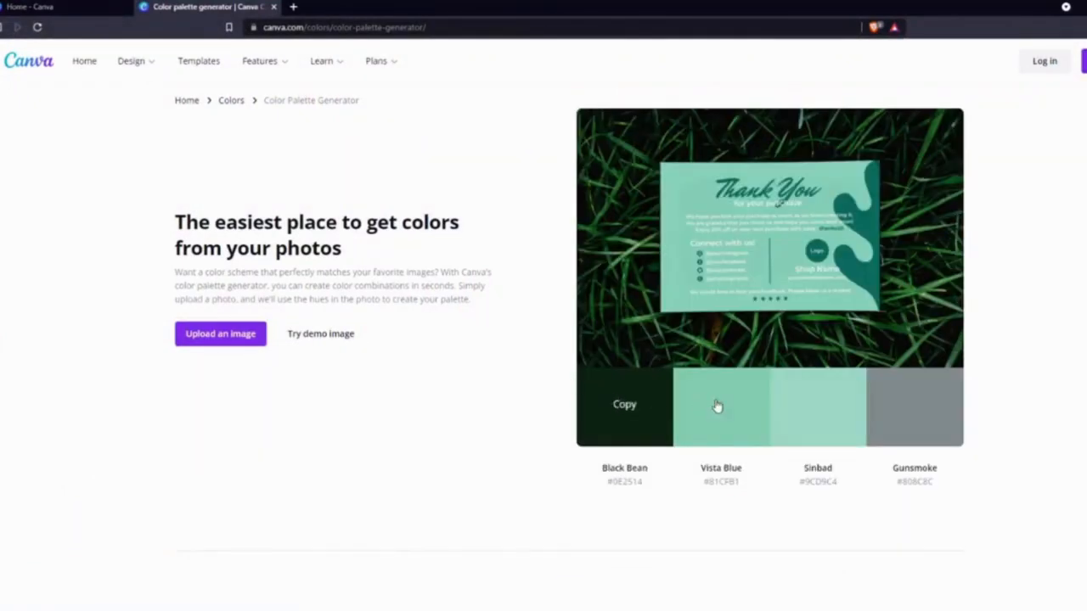
{"action": "mouse_move", "coordinate": [648, 427]}
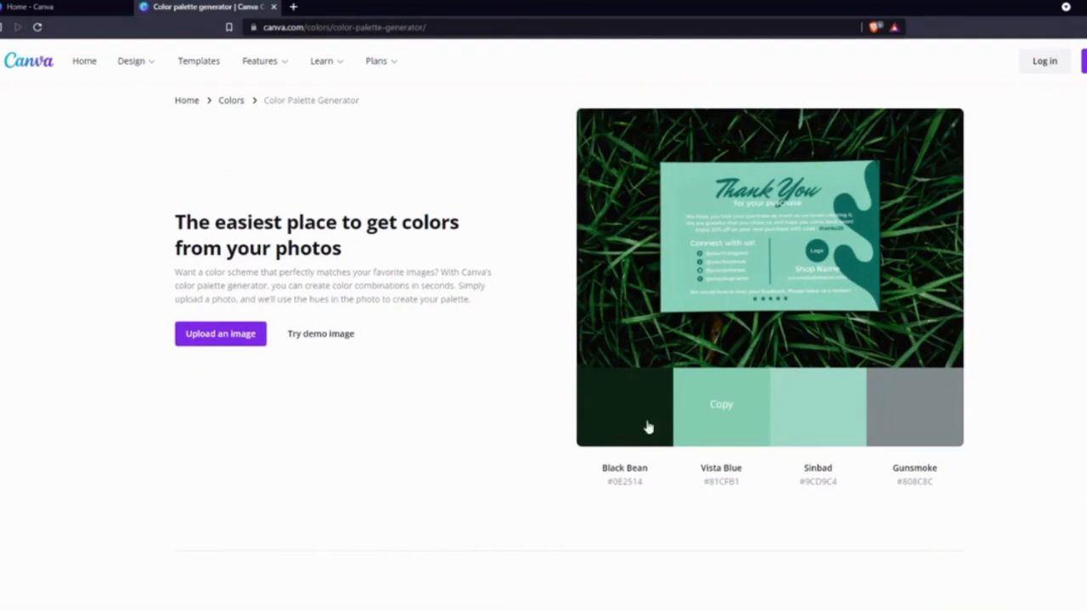
{"action": "mouse_move", "coordinate": [624, 421]}
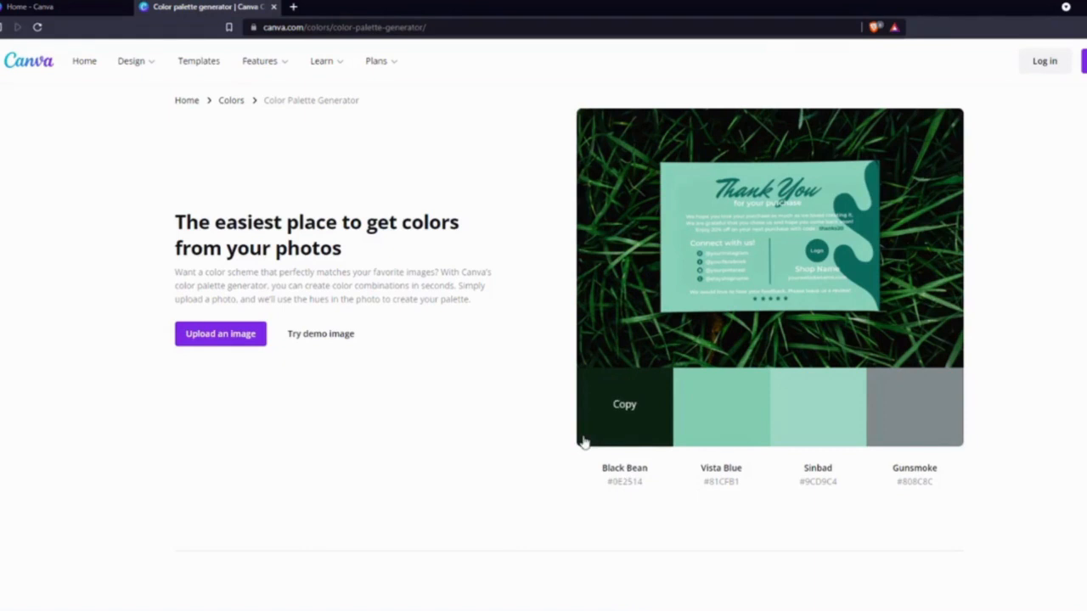
- Return to the Canva Colors overview and open the color palette ideas collection
{"action": "left_click", "coordinate": [231, 100]}
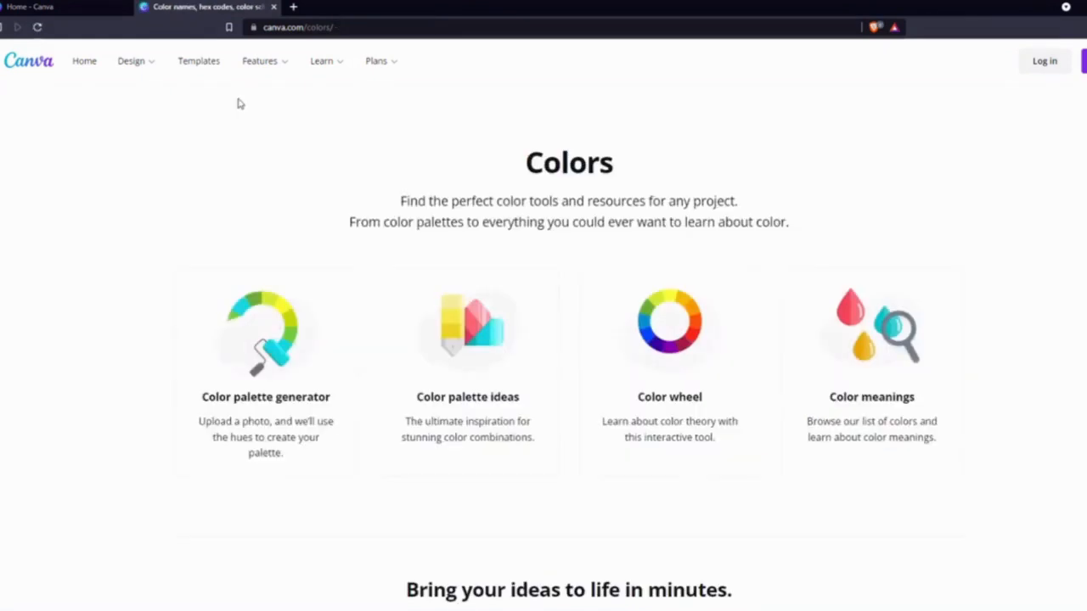
{"action": "mouse_move", "coordinate": [484, 318]}
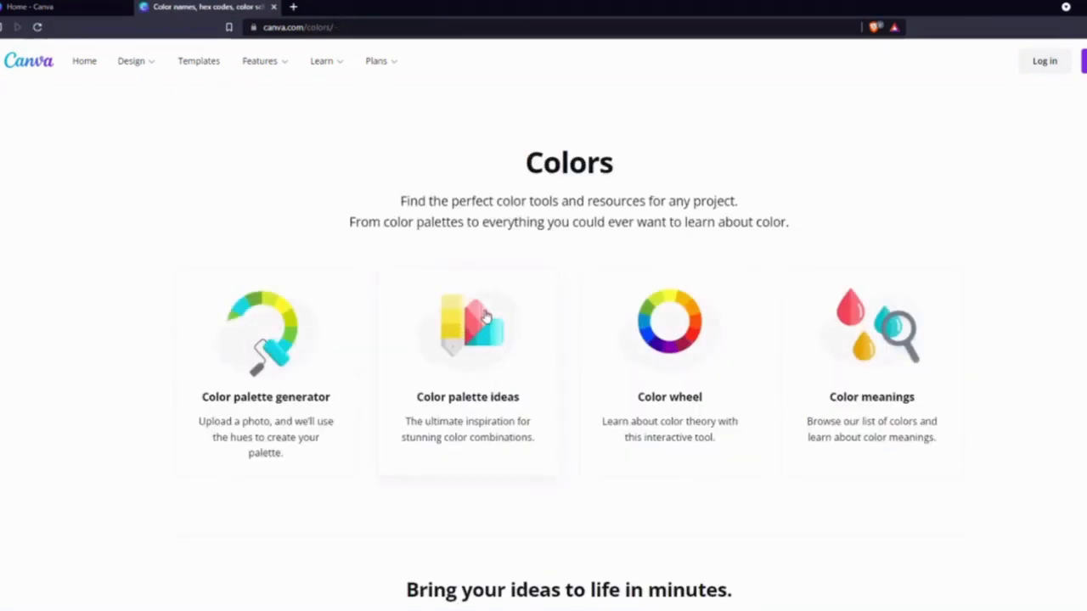
{"action": "mouse_move", "coordinate": [480, 342]}
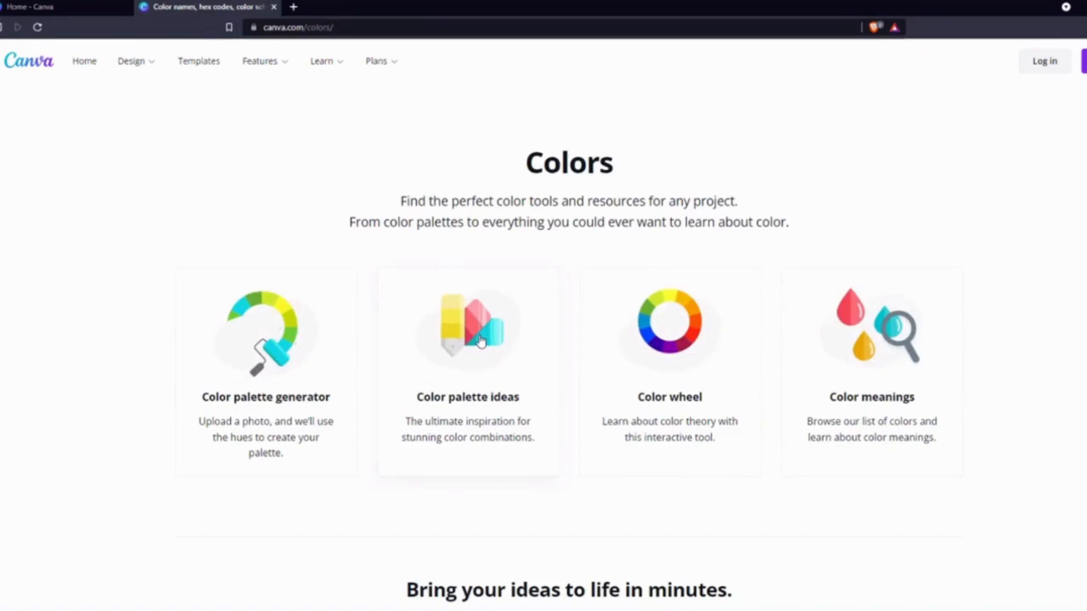
{"action": "left_click", "coordinate": [468, 340]}
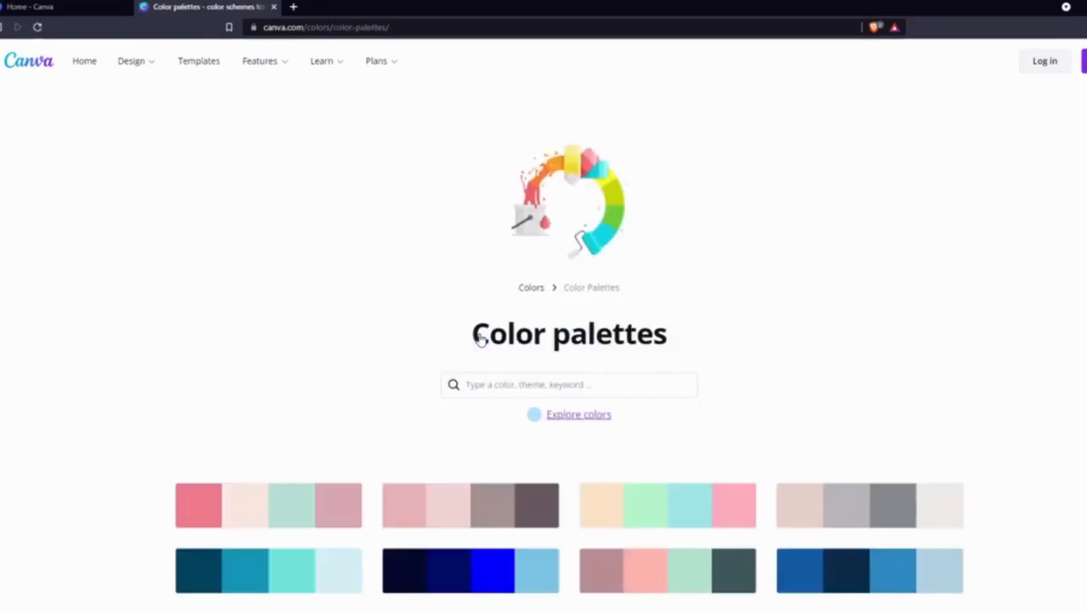
{"action": "scroll", "scroll_direction": "down", "scroll_amount": 3}
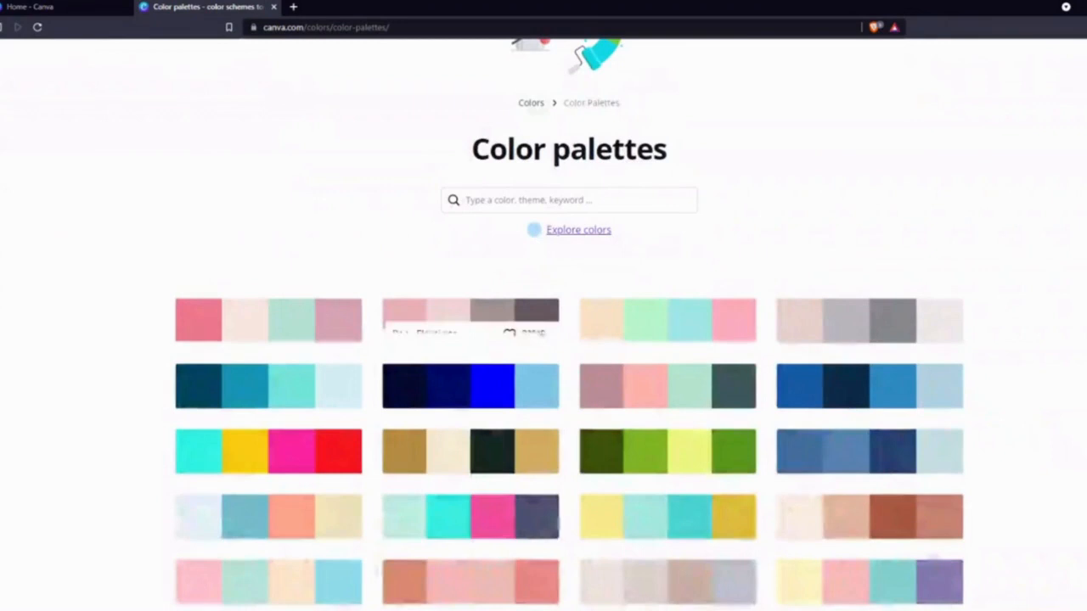
{"action": "scroll", "scroll_direction": "up", "scroll_amount": 3}
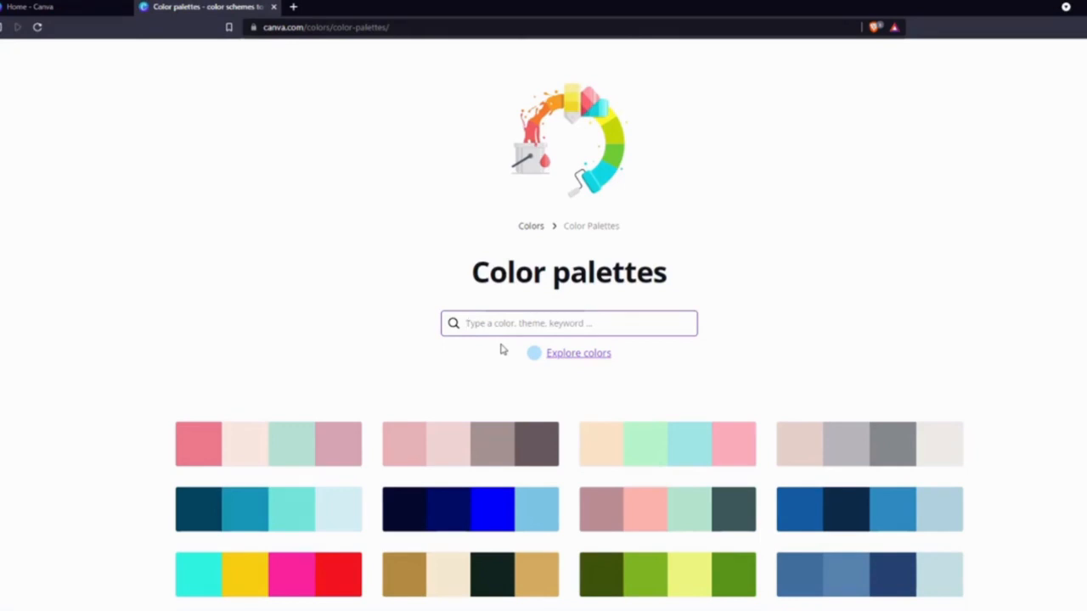
- Search the color palettes for 'beige' and scroll through the results
{"action": "type", "text": "beu"}
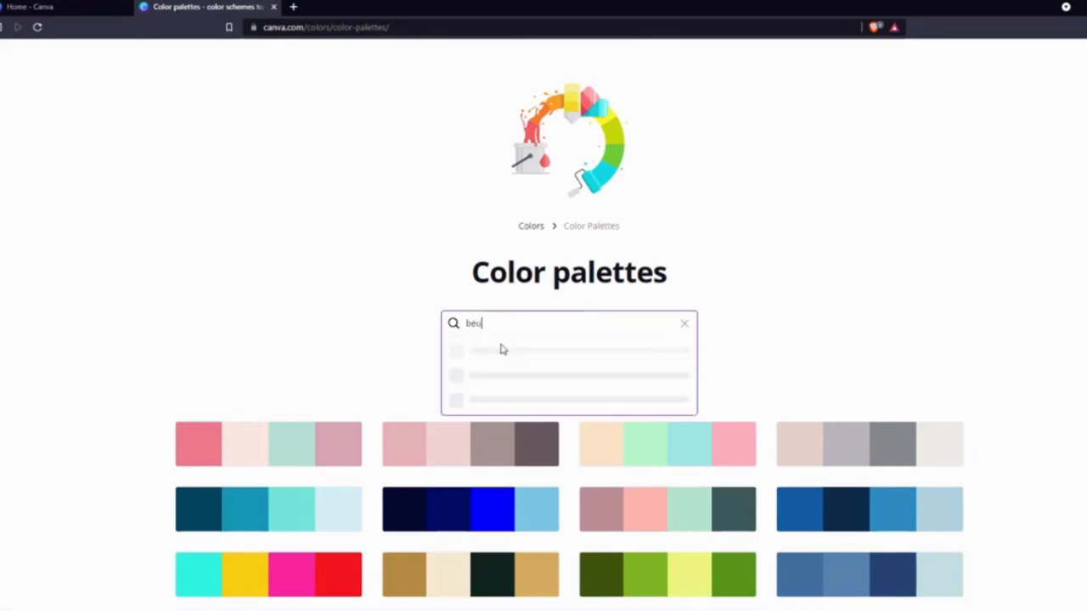
{"action": "left_click", "coordinate": [684, 323]}
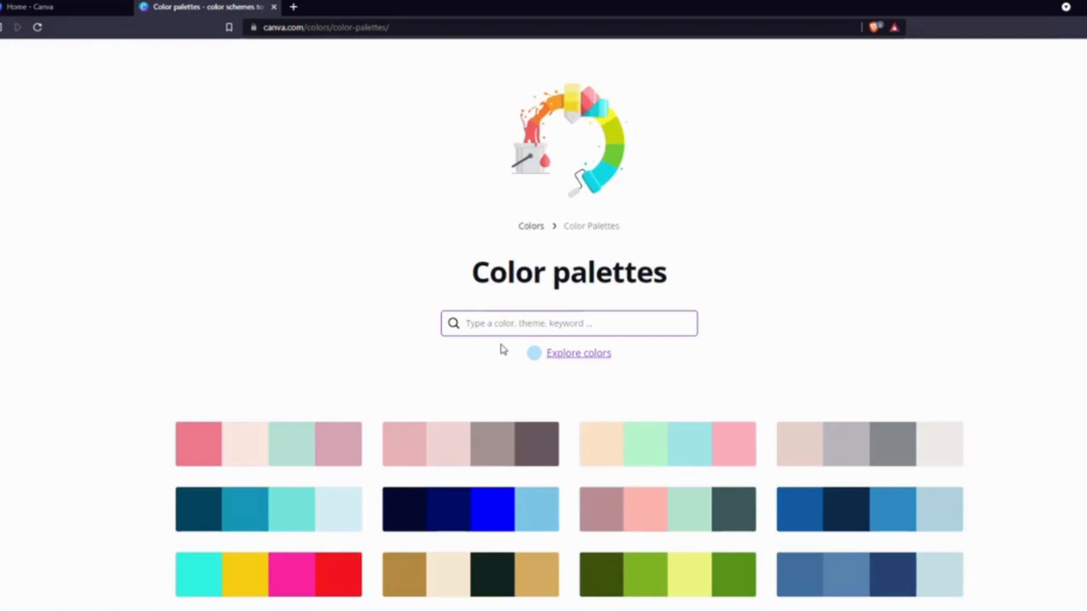
{"action": "left_click", "coordinate": [569, 323]}
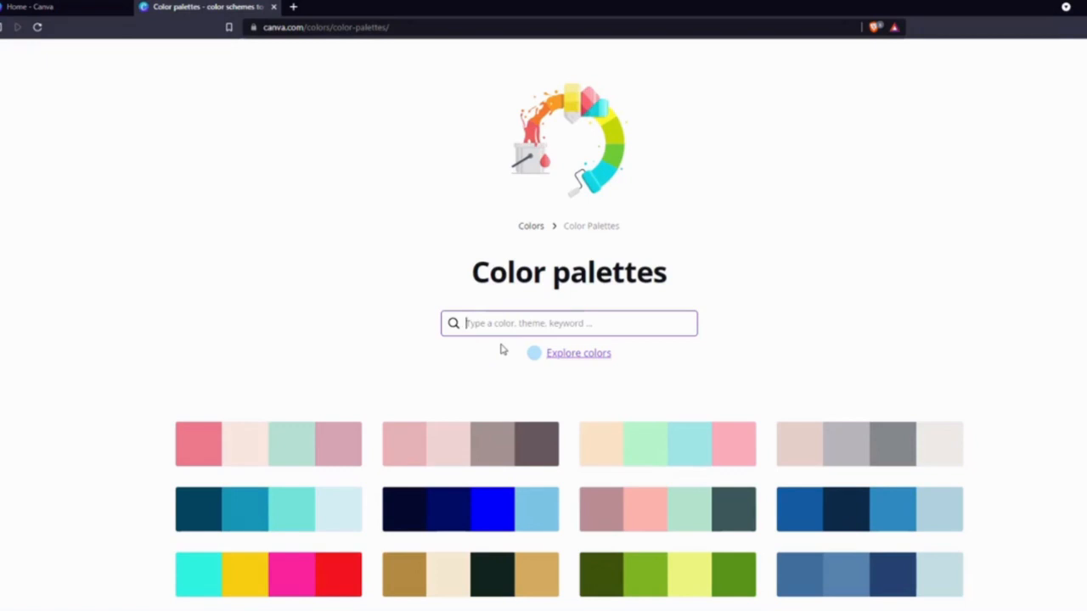
{"action": "type", "text": "be"}
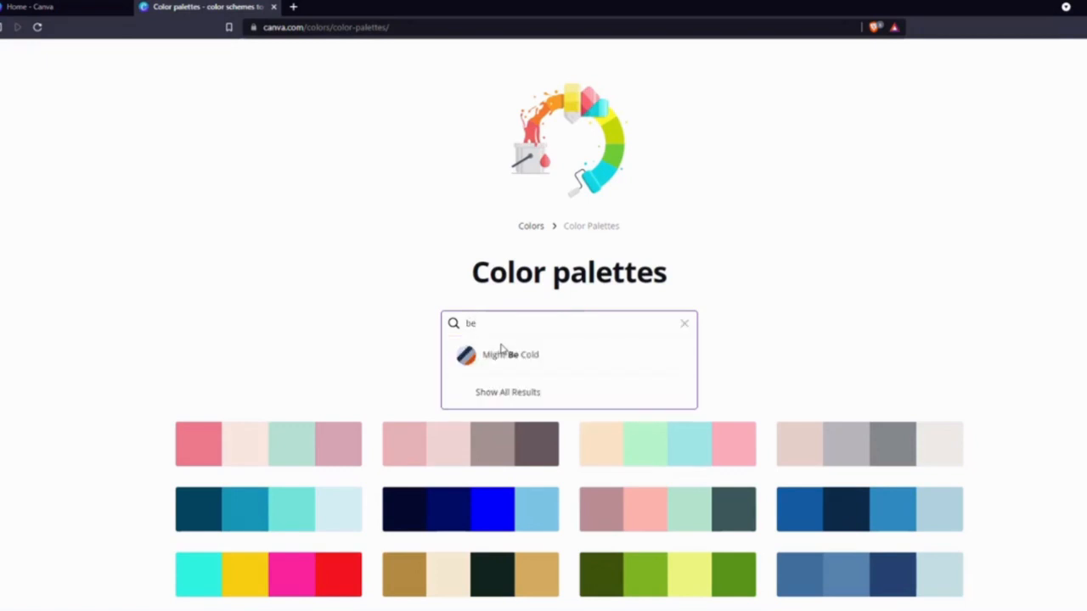
{"action": "type", "text": "igr"}
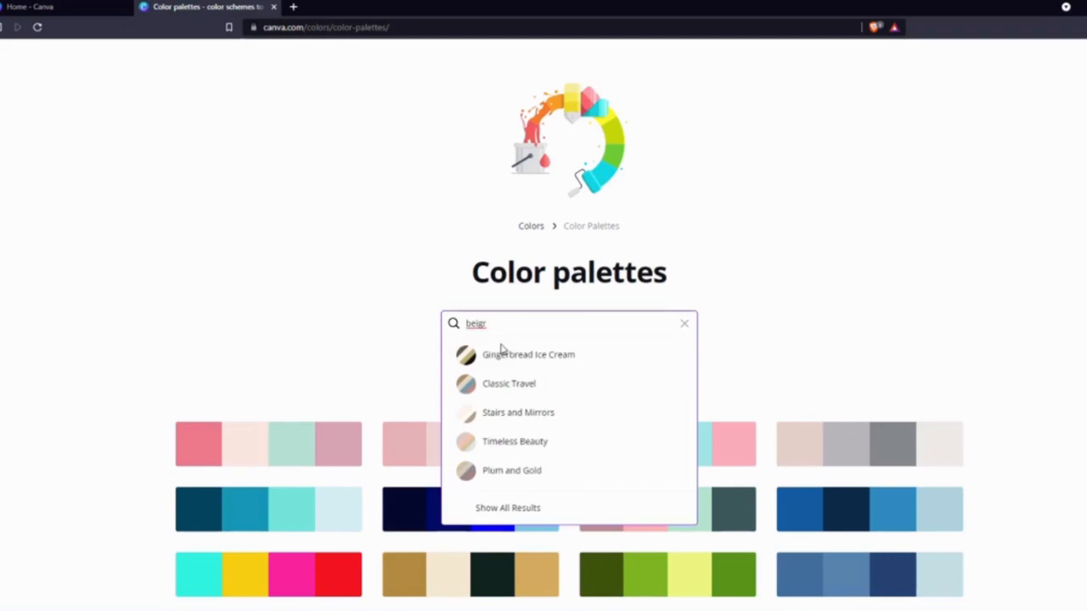
{"action": "key", "text": "Return"}
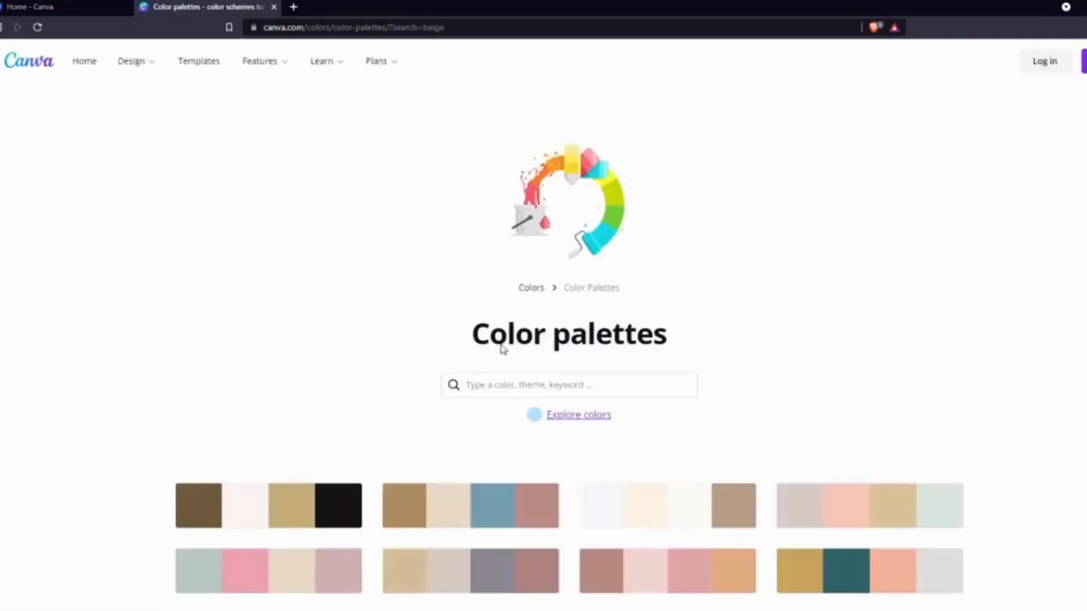
{"action": "scroll", "scroll_direction": "down", "scroll_amount": 3}
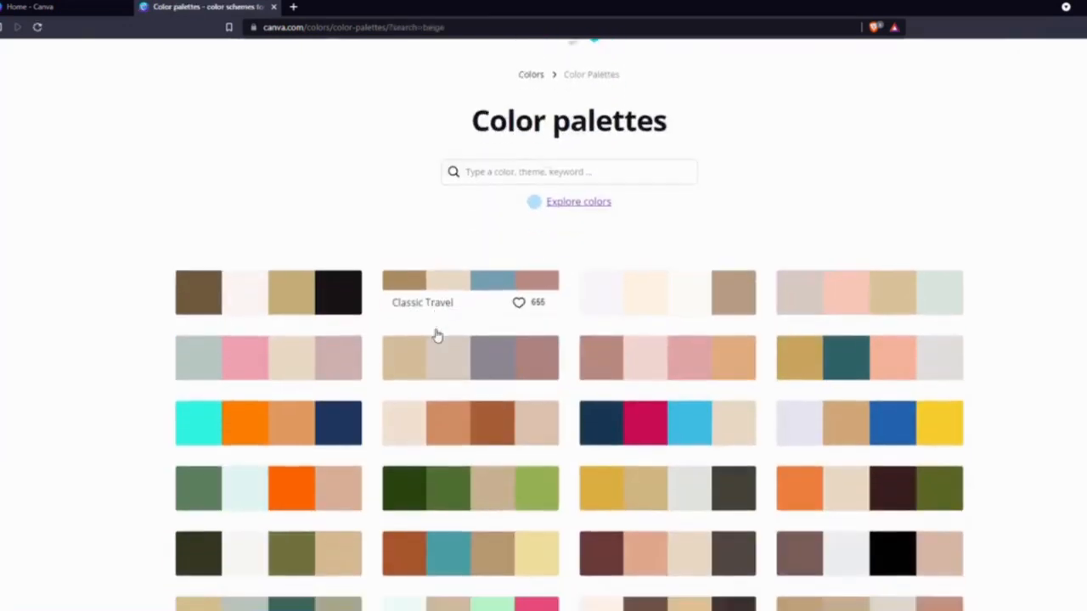
{"action": "scroll", "scroll_direction": "down", "scroll_amount": 3}
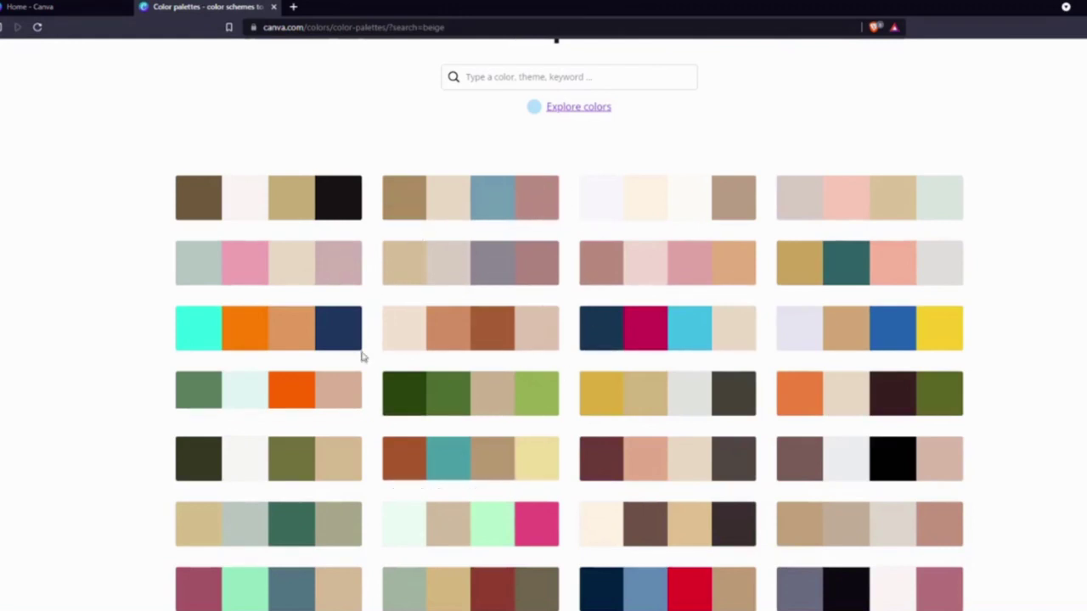
{"action": "mouse_move", "coordinate": [510, 330]}
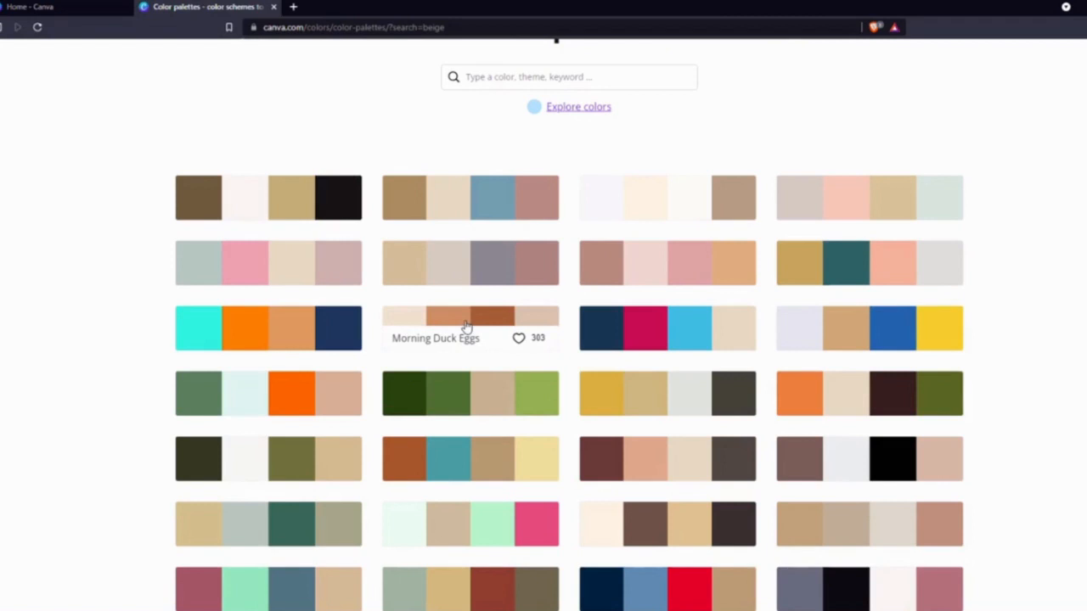
{"action": "mouse_move", "coordinate": [470, 351]}
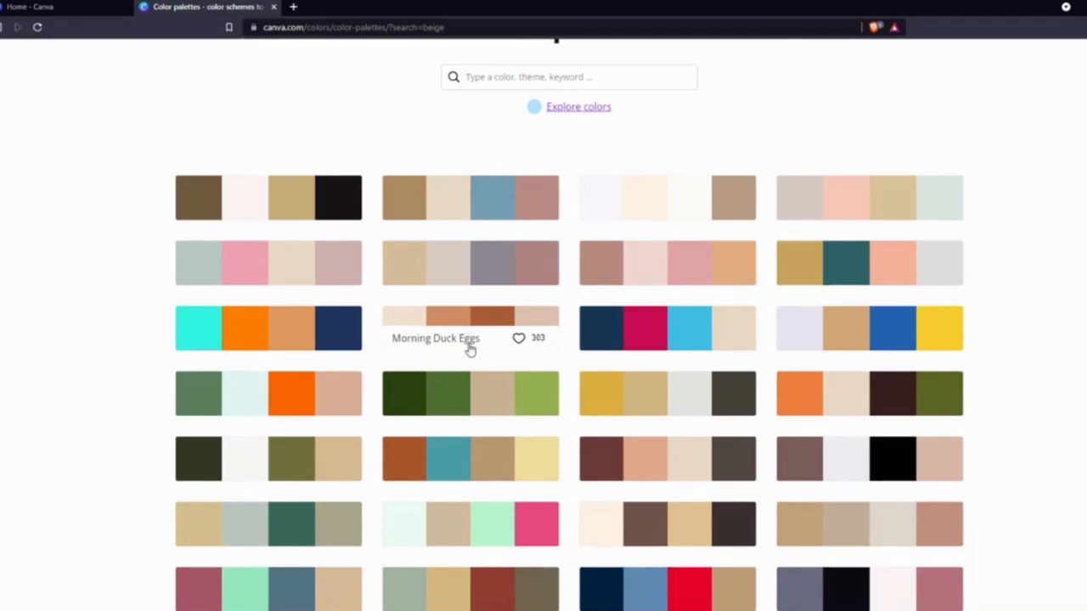
{"action": "left_click", "coordinate": [470, 327]}
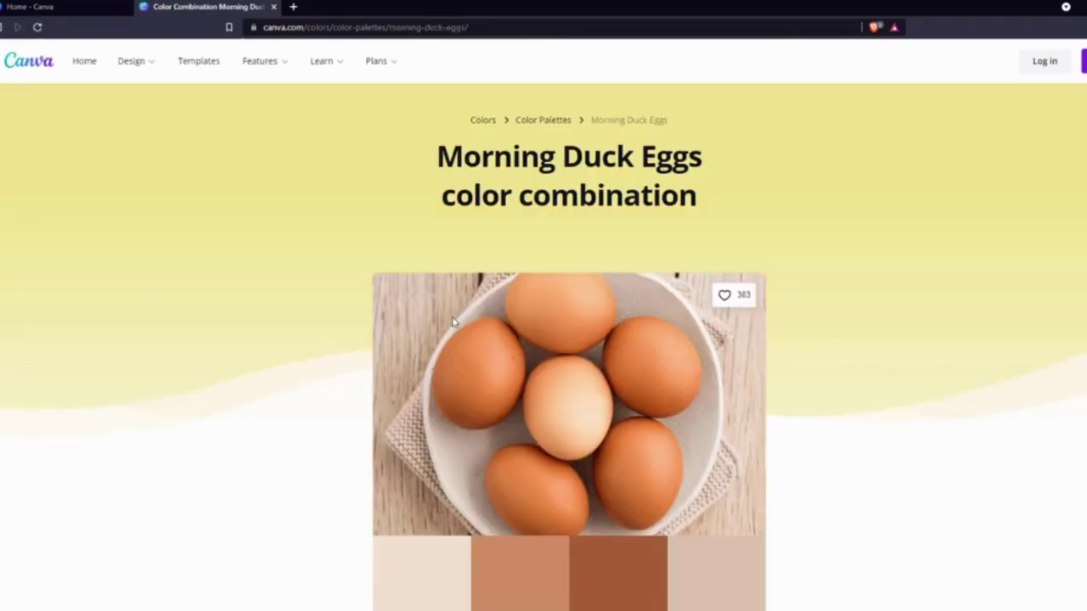
{"action": "scroll", "scroll_direction": "down", "scroll_amount": 3}
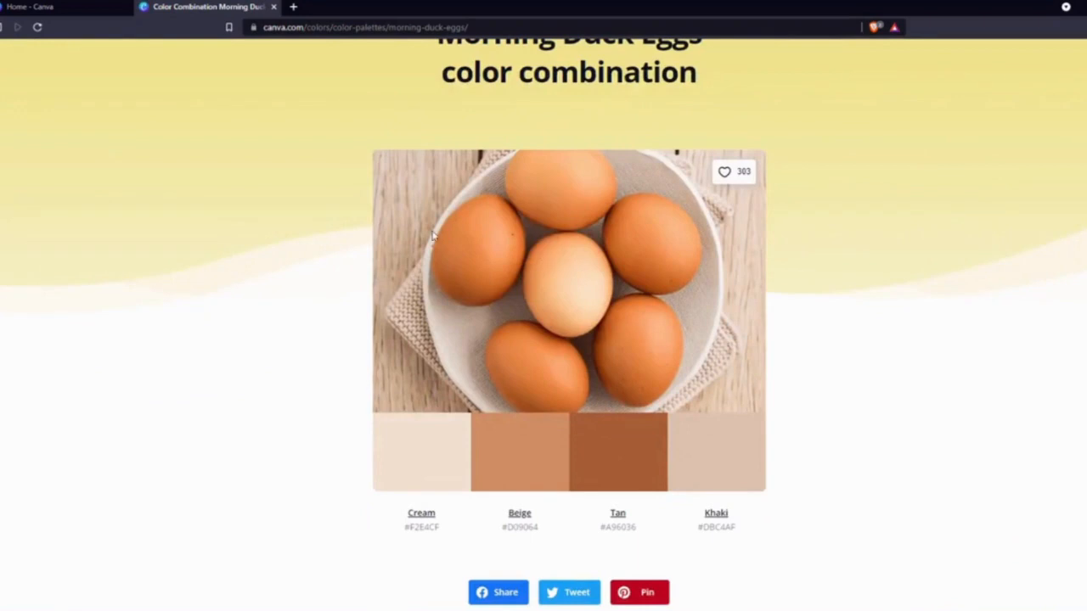
{"action": "mouse_move", "coordinate": [472, 451]}
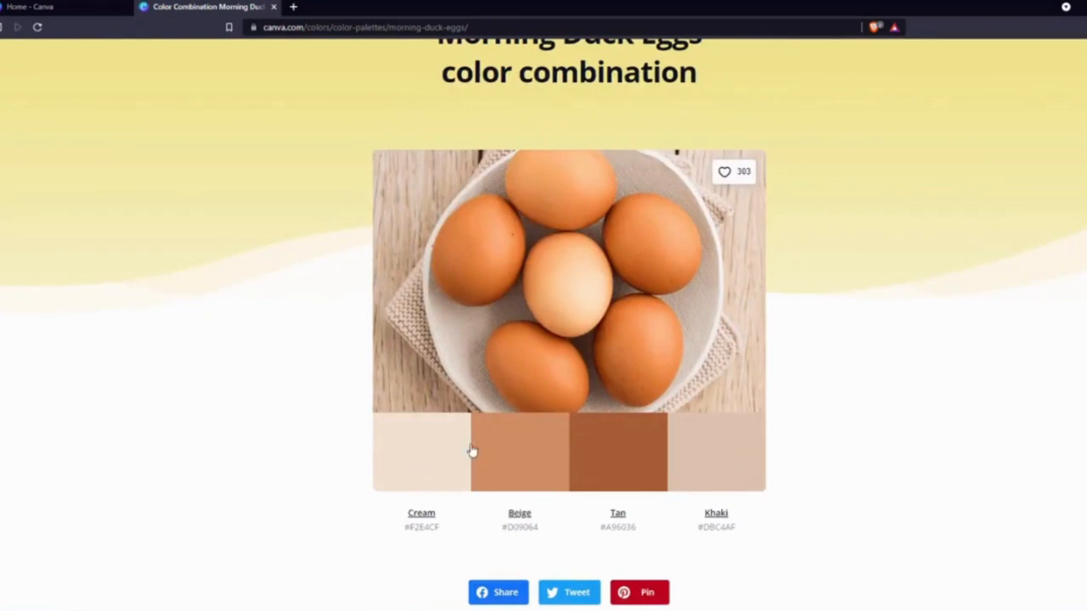
{"action": "mouse_move", "coordinate": [618, 459]}
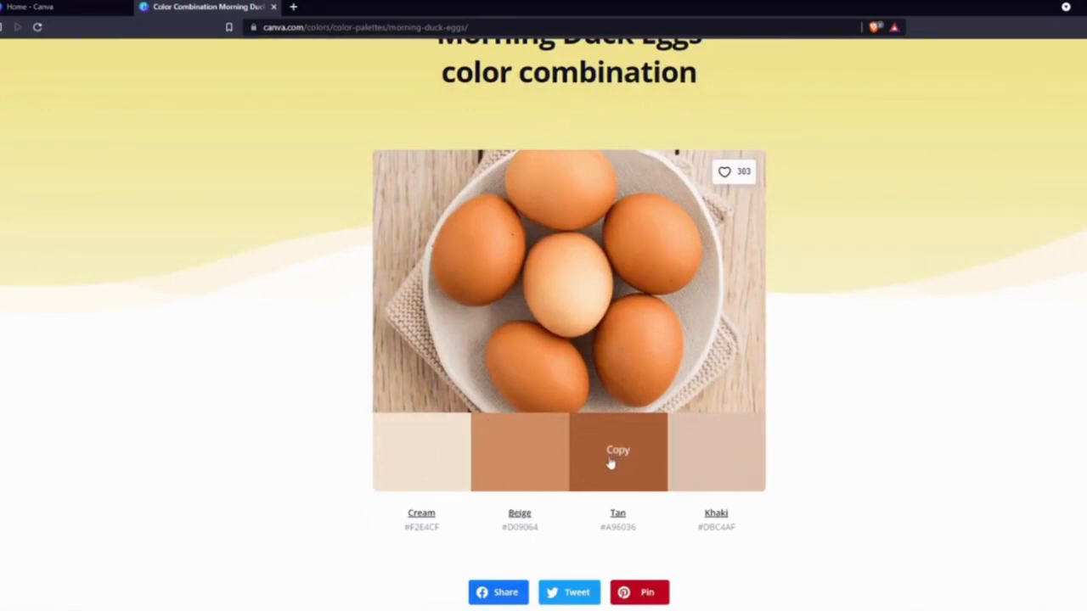
{"action": "left_click", "coordinate": [519, 512]}
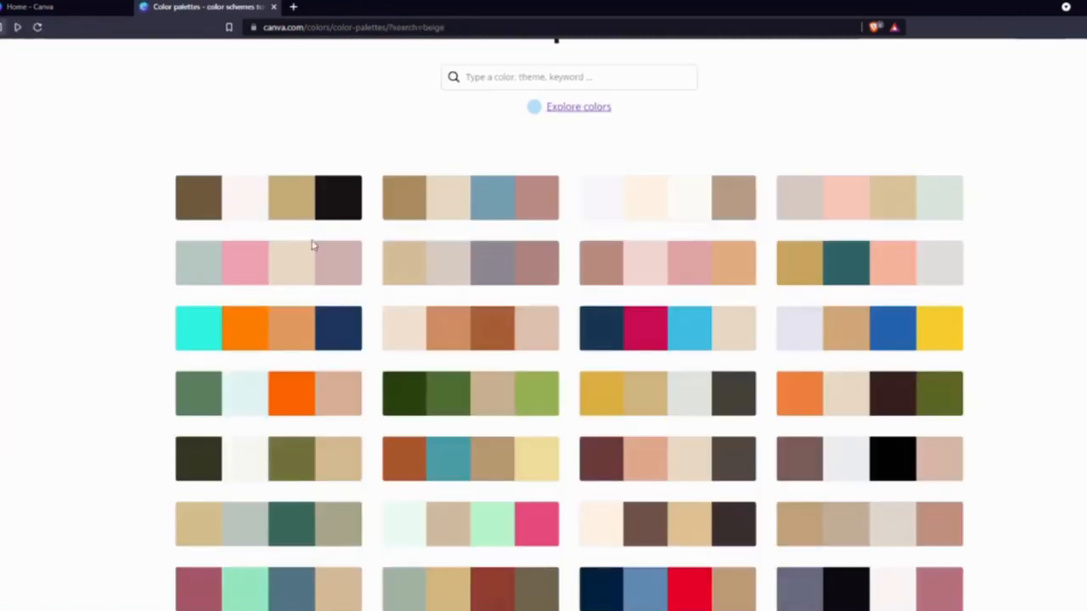
- Open the Memory Box palette showing Carafe, Beige, Salmon and Puce
{"action": "scroll", "scroll_direction": "down", "scroll_amount": 3}
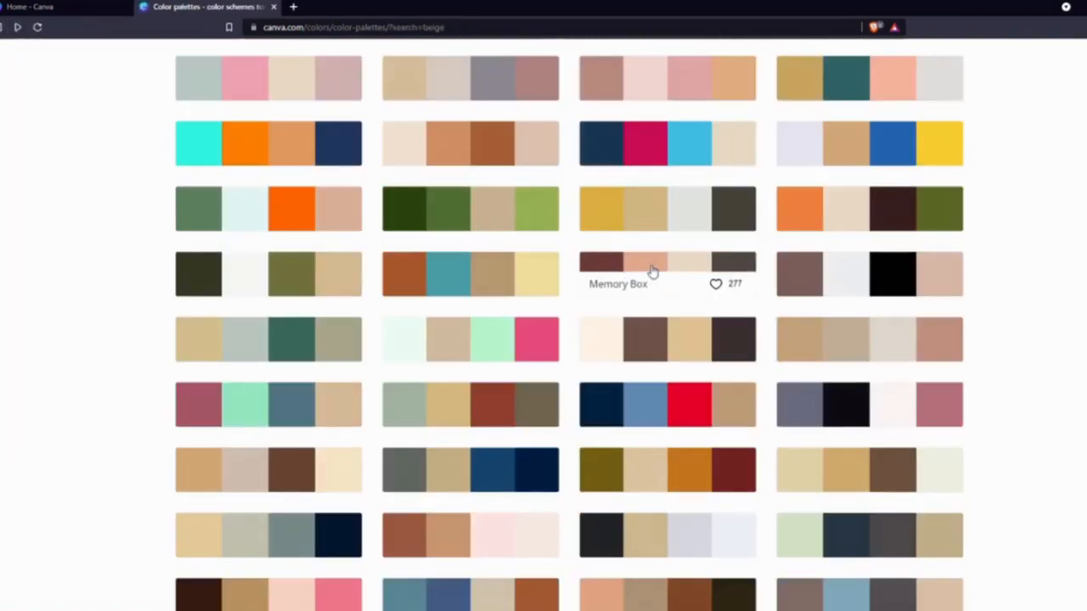
{"action": "left_click", "coordinate": [667, 273]}
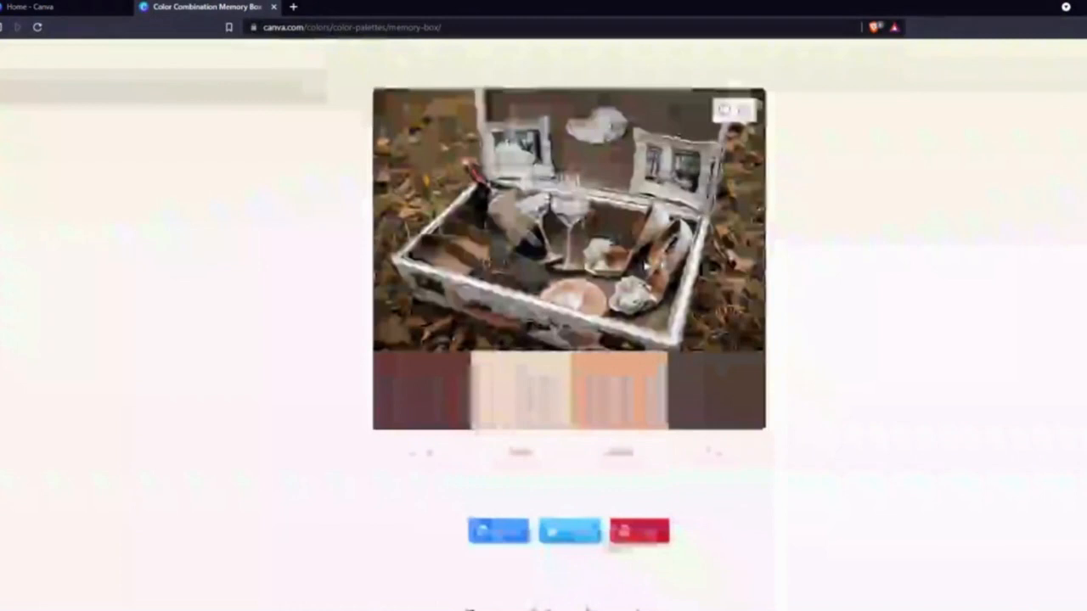
{"action": "scroll", "scroll_direction": "up", "scroll_amount": 3}
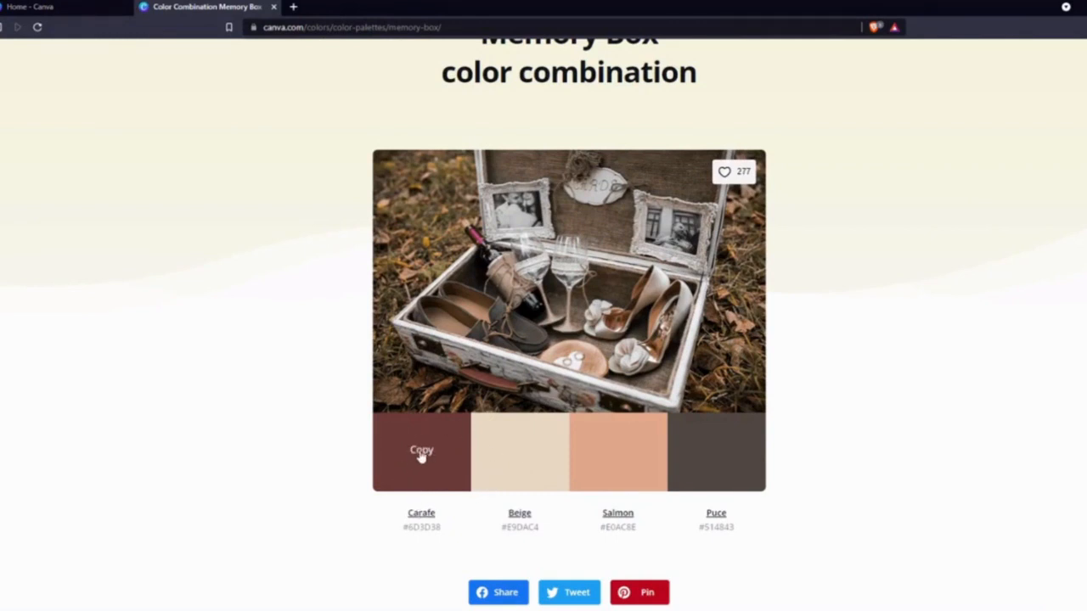
{"action": "mouse_move", "coordinate": [425, 471]}
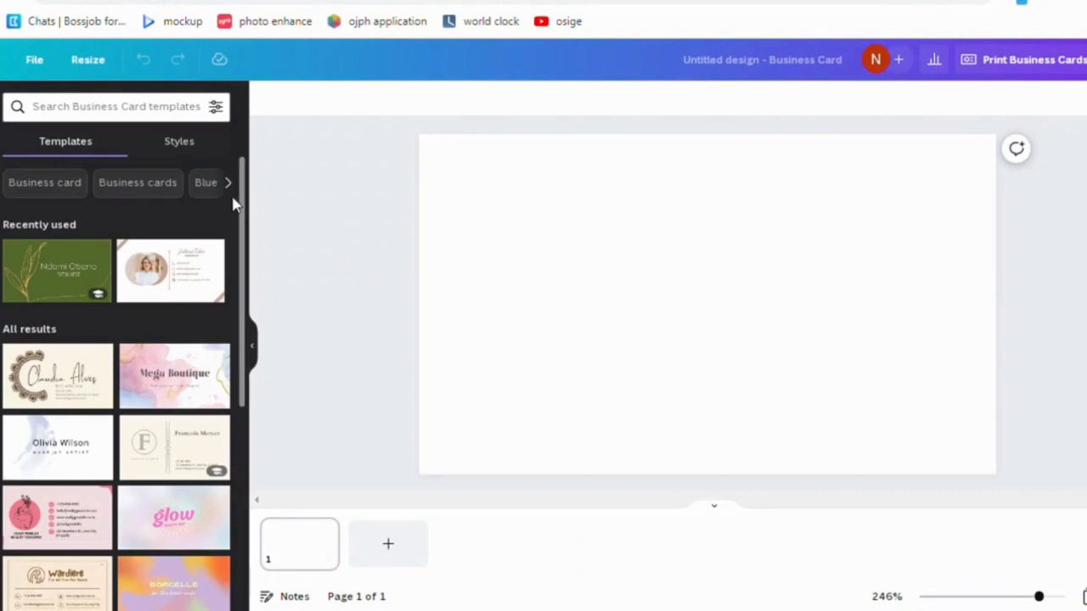
{"action": "scroll", "scroll_direction": "down", "scroll_amount": 3}
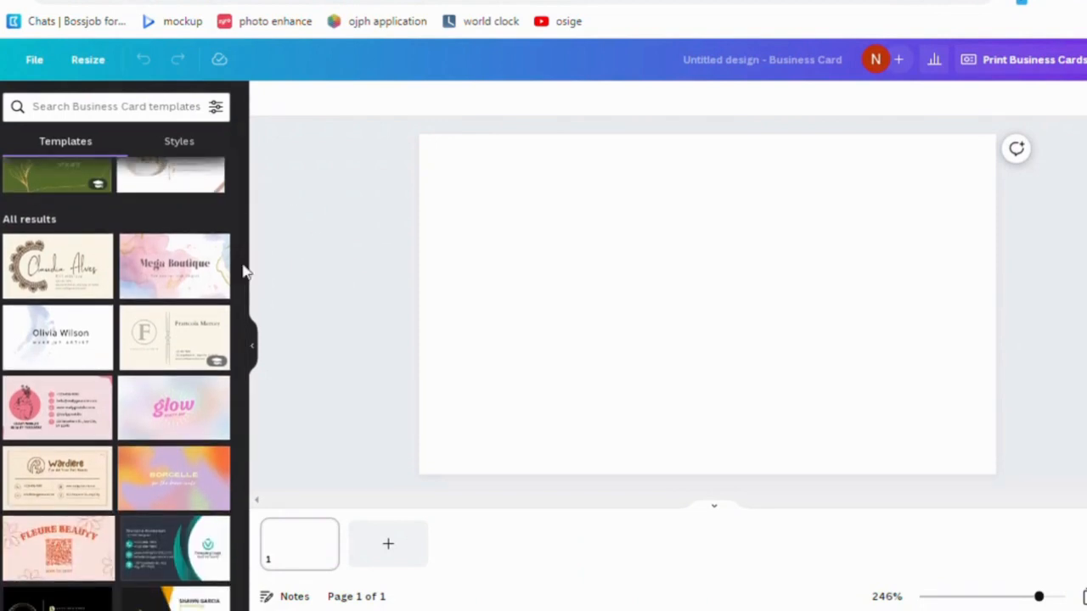
{"action": "scroll", "scroll_direction": "down", "scroll_amount": 3}
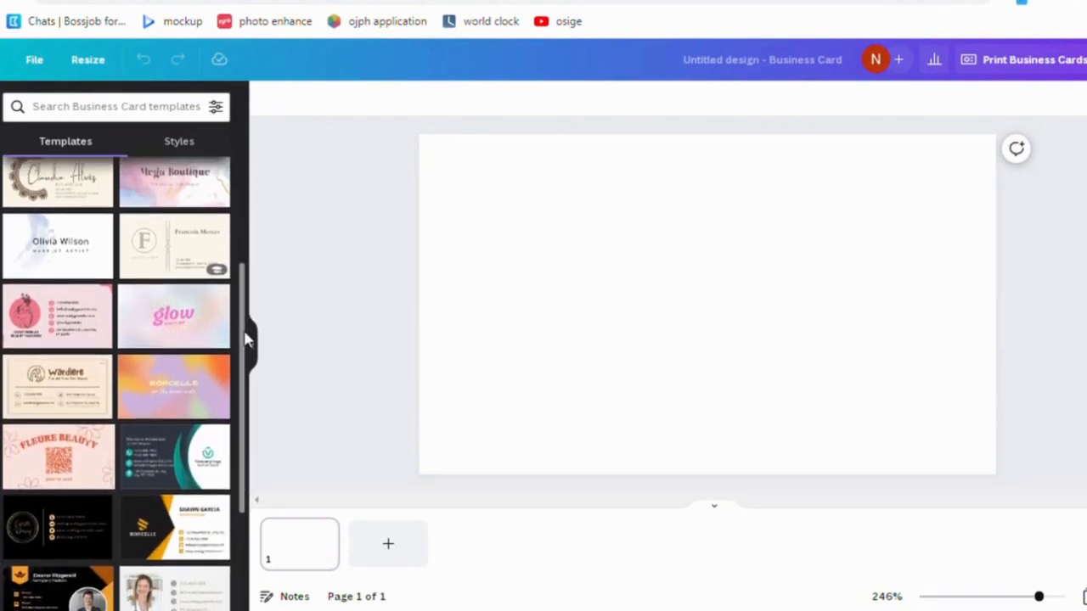
{"action": "scroll", "scroll_direction": "down", "scroll_amount": 3}
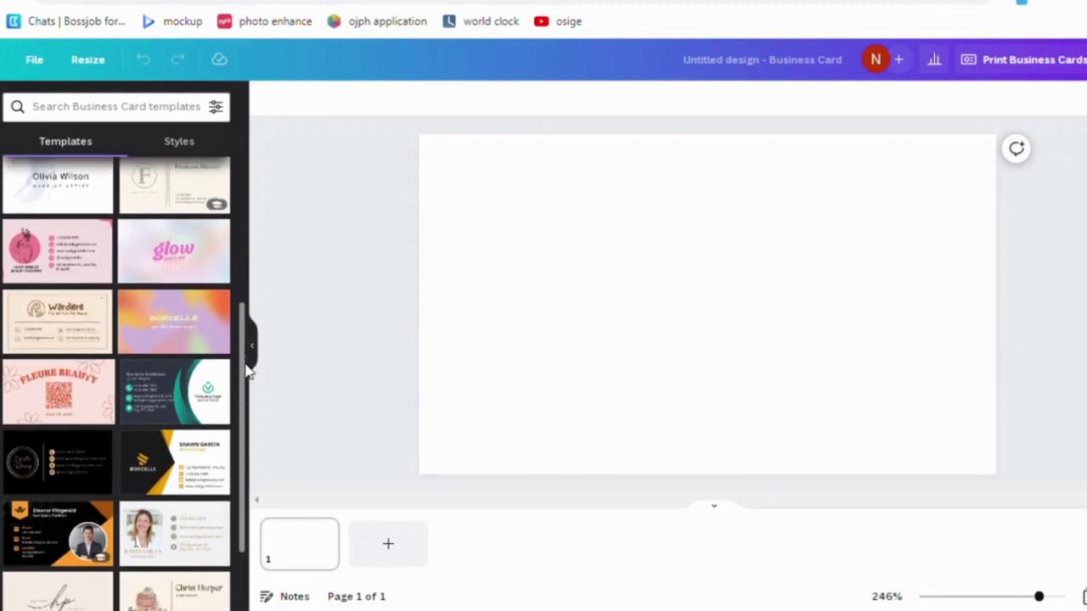
{"action": "scroll", "scroll_direction": "down", "scroll_amount": 3}
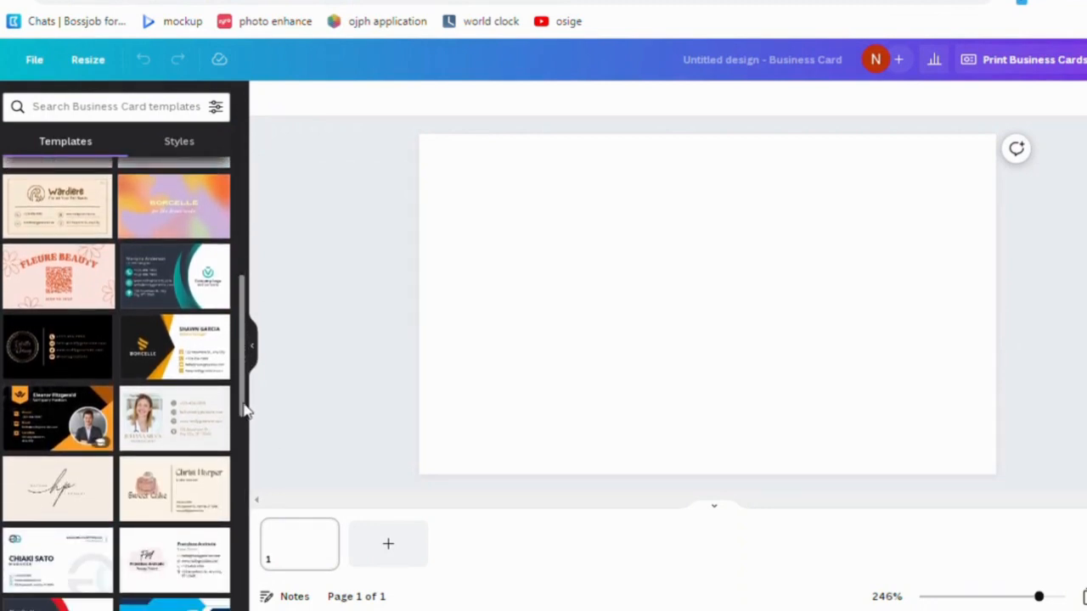
{"action": "scroll", "scroll_direction": "down", "scroll_amount": 3}
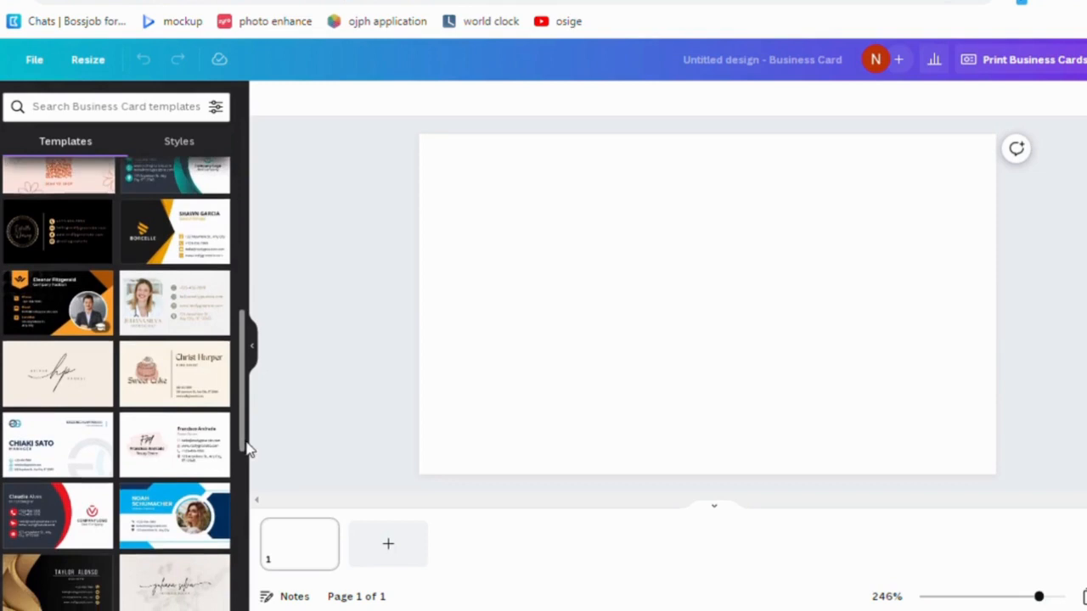
{"action": "scroll", "scroll_direction": "down", "scroll_amount": 3}
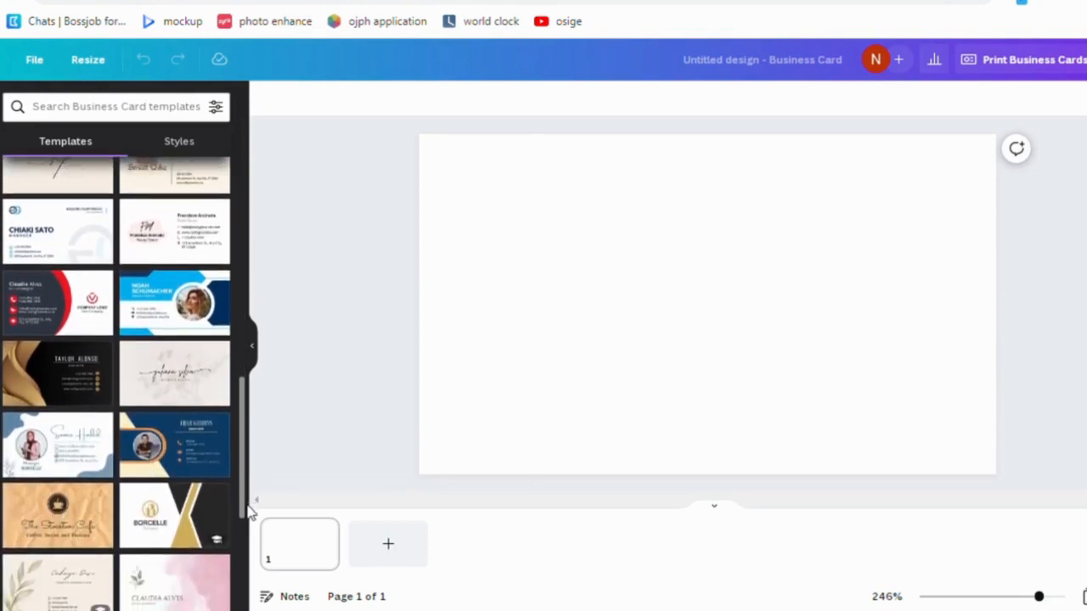
{"action": "scroll", "scroll_direction": "down", "scroll_amount": 3}
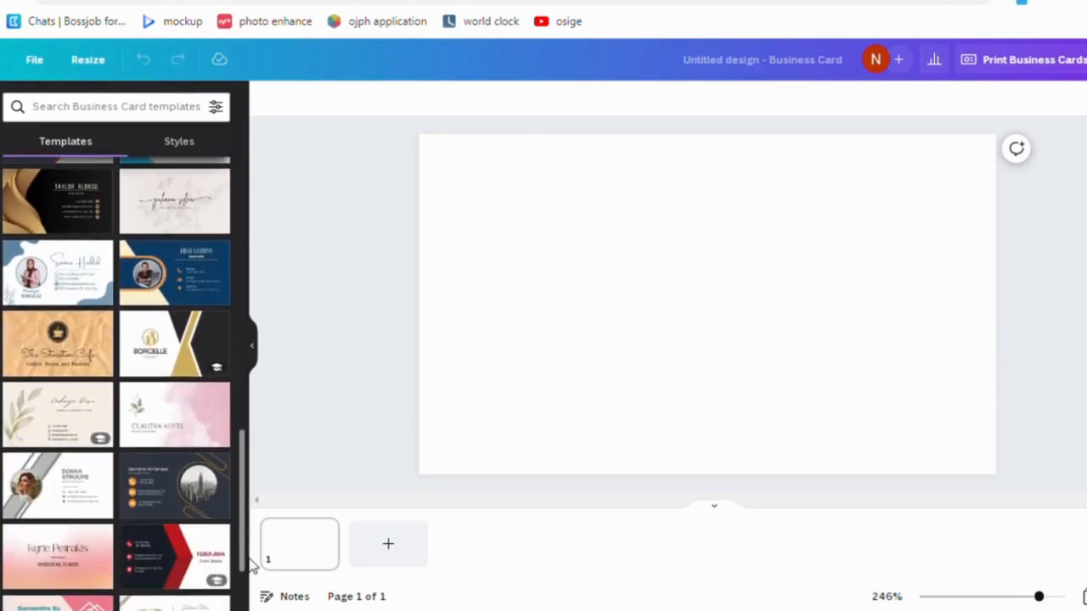
{"action": "scroll", "scroll_direction": "down", "scroll_amount": 3}
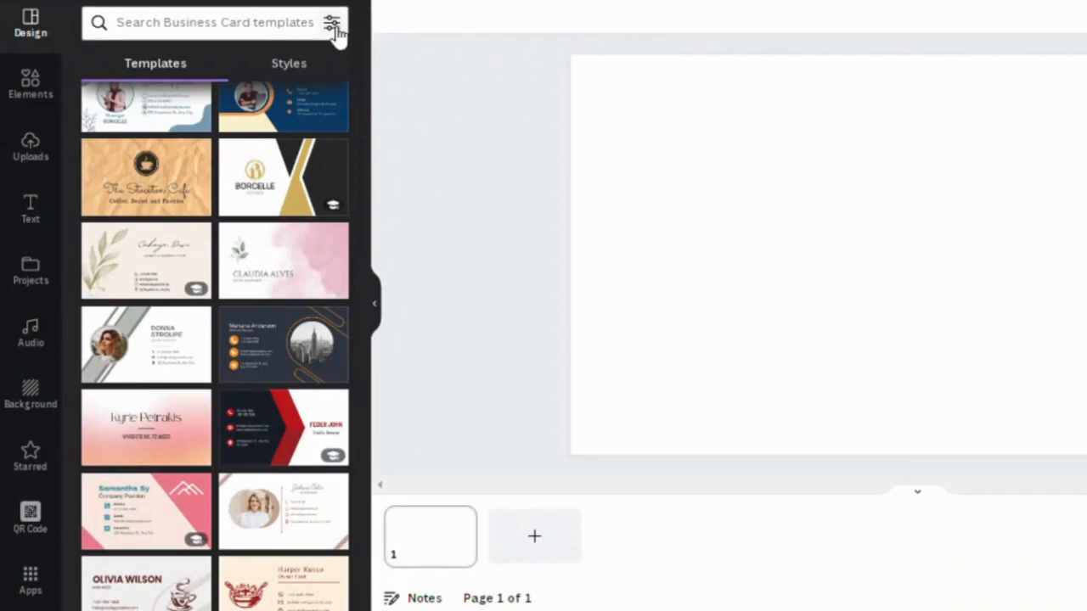
- Filter the business card templates to blue designs and browse them
{"action": "left_click", "coordinate": [332, 22]}
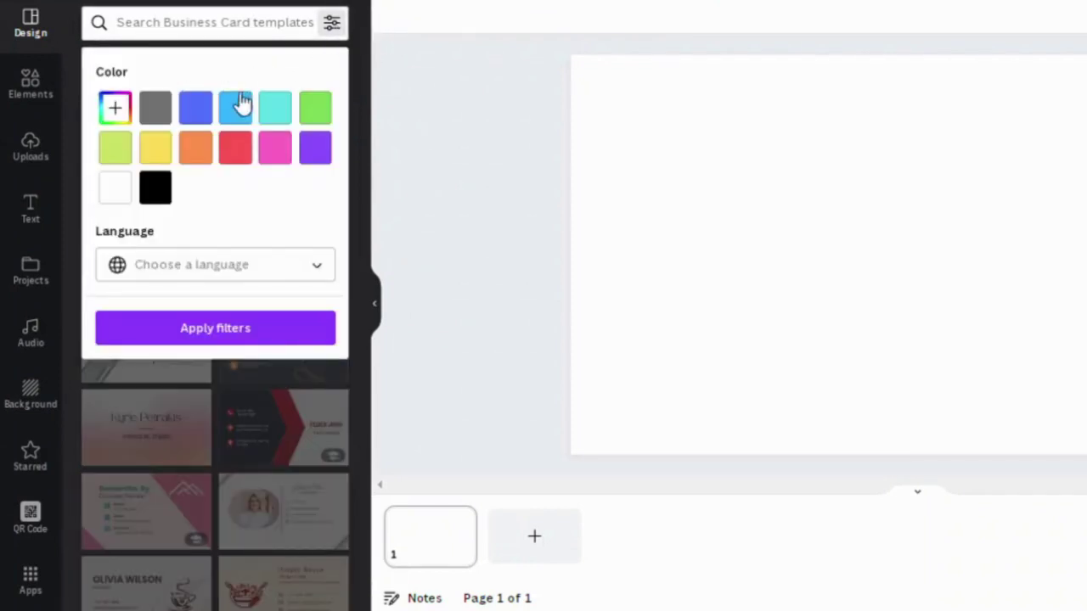
{"action": "left_click", "coordinate": [195, 107]}
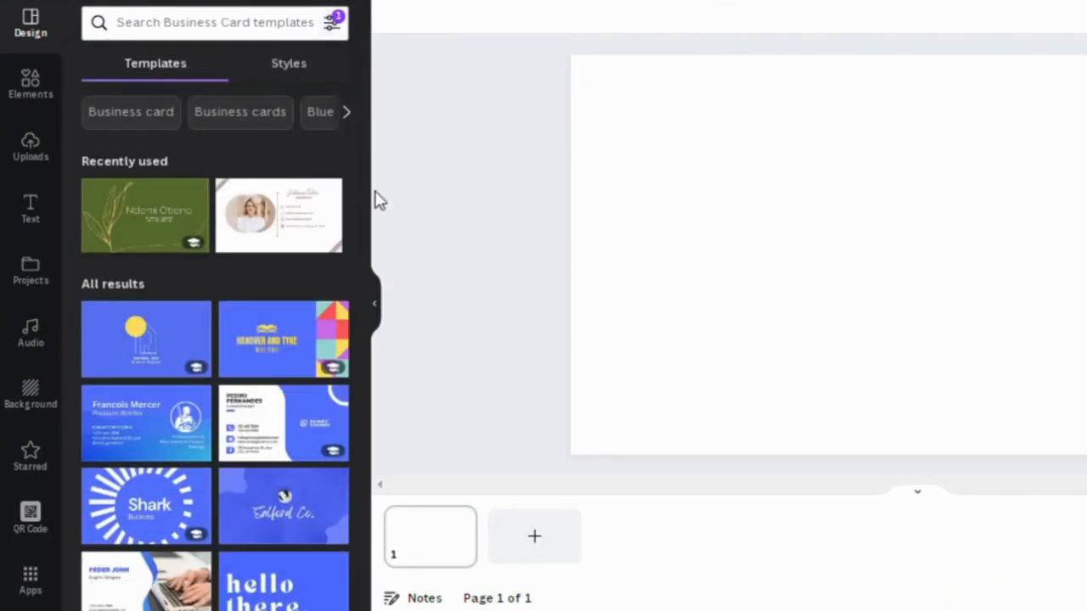
{"action": "scroll", "scroll_direction": "down", "scroll_amount": 3}
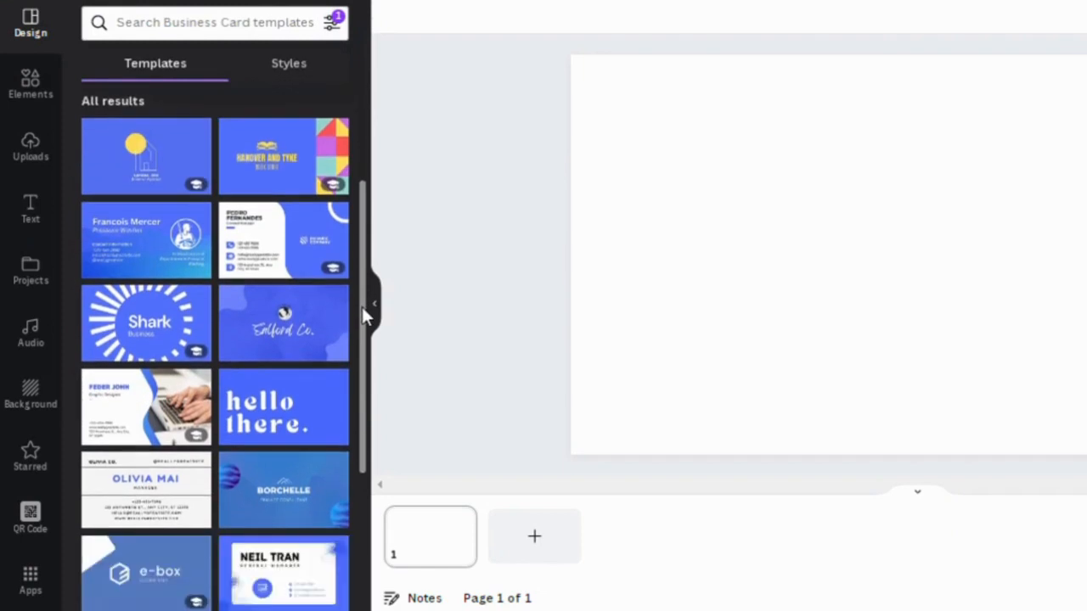
{"action": "scroll", "scroll_direction": "down", "scroll_amount": 3}
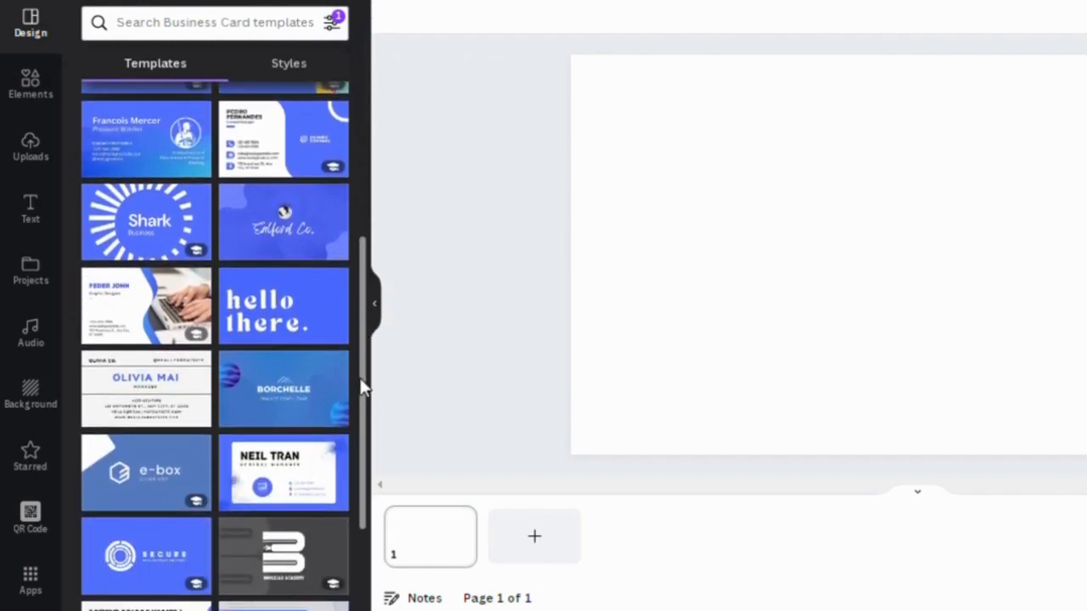
{"action": "scroll", "scroll_direction": "down", "scroll_amount": 3}
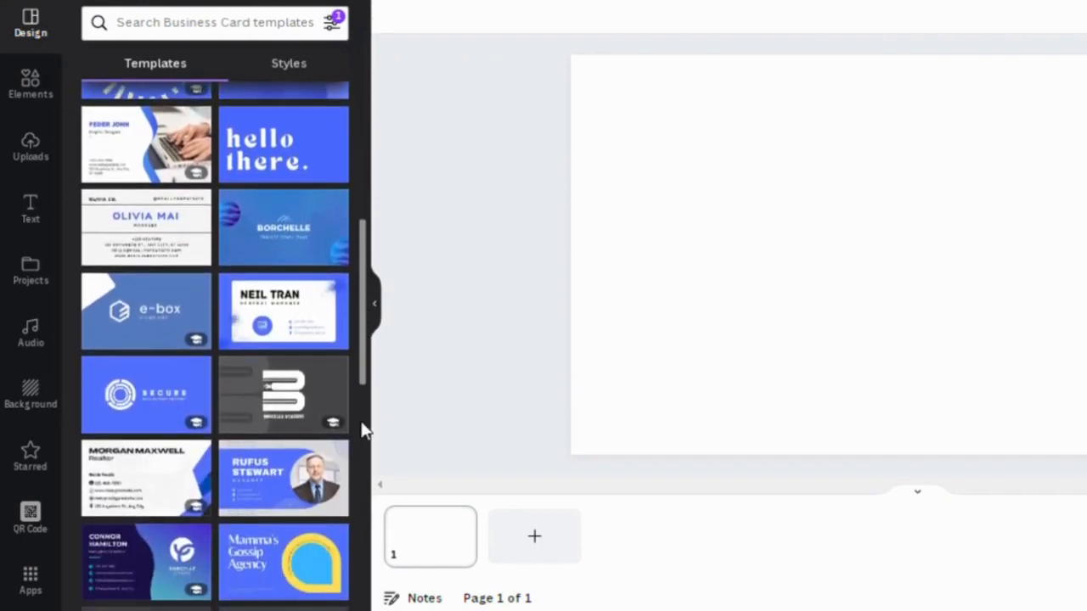
- Change the template colour filter to orange and browse the results
{"action": "left_click", "coordinate": [332, 22]}
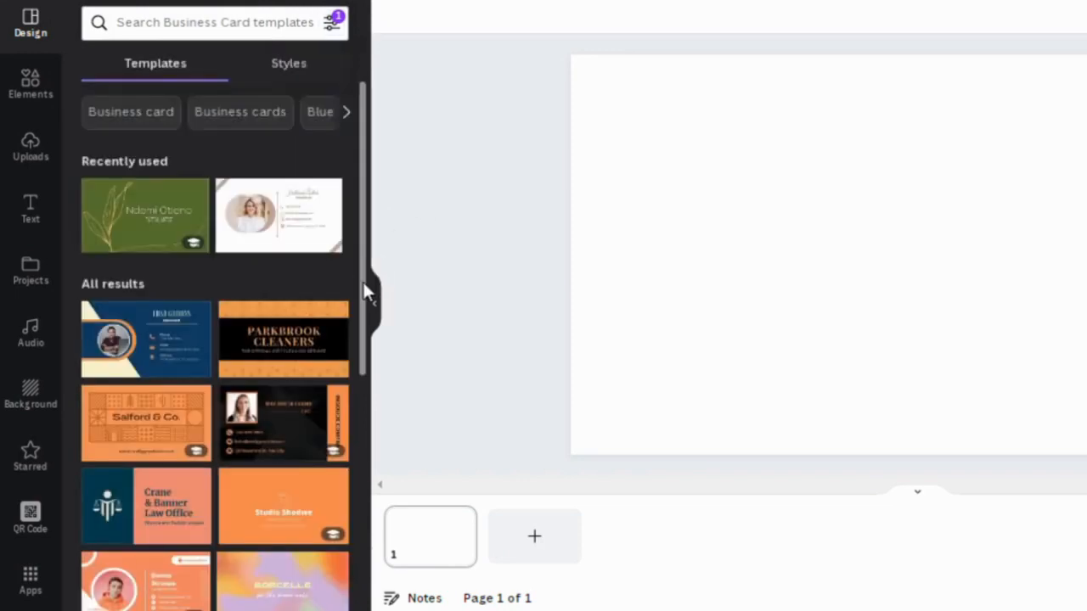
{"action": "scroll", "scroll_direction": "down", "scroll_amount": 3}
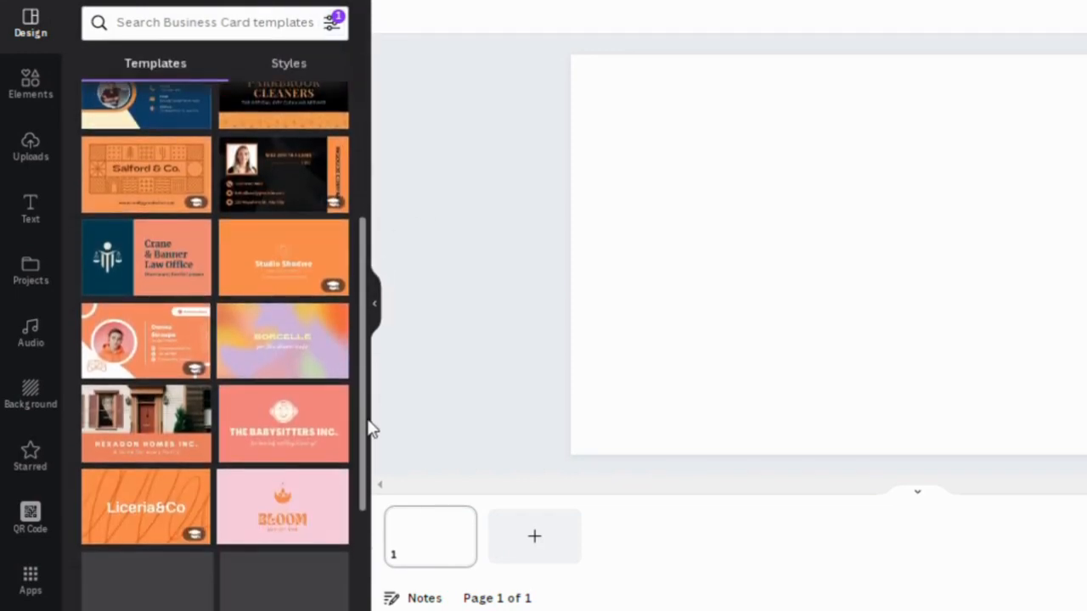
{"action": "scroll", "scroll_direction": "down", "scroll_amount": 3}
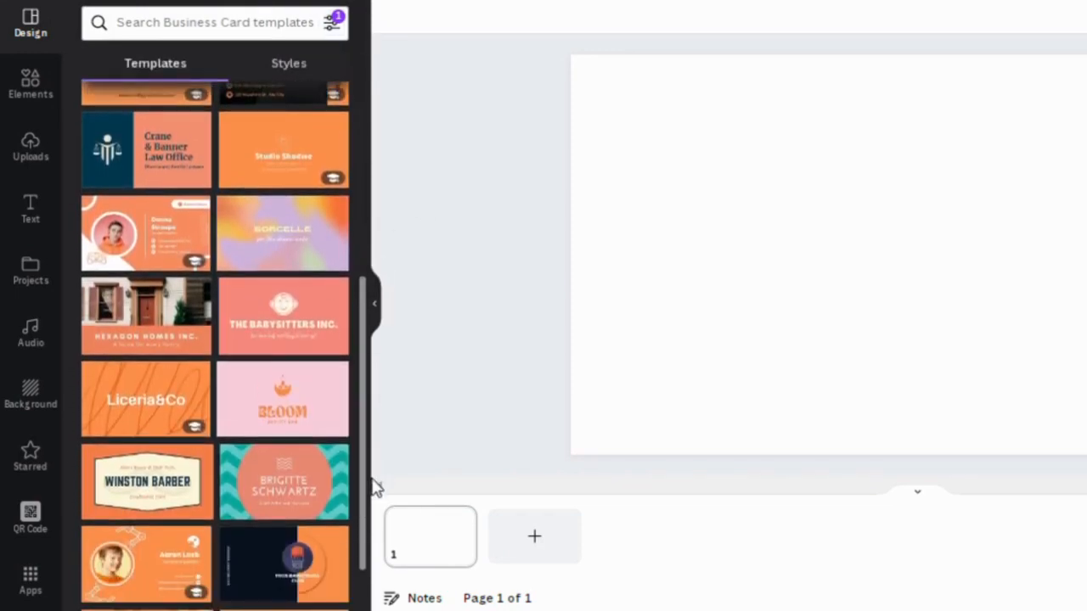
- Search templates for 'Tattoo Business Cards' and scroll through the designs
{"action": "type", "text": "Tattoo Business Cards"}
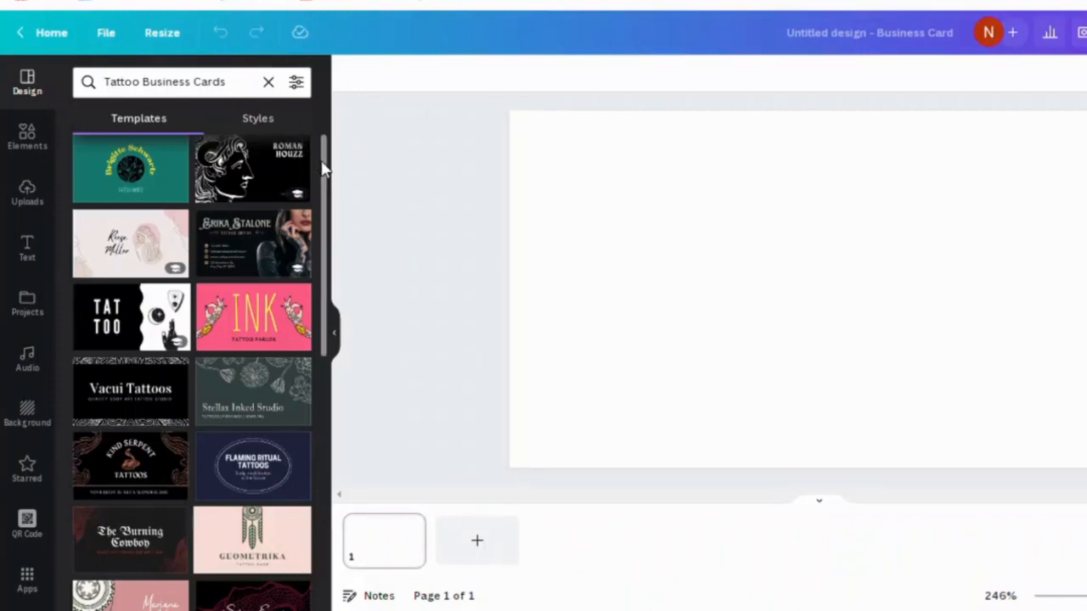
{"action": "scroll", "scroll_direction": "down", "scroll_amount": 3}
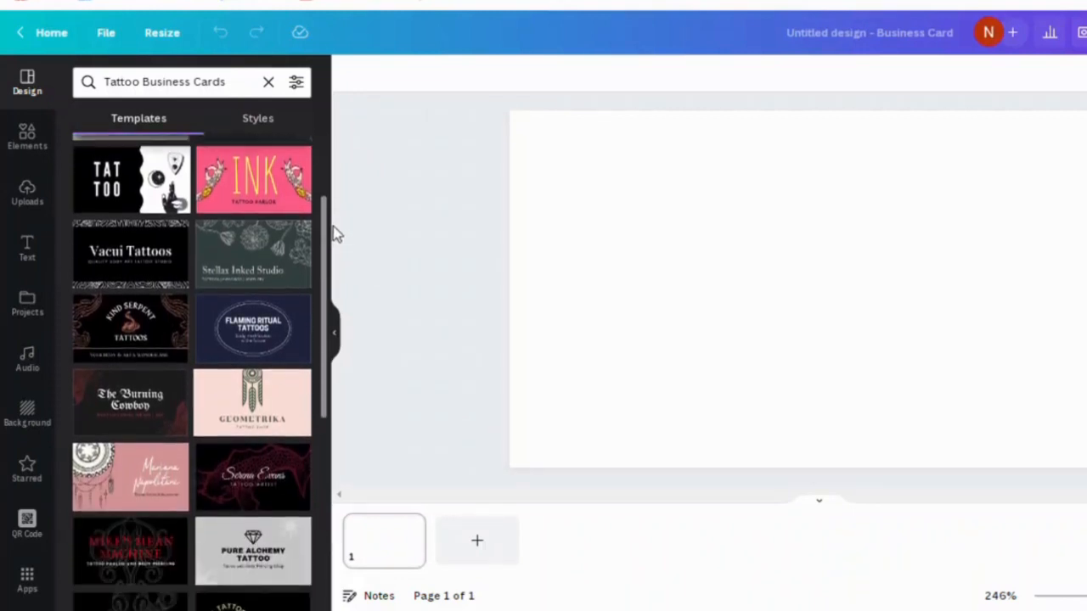
{"action": "scroll", "scroll_direction": "down", "scroll_amount": 3}
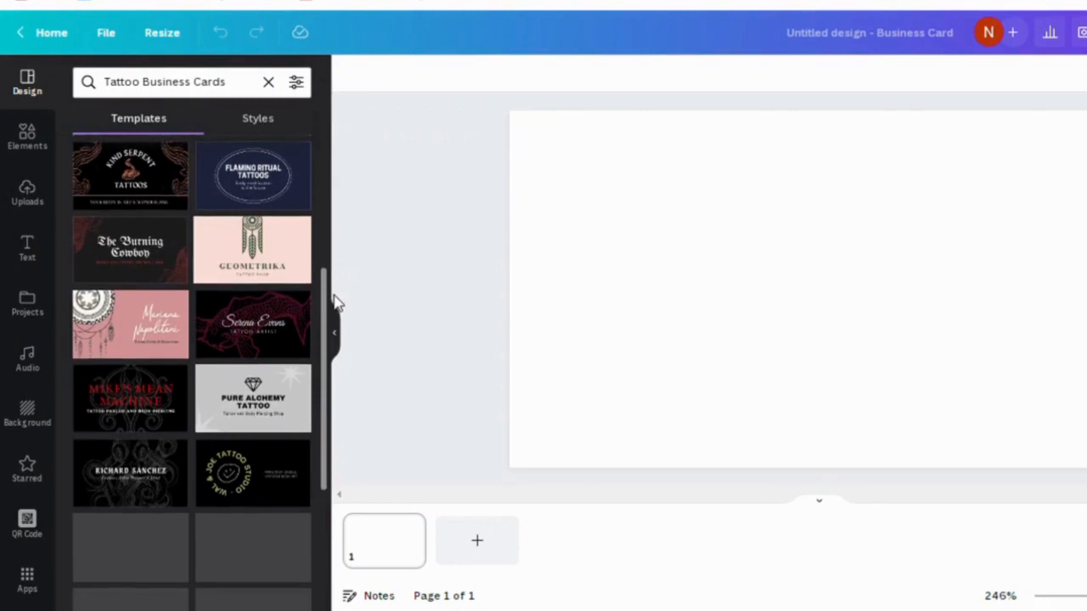
{"action": "scroll", "scroll_direction": "down", "scroll_amount": 3}
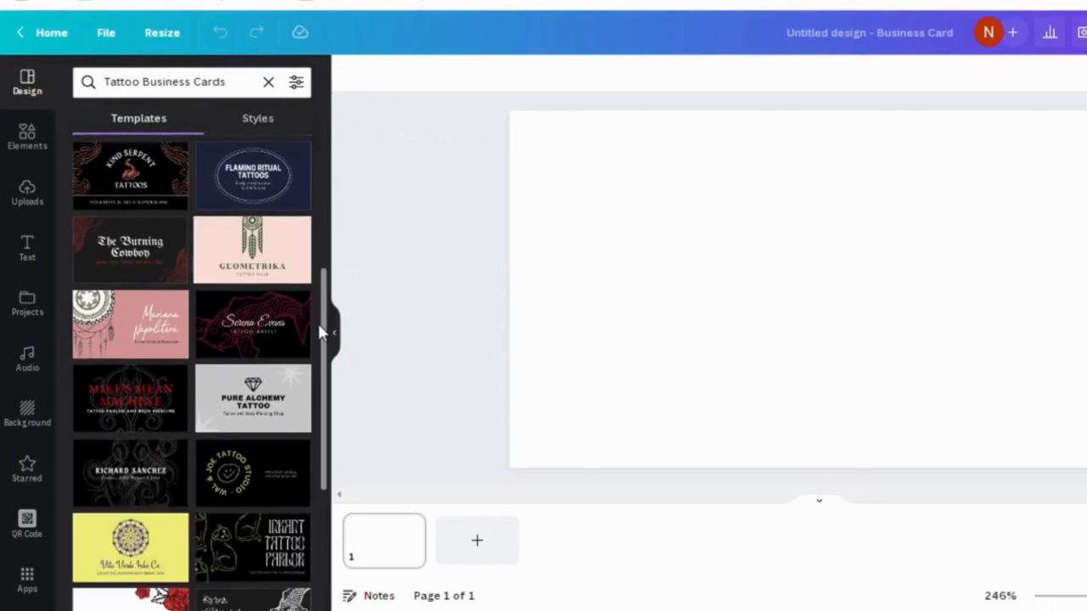
{"action": "scroll", "scroll_direction": "up", "scroll_amount": 3}
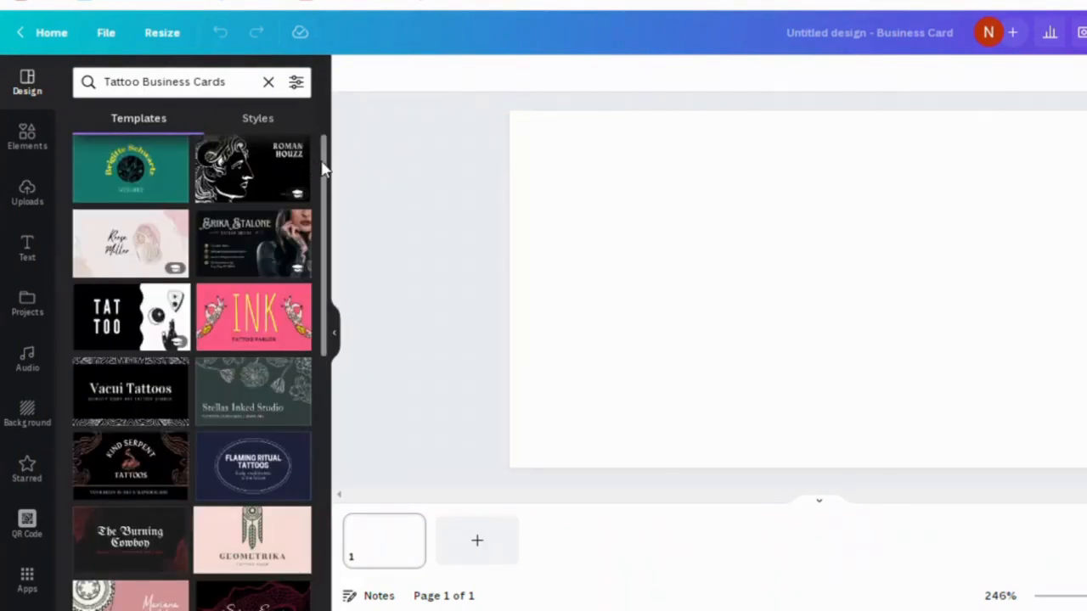
{"action": "scroll", "scroll_direction": "down", "scroll_amount": 3}
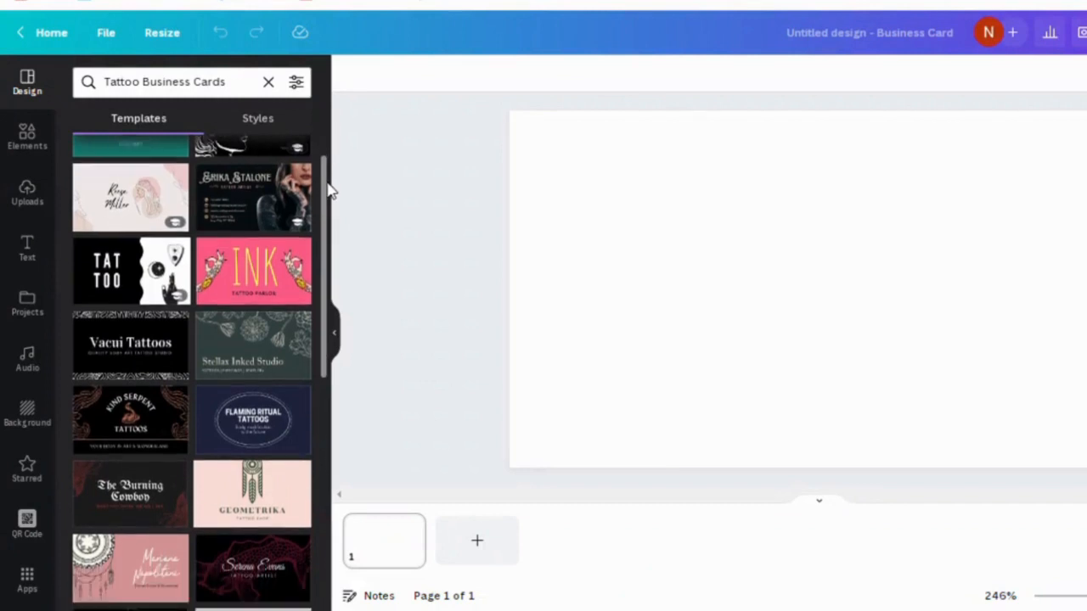
{"action": "scroll", "scroll_direction": "down", "scroll_amount": 3}
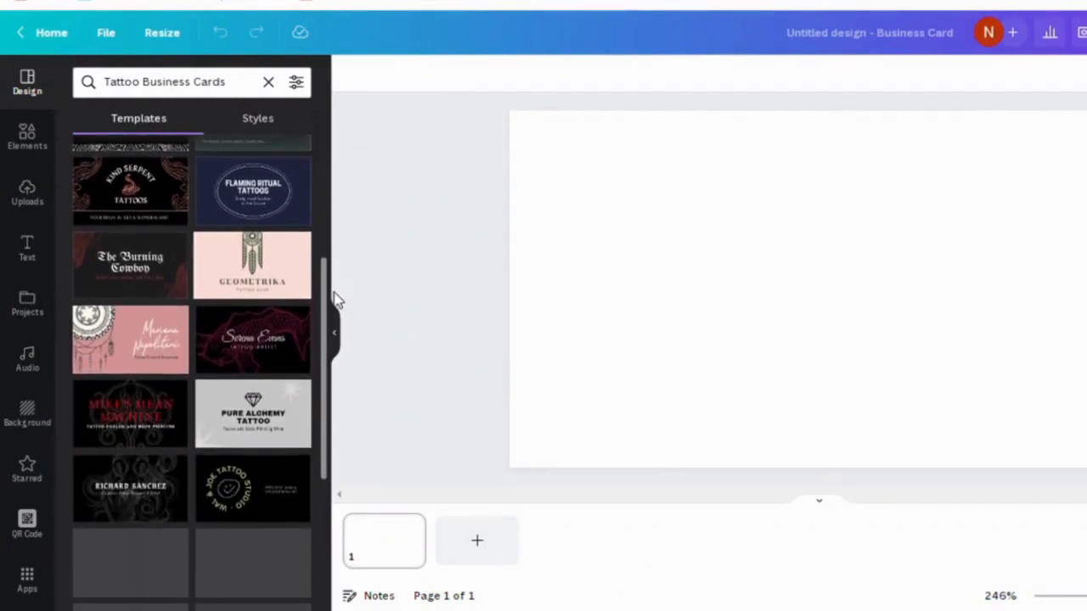
- Search templates for 'plumbing', 'real estate', 'lawyer' and then 'tattoo'
{"action": "type", "text": "plumbing"}
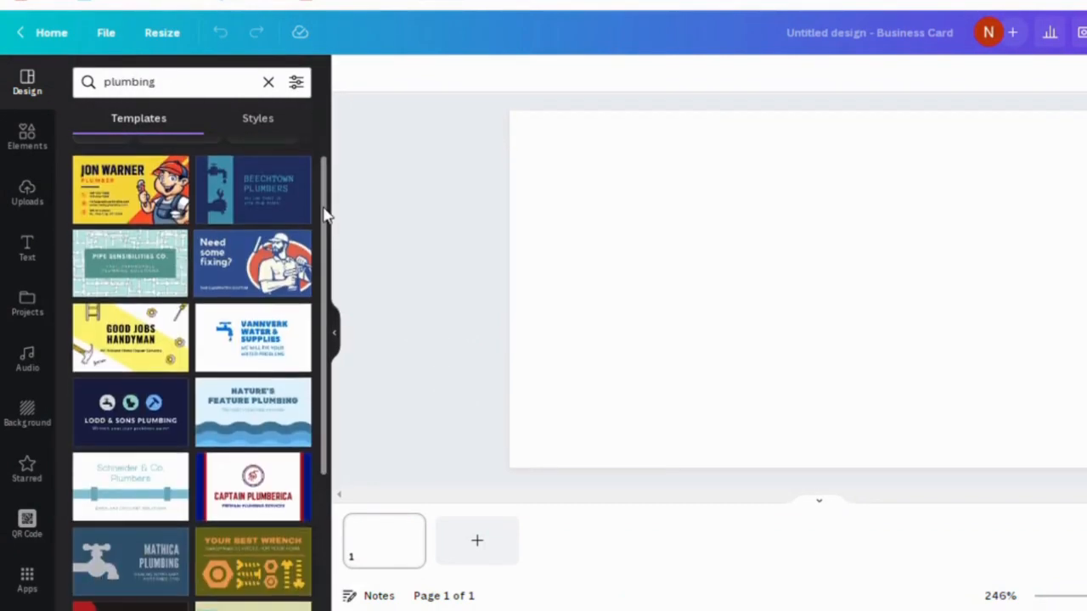
{"action": "type", "text": "real estate"}
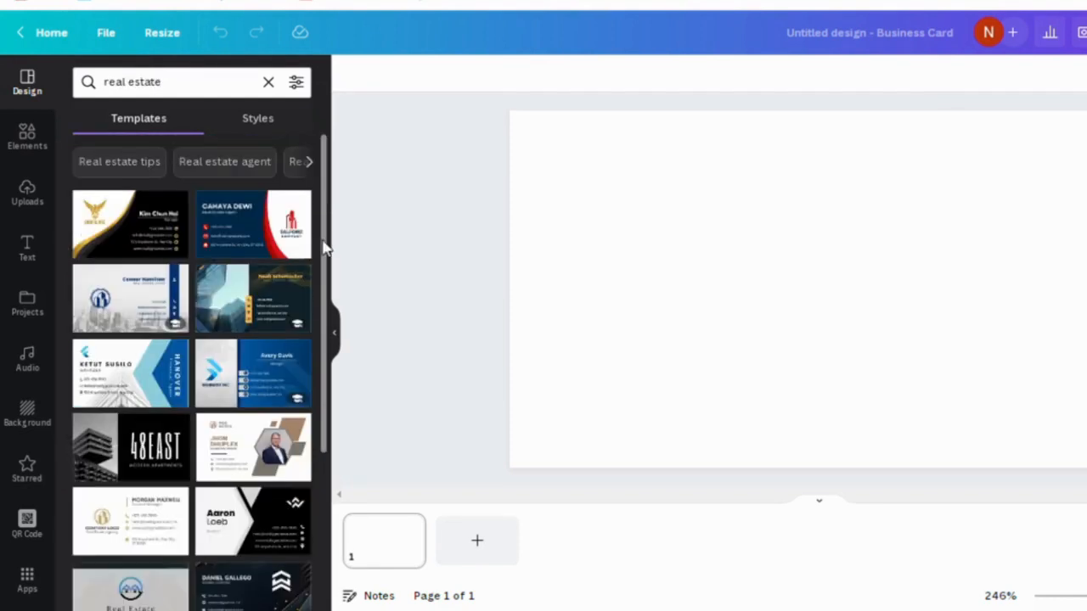
{"action": "scroll", "scroll_direction": "down", "scroll_amount": 3}
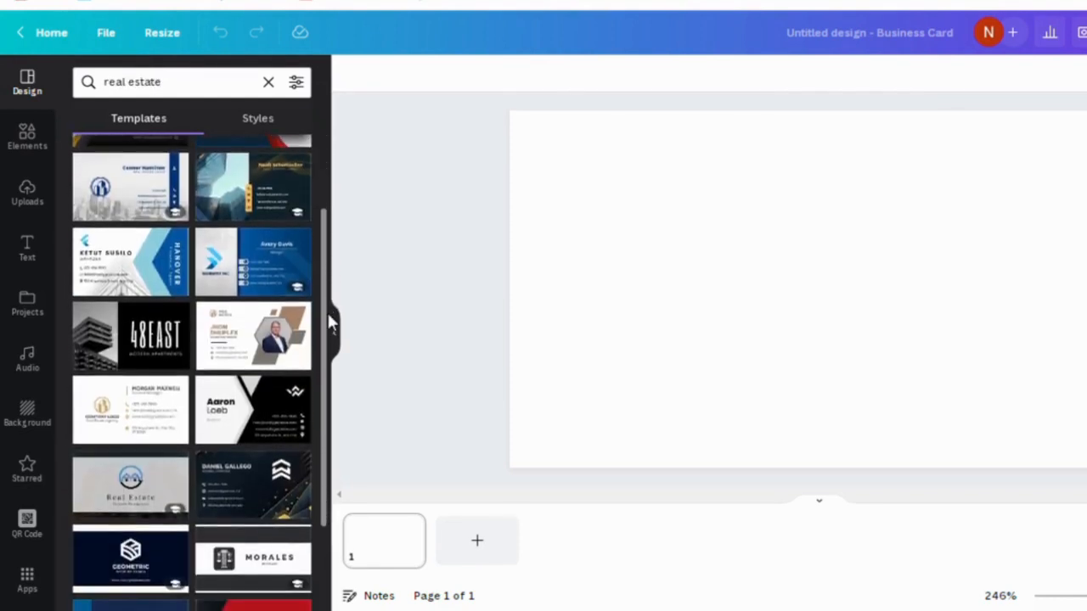
{"action": "type", "text": "lawyer"}
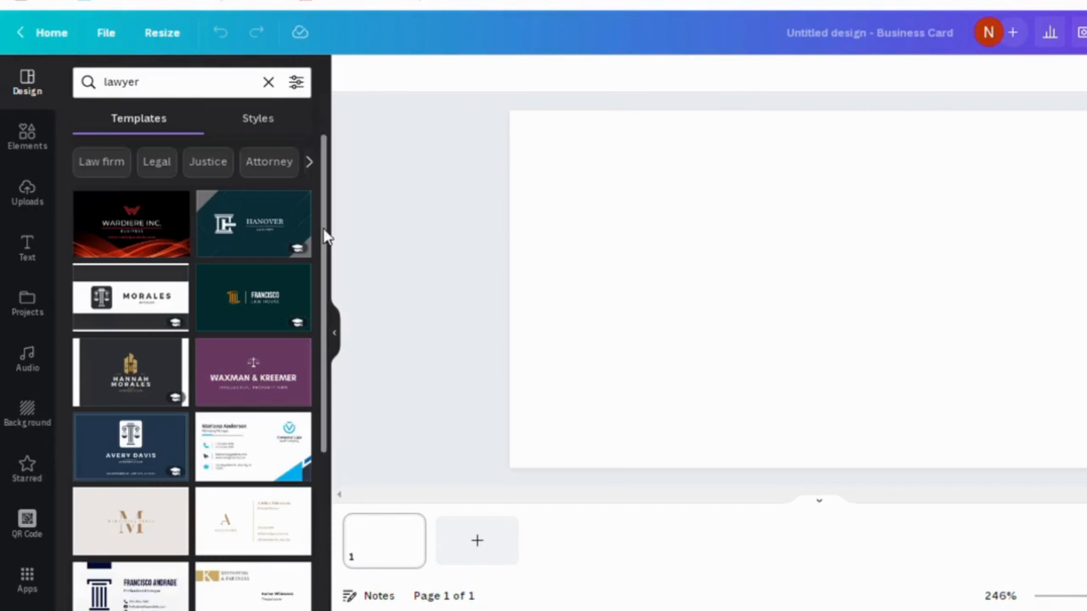
{"action": "type", "text": "tattoo"}
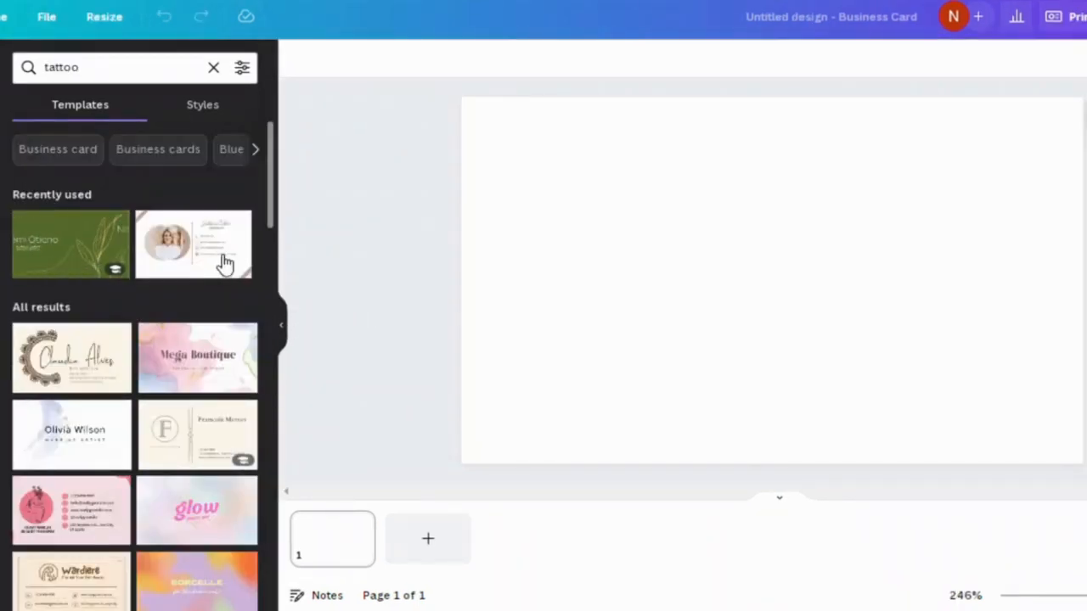
- Apply the Beige Minimalist Business Card template to both front and back pages
{"action": "left_click", "coordinate": [194, 244]}
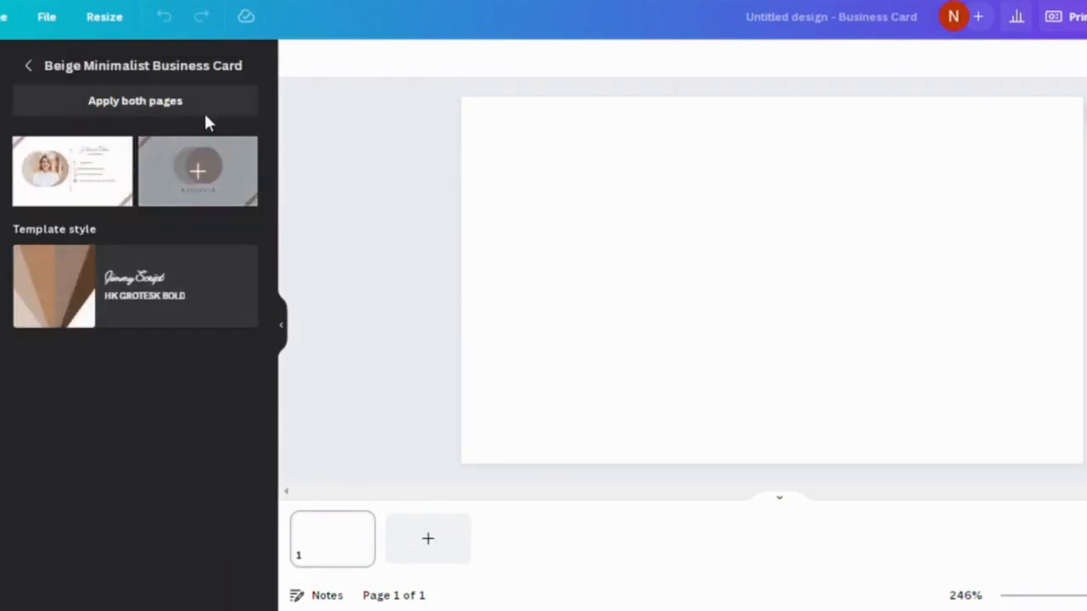
{"action": "mouse_move", "coordinate": [217, 194]}
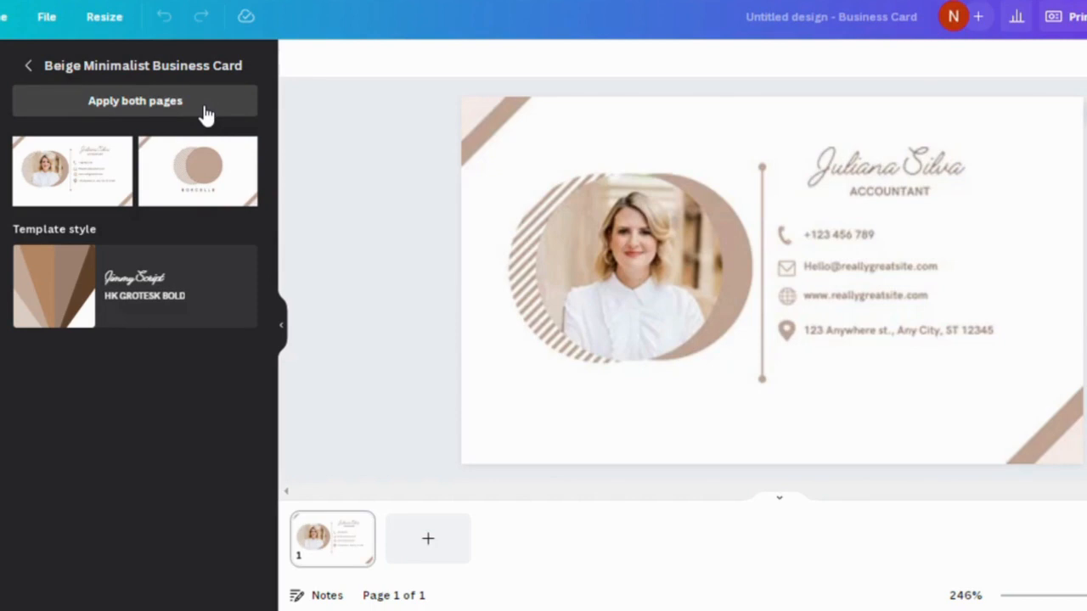
{"action": "left_click", "coordinate": [135, 100]}
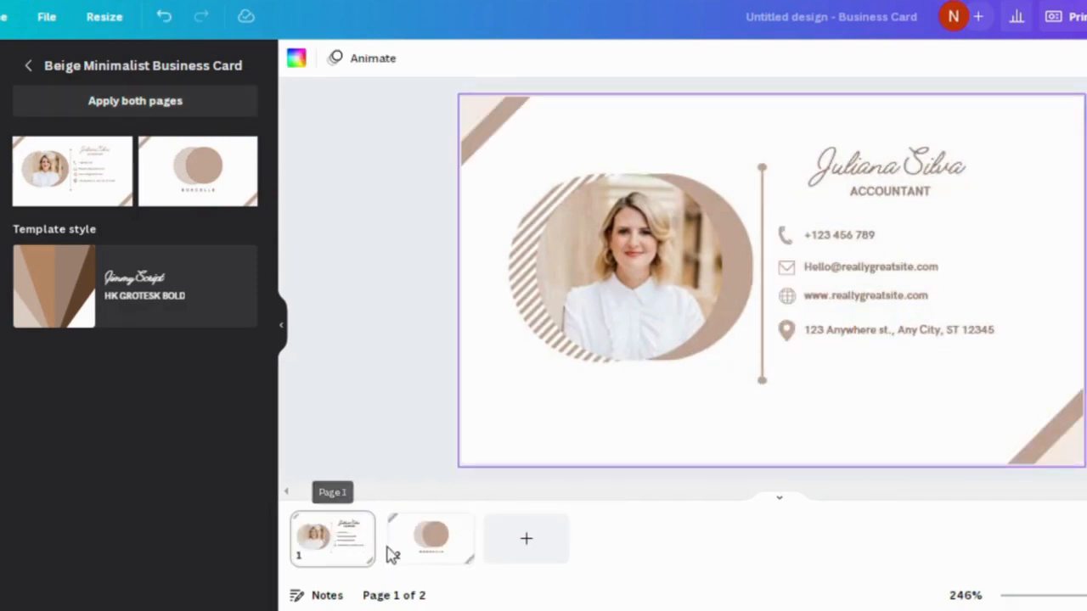
{"action": "left_click", "coordinate": [430, 539]}
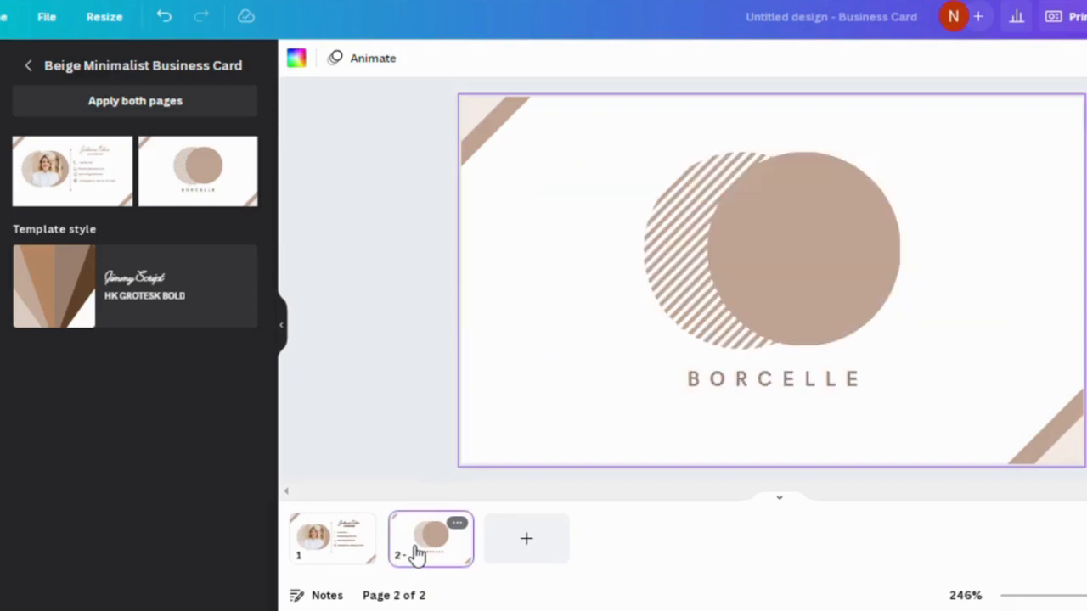
{"action": "left_click", "coordinate": [331, 539]}
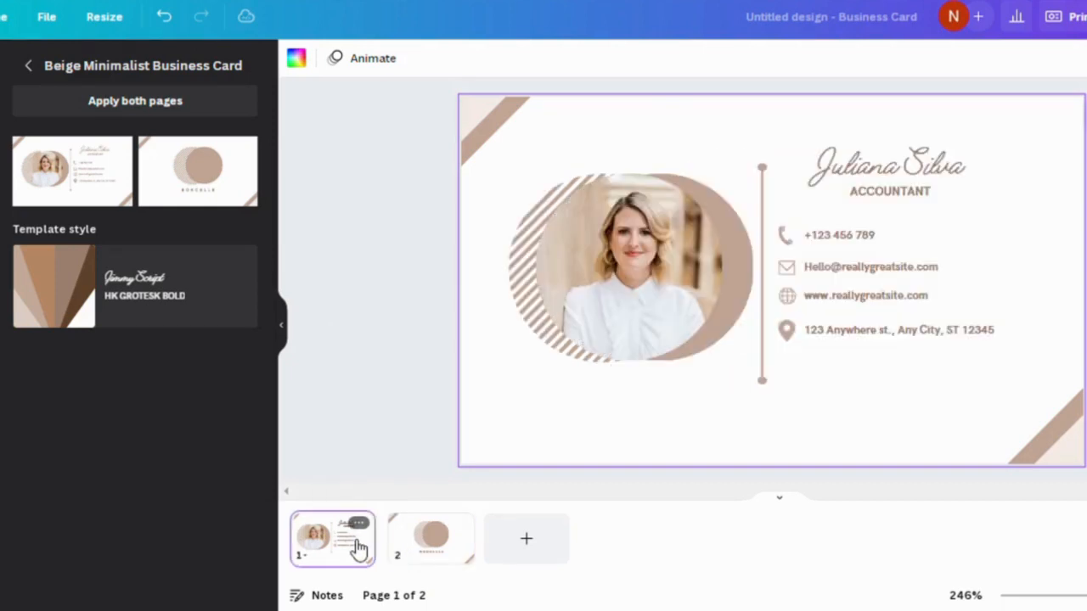
{"action": "left_click", "coordinate": [629, 267]}
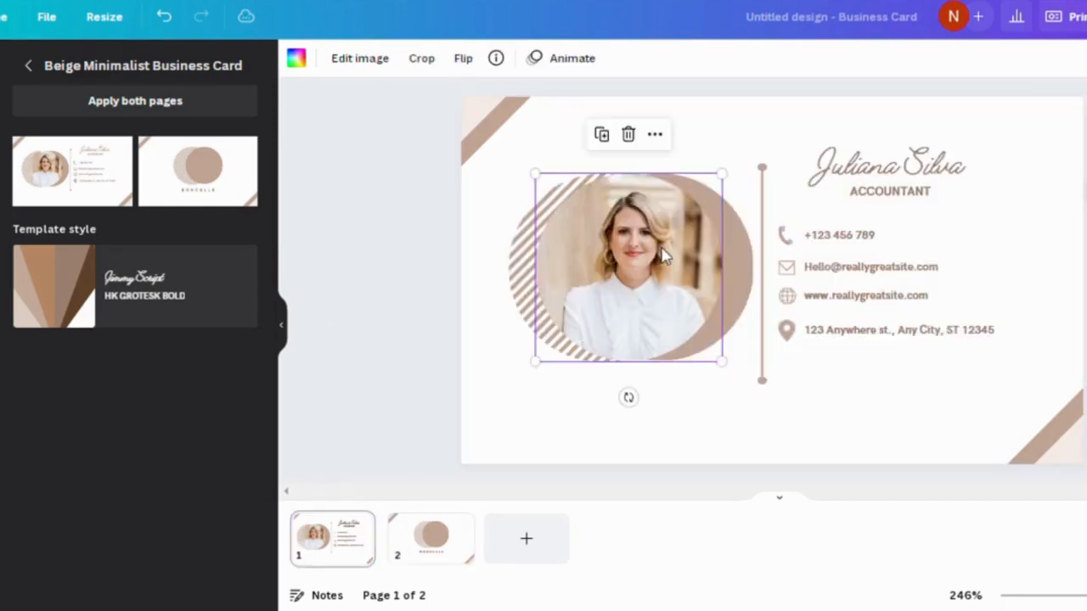
{"action": "left_click", "coordinate": [887, 166]}
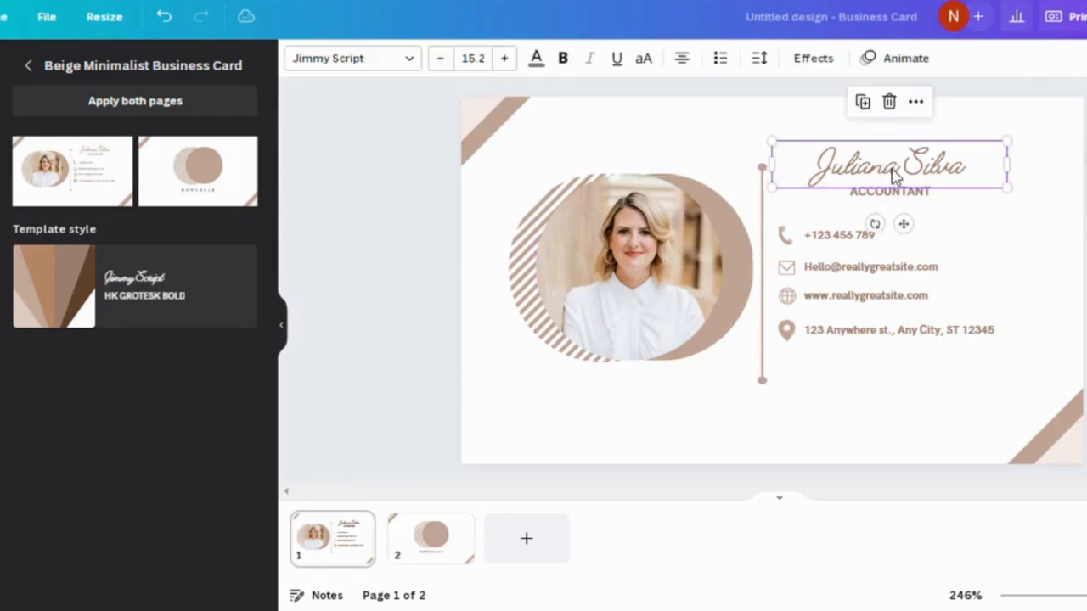
{"action": "left_click", "coordinate": [889, 191]}
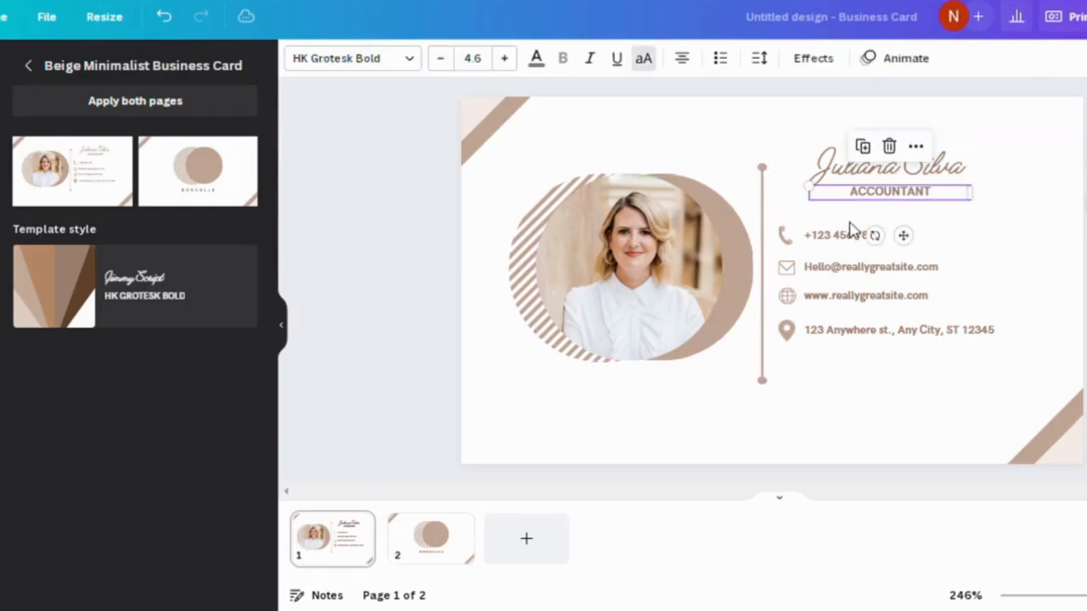
- Apply the template's colour style and shuffle it through several brown colour combinations
{"action": "left_click", "coordinate": [870, 266]}
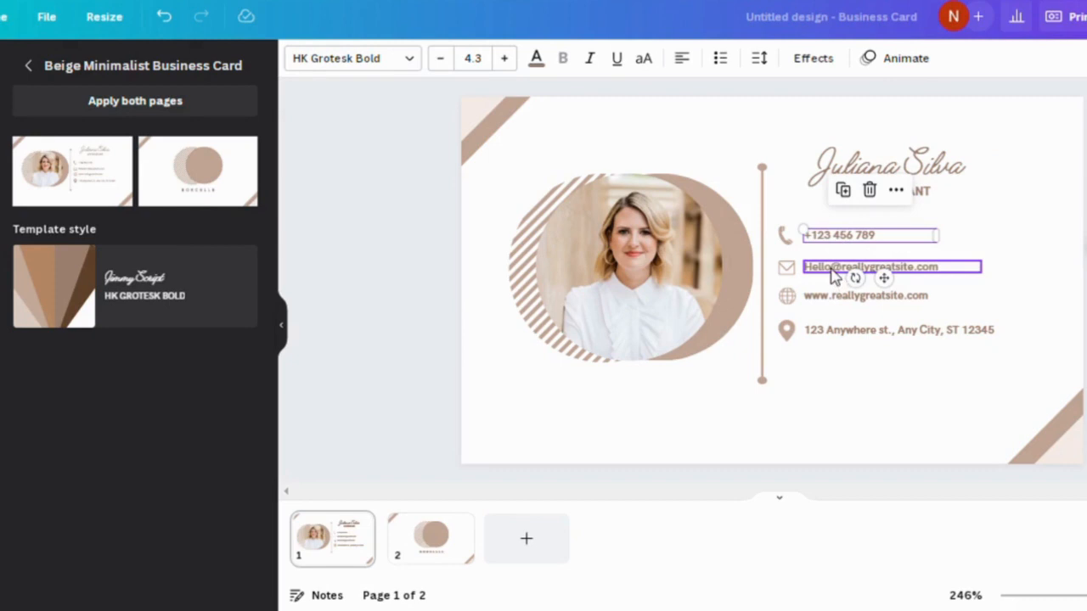
{"action": "left_click", "coordinate": [864, 295]}
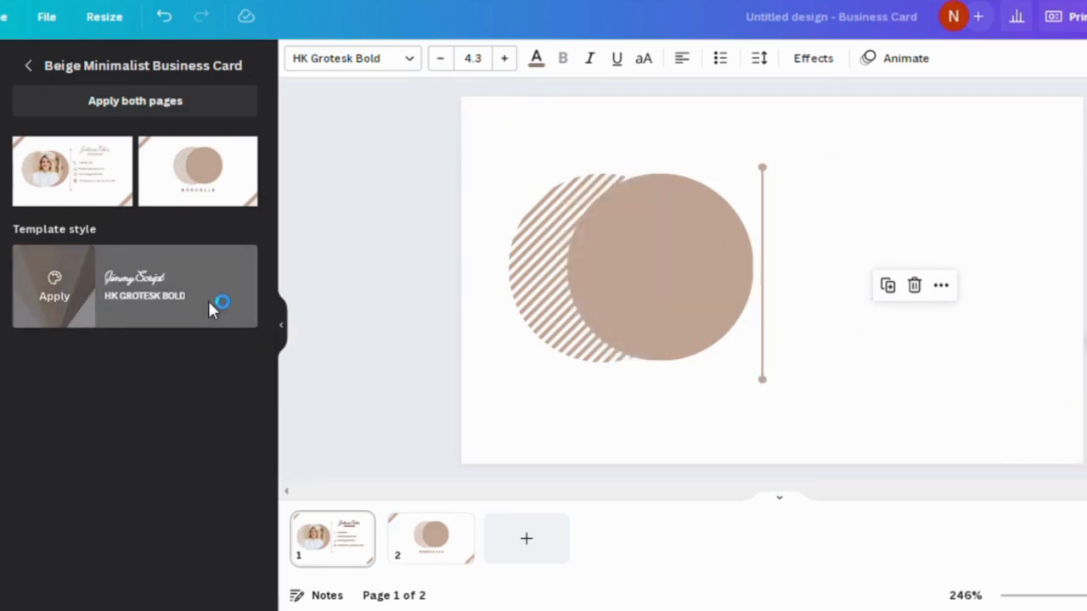
{"action": "left_click", "coordinate": [53, 286]}
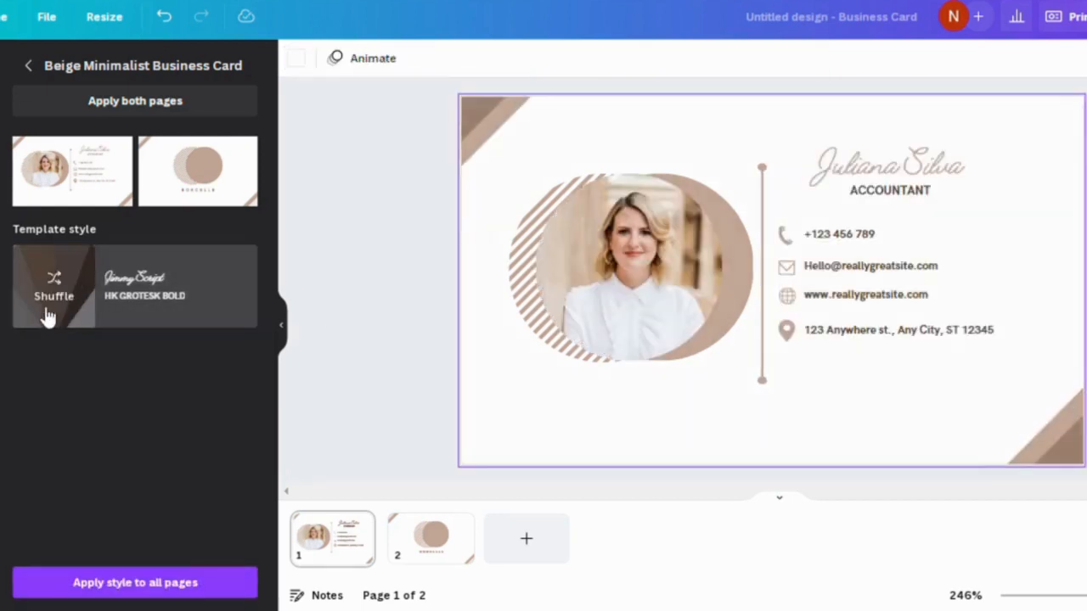
{"action": "left_click", "coordinate": [53, 286]}
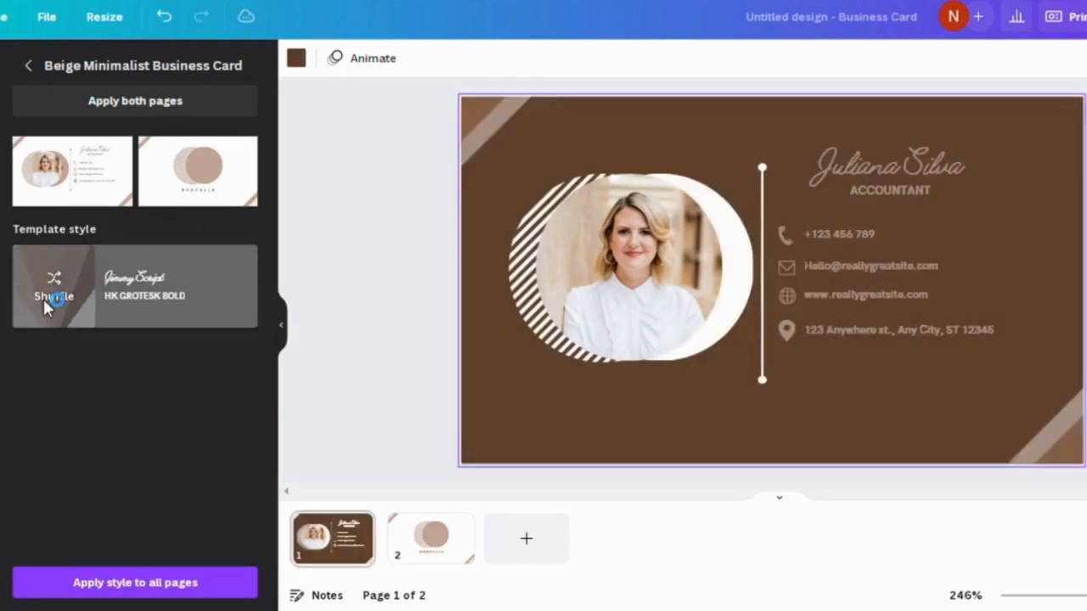
{"action": "left_click", "coordinate": [53, 289]}
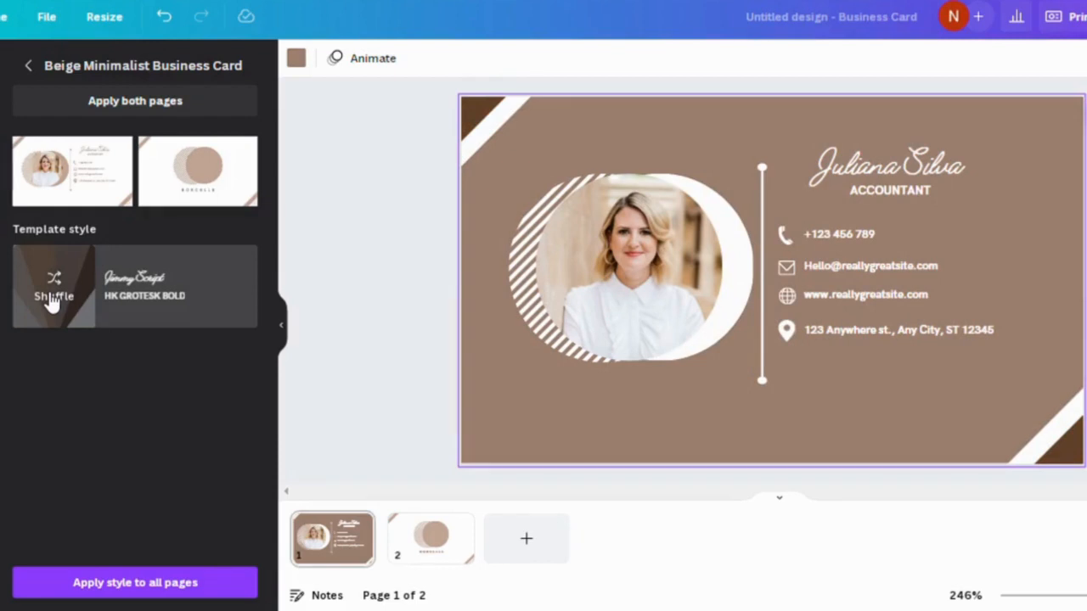
{"action": "left_click", "coordinate": [53, 286]}
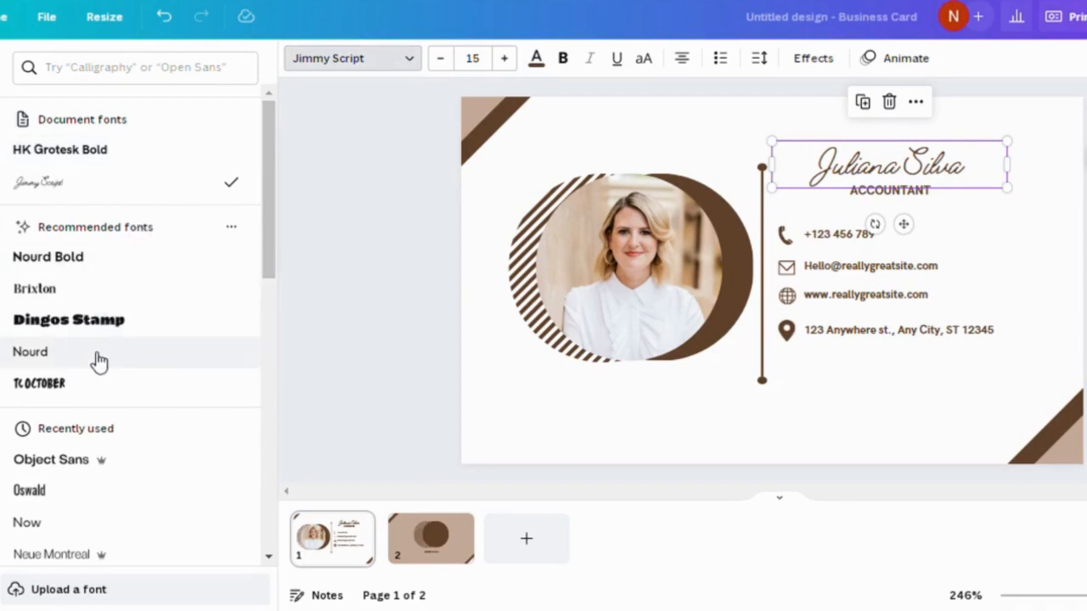
{"action": "mouse_move", "coordinate": [289, 495]}
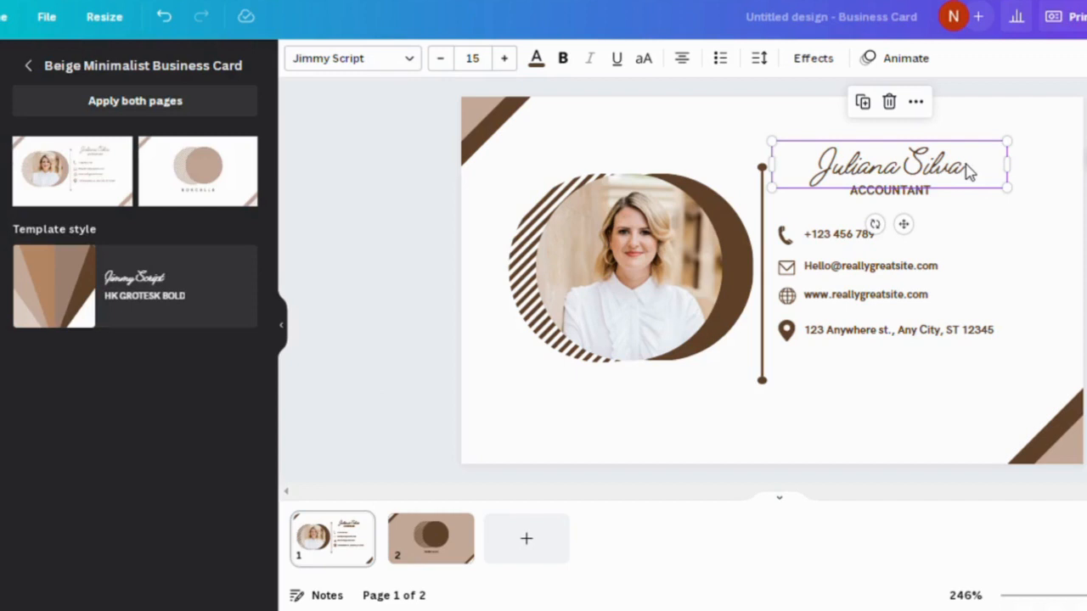
- Replace 'Juliana Silva' with 'Christina' on the card front
{"action": "triple_click", "coordinate": [889, 165]}
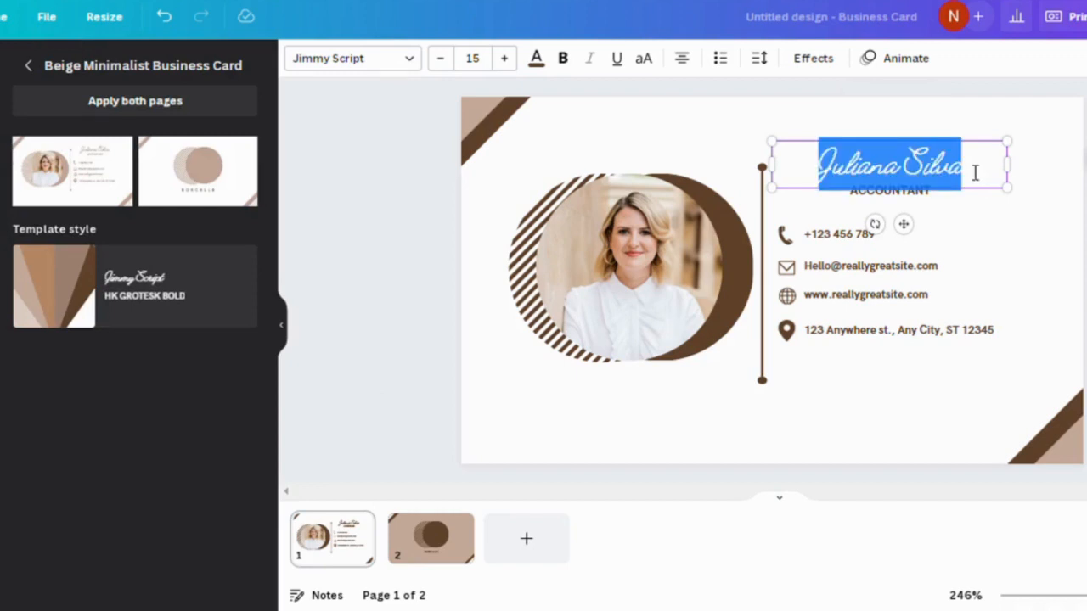
{"action": "type", "text": "Christina"}
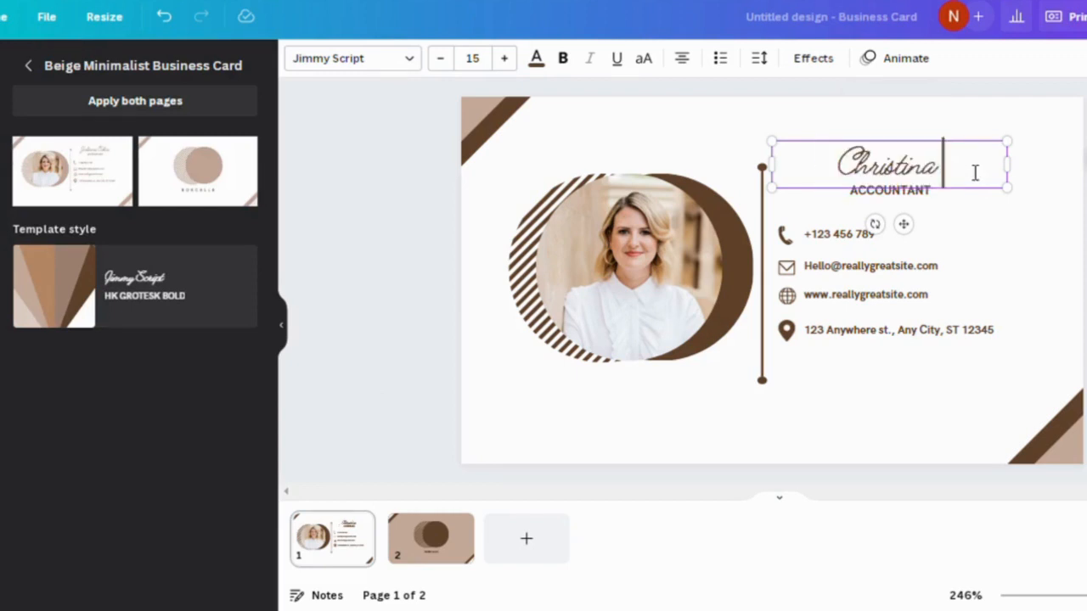
{"action": "left_click", "coordinate": [1028, 249]}
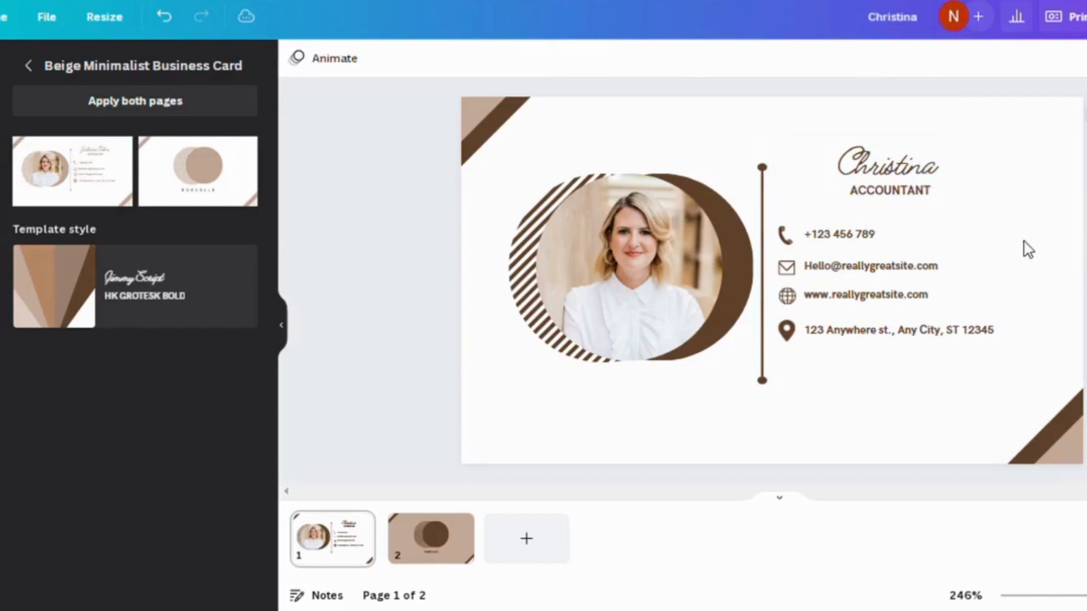
{"action": "double_click", "coordinate": [870, 266]}
{"action": "type", "text": "christina"}
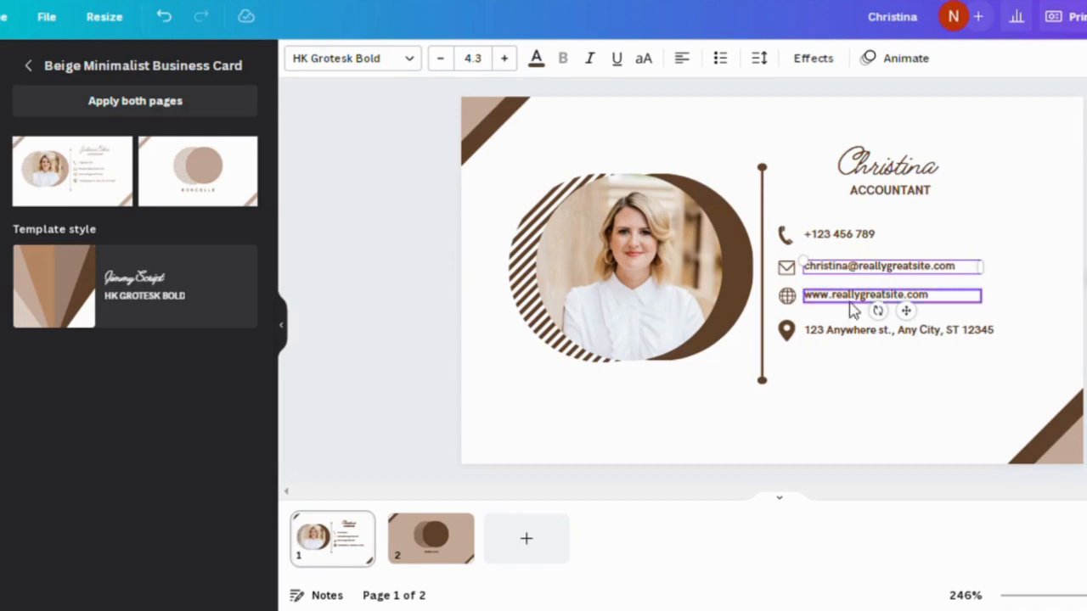
- Link the card's website line to a Facebook web address
{"action": "left_click", "coordinate": [866, 294]}
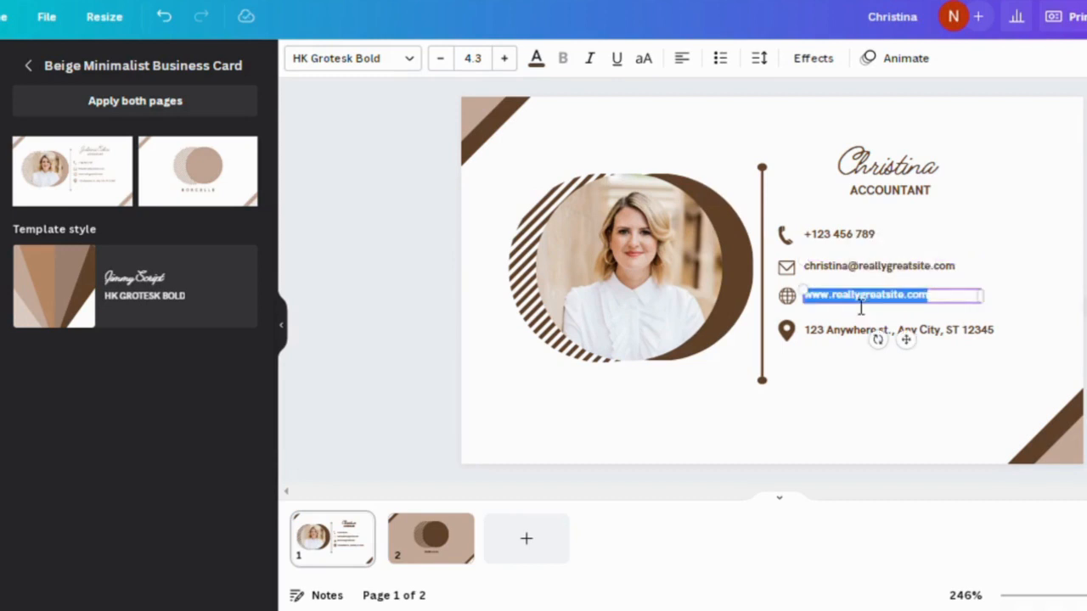
{"action": "left_click", "coordinate": [1025, 31]}
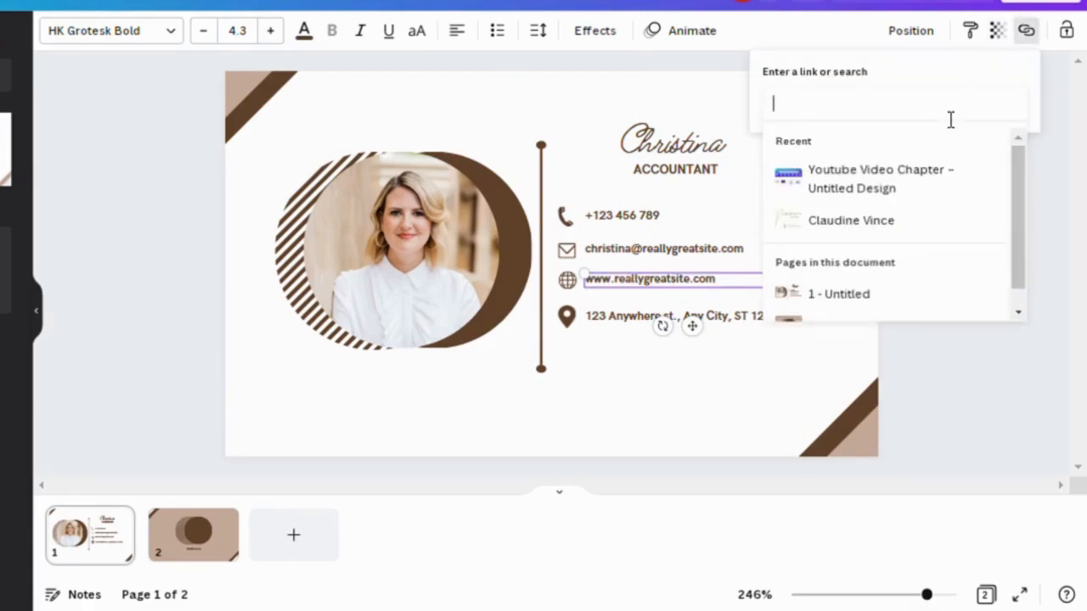
{"action": "type", "text": "facebook"}
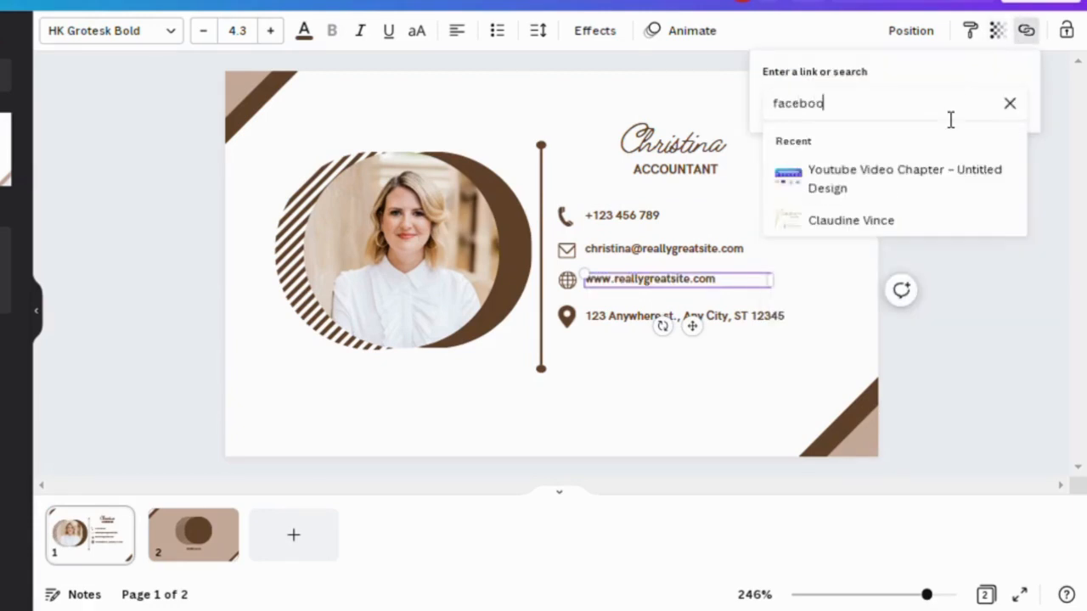
{"action": "type", "text": ".vc"}
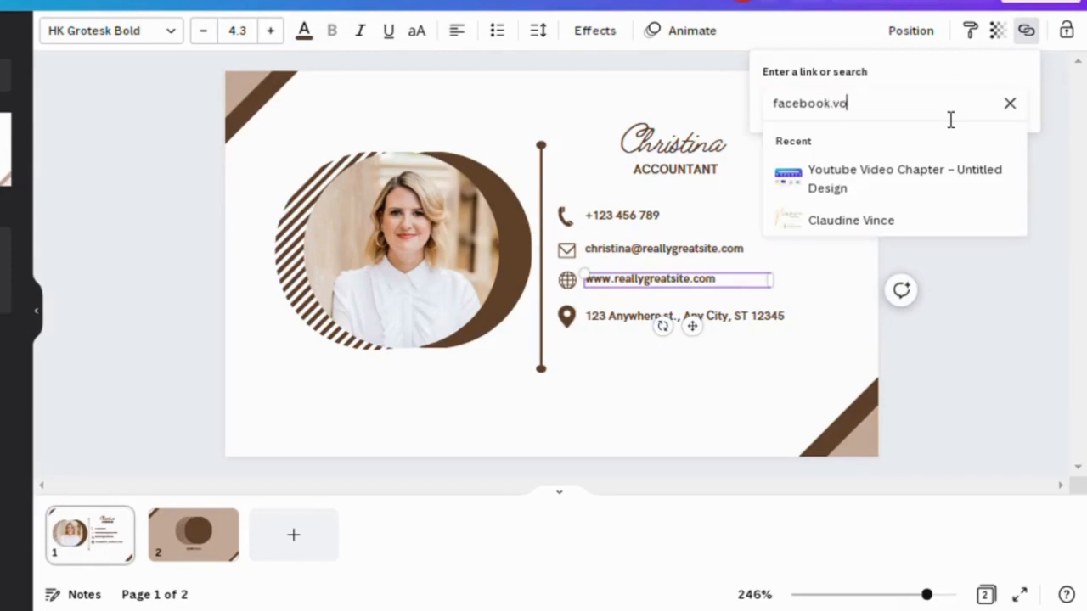
{"action": "type", "text": "om"}
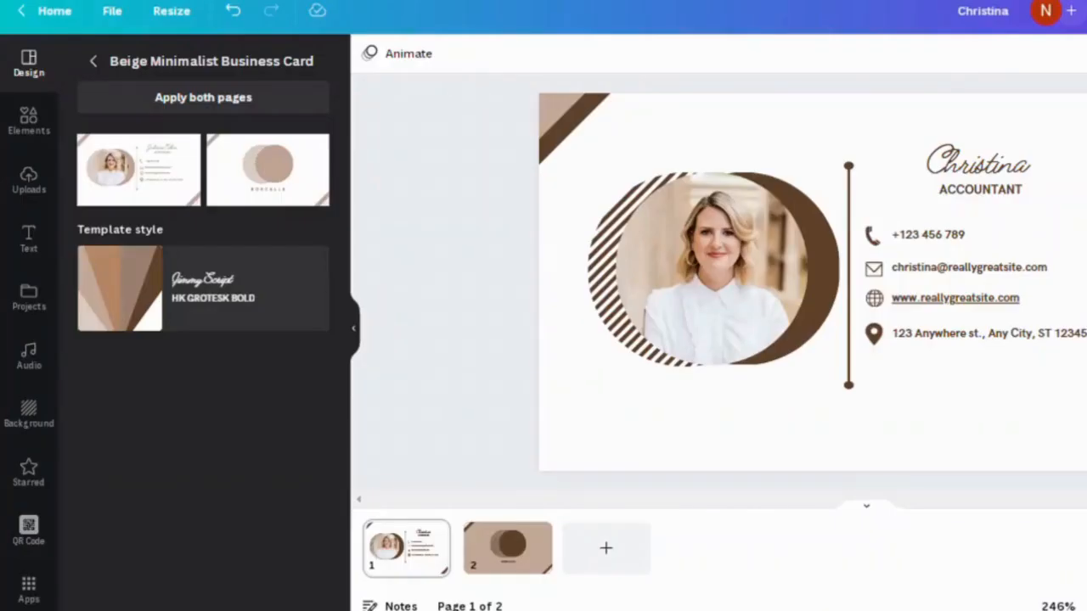
{"action": "mouse_move", "coordinate": [268, 170]}
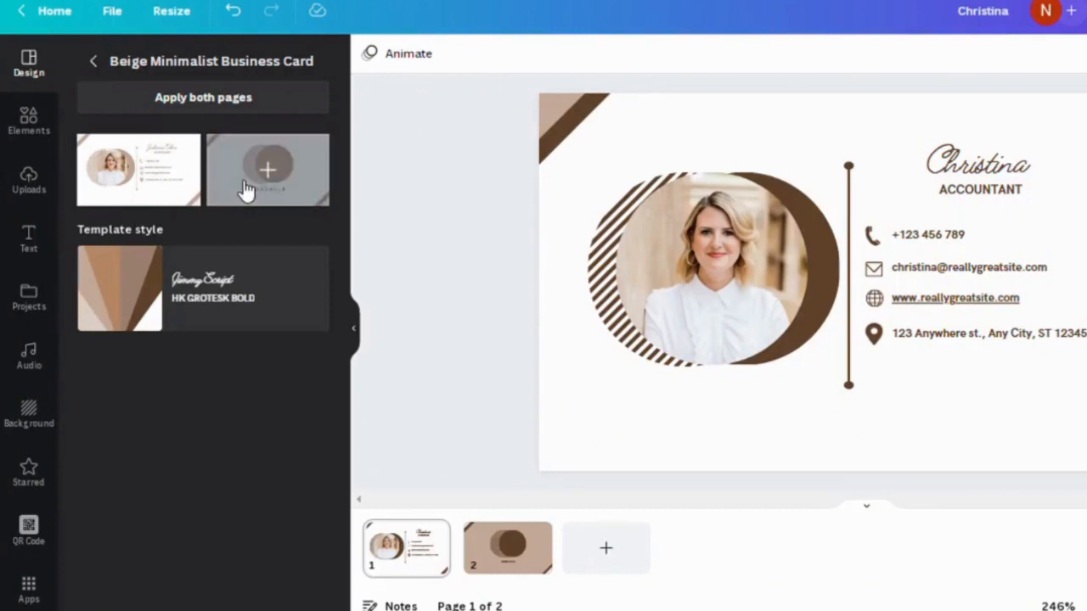
- Remove the circle logo and BORCELLE text from page 2, leaving the plain beige background
{"action": "left_click", "coordinate": [508, 547]}
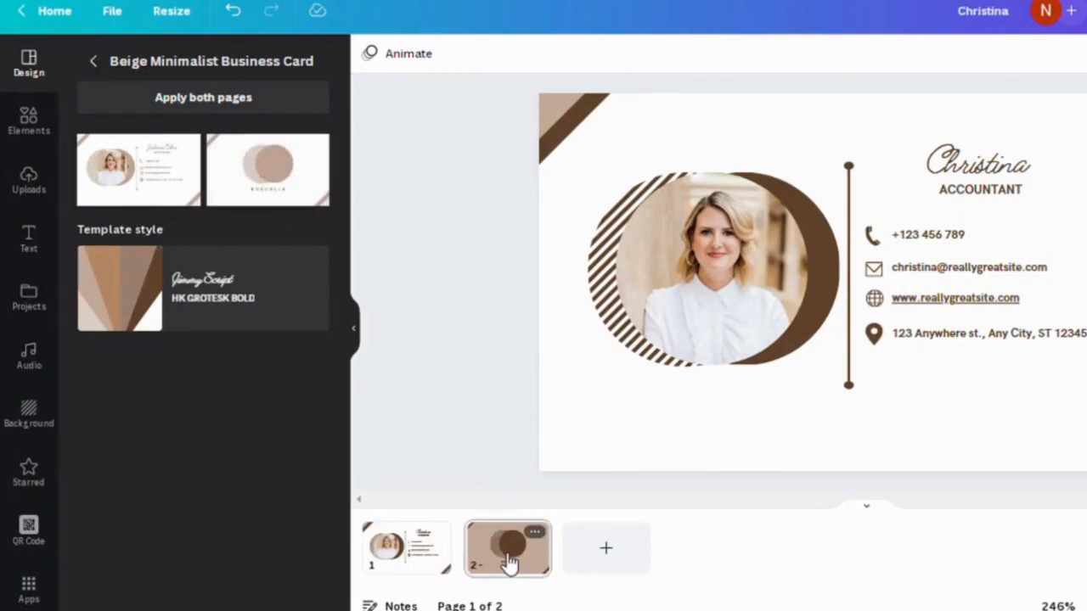
{"action": "left_click", "coordinate": [507, 548]}
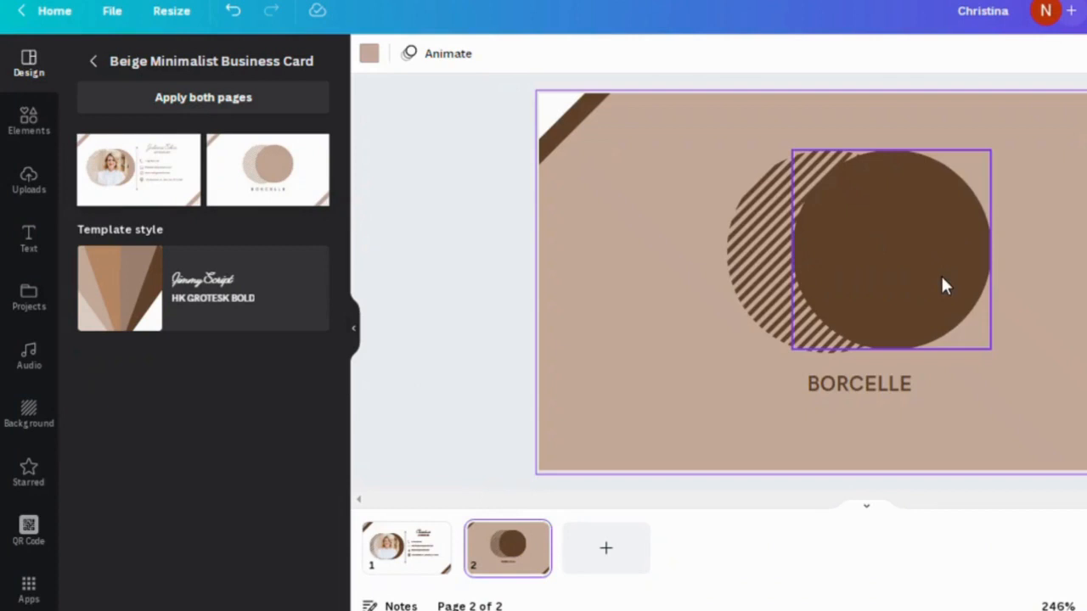
{"action": "left_click", "coordinate": [768, 276]}
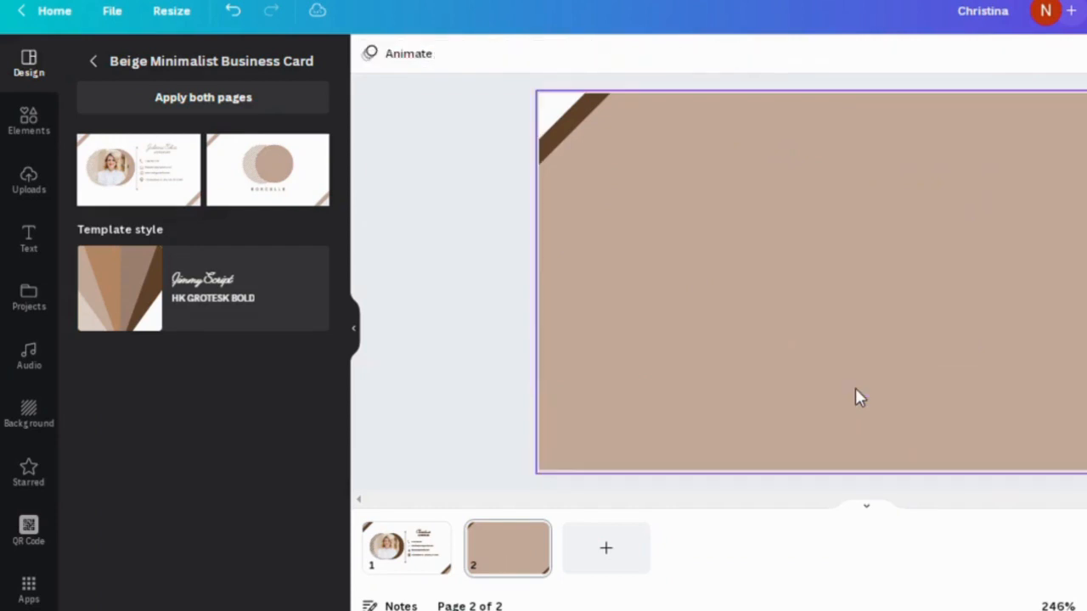
{"action": "mouse_move", "coordinate": [900, 296]}
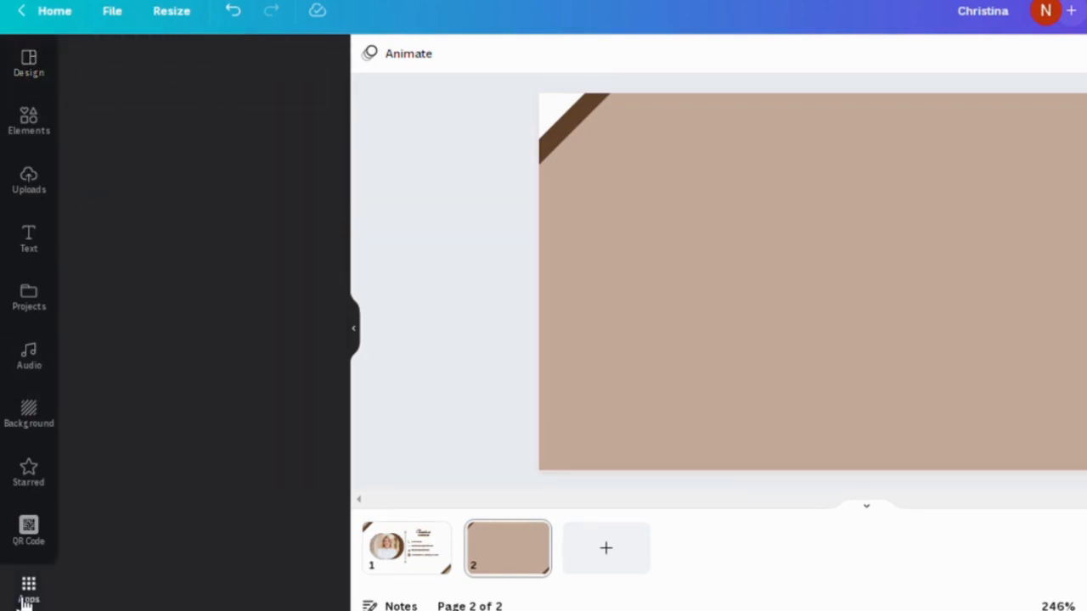
- Launch the QR Code app from the Popular section of Apps
{"action": "left_click", "coordinate": [28, 586]}
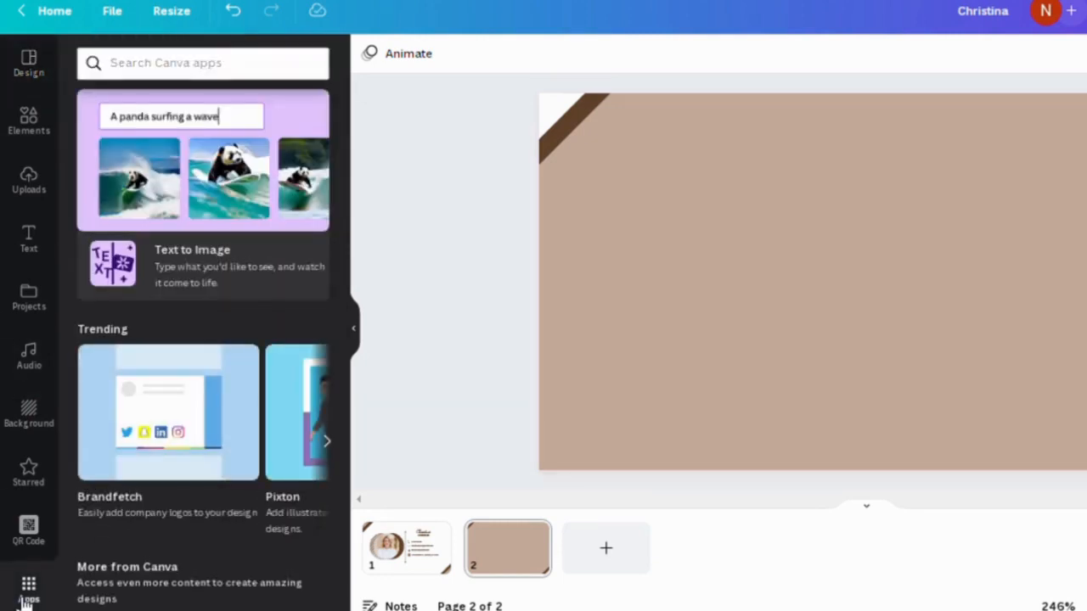
{"action": "scroll", "scroll_direction": "down", "scroll_amount": 3}
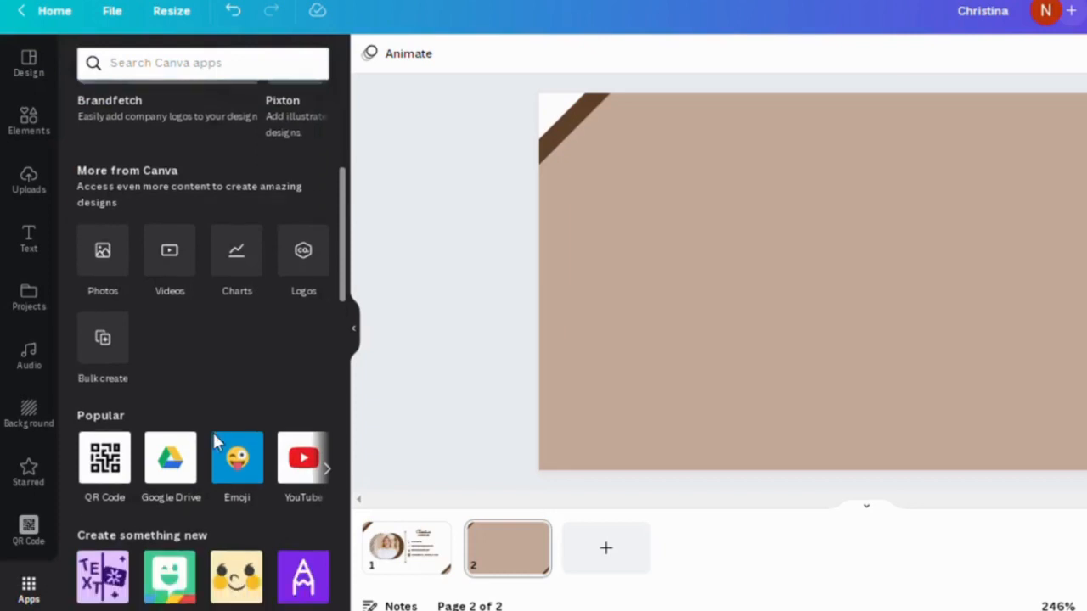
{"action": "scroll", "scroll_direction": "down", "scroll_amount": 3}
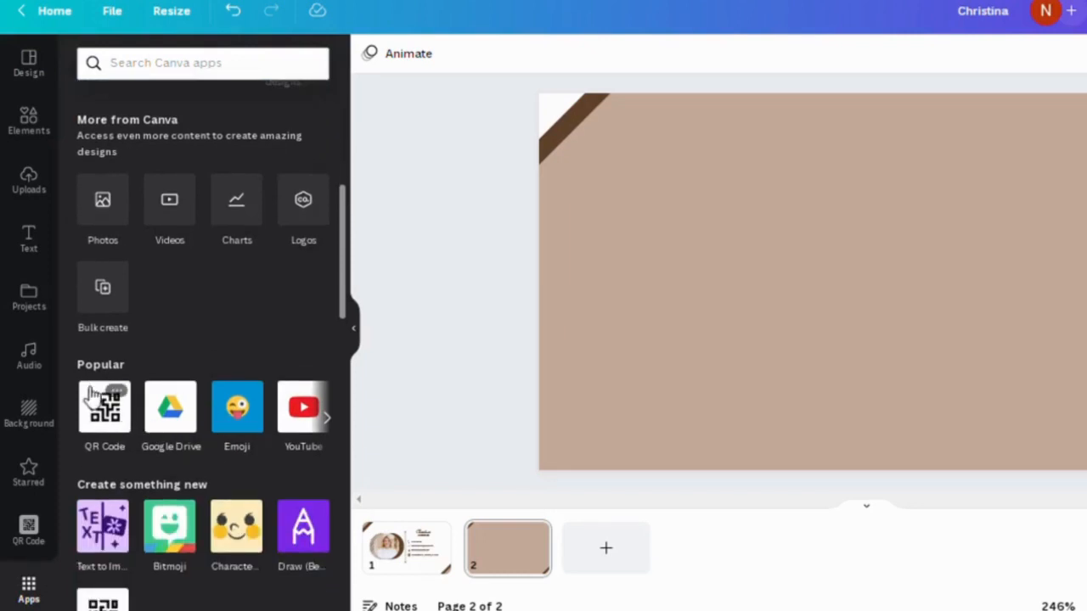
{"action": "left_click", "coordinate": [104, 407]}
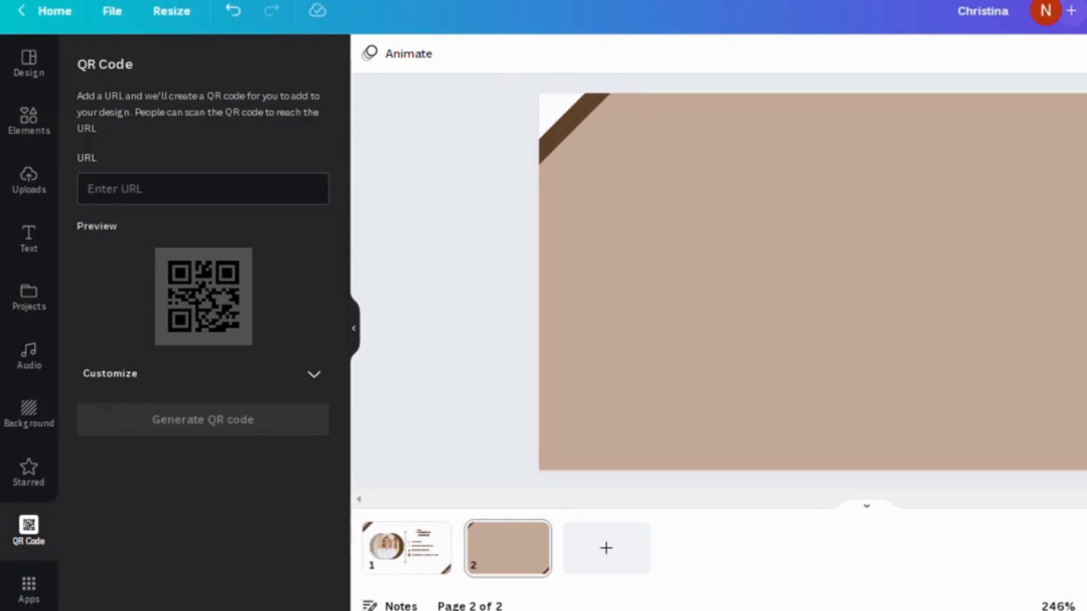
{"action": "left_click", "coordinate": [1051, 9]}
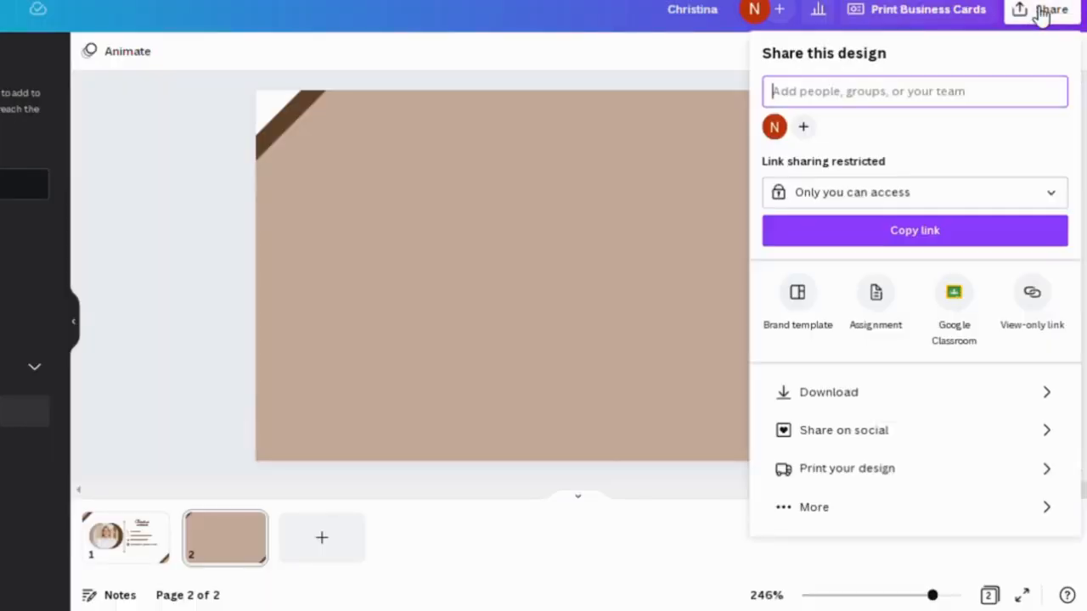
{"action": "mouse_move", "coordinate": [994, 210]}
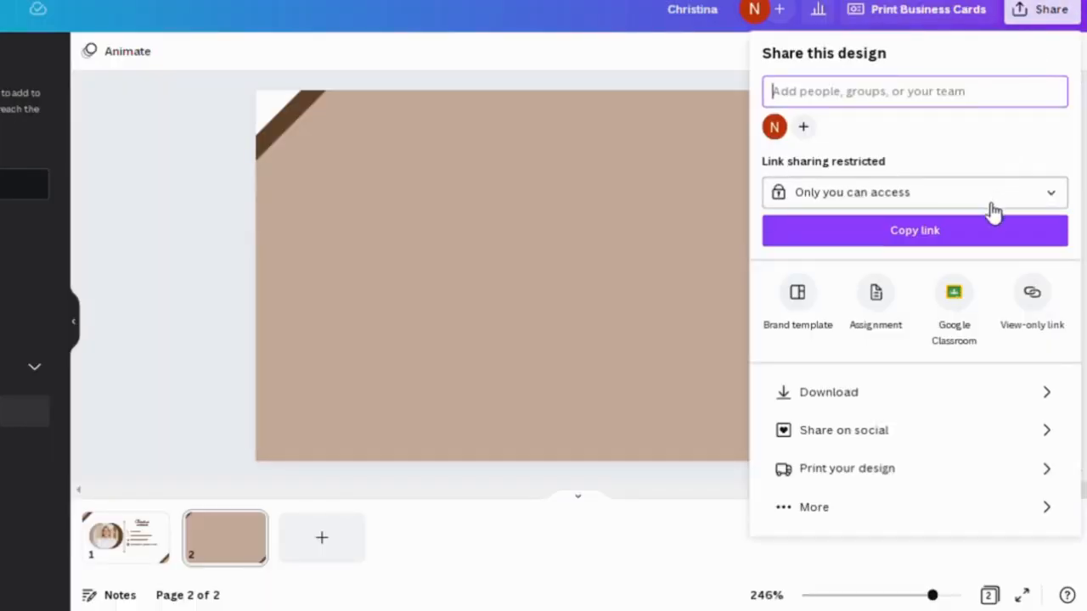
- Set link access to 'Anyone with the link', permission 'Can view', and copy the link
{"action": "left_click", "coordinate": [914, 231]}
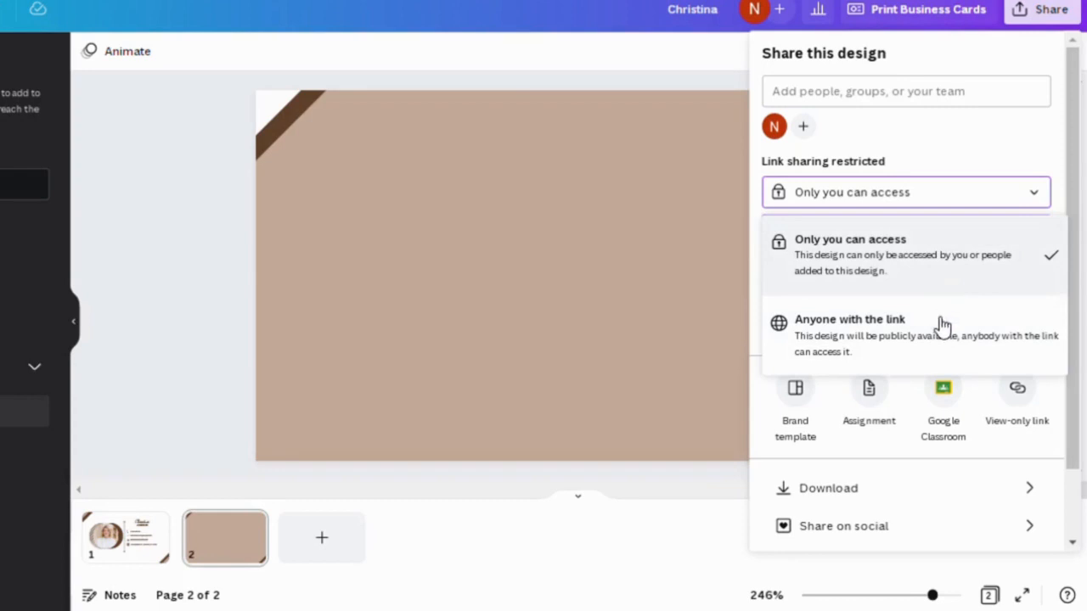
{"action": "left_click", "coordinate": [850, 320]}
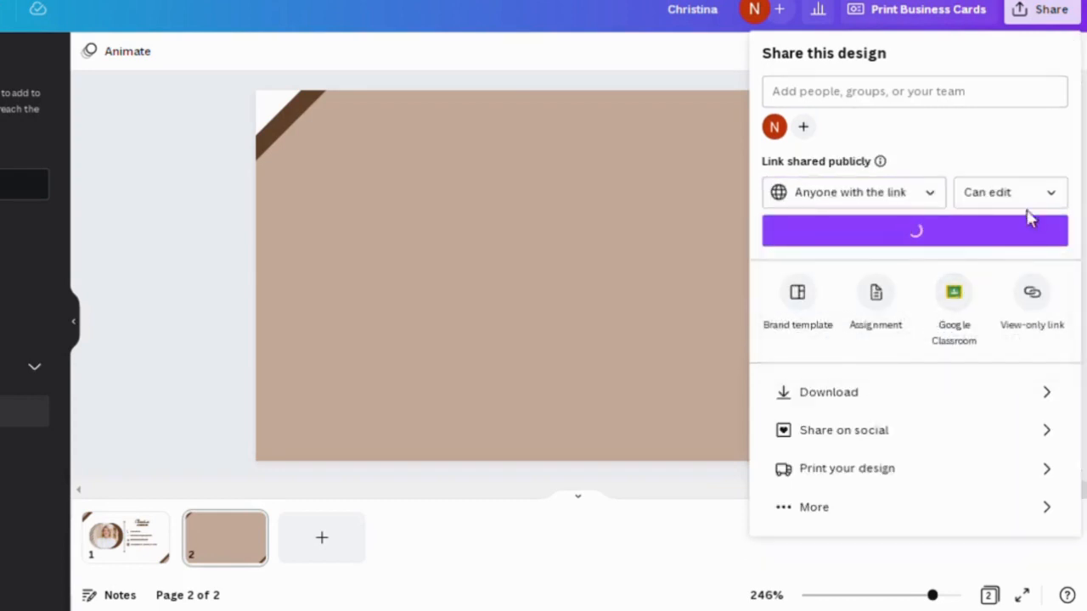
{"action": "left_click", "coordinate": [1009, 192]}
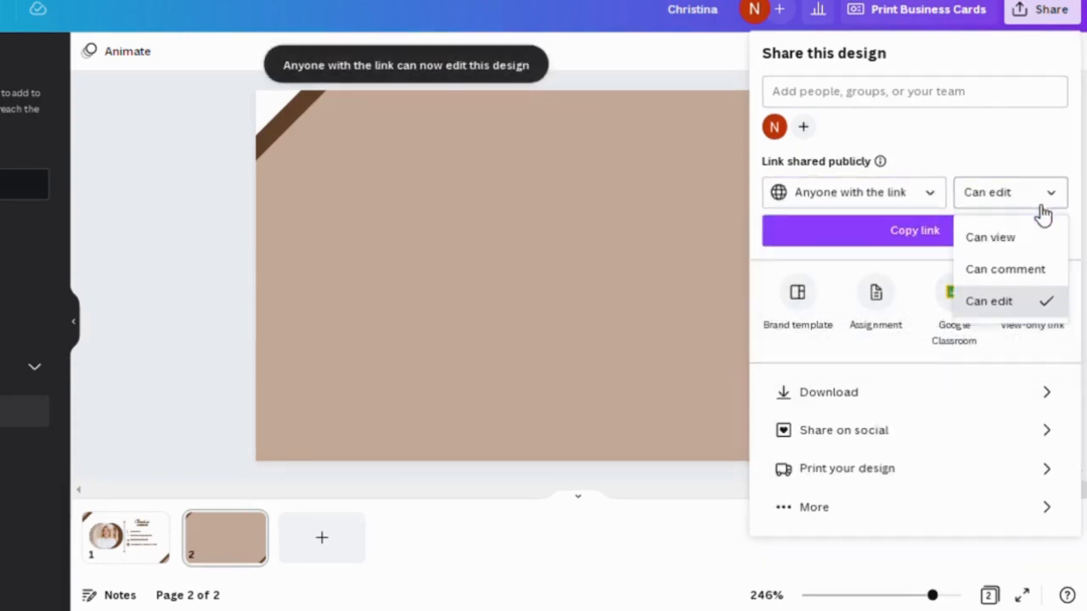
{"action": "left_click", "coordinate": [990, 237]}
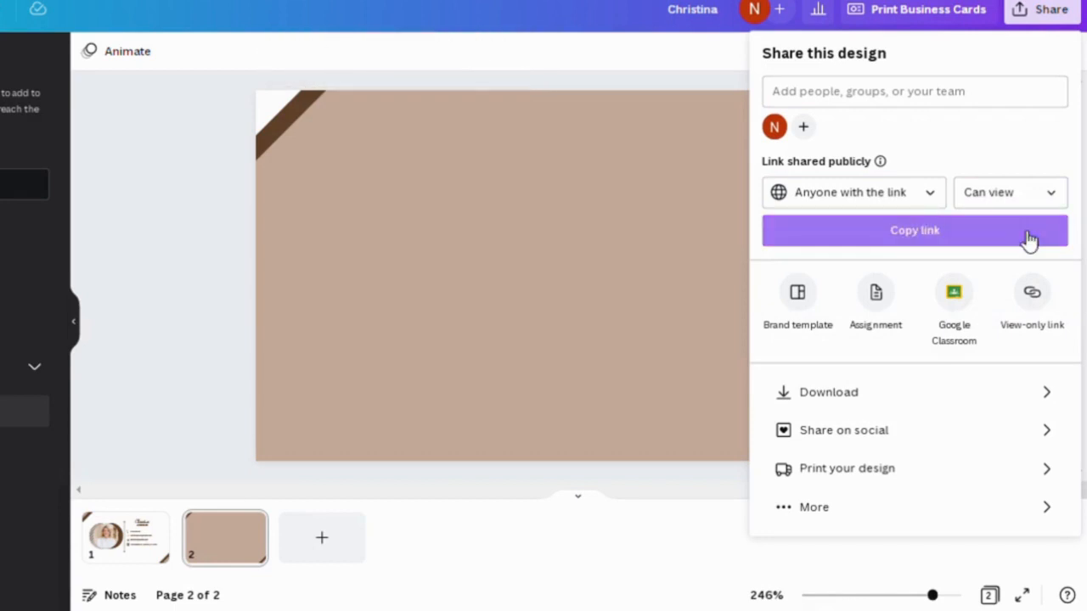
{"action": "left_click", "coordinate": [915, 230]}
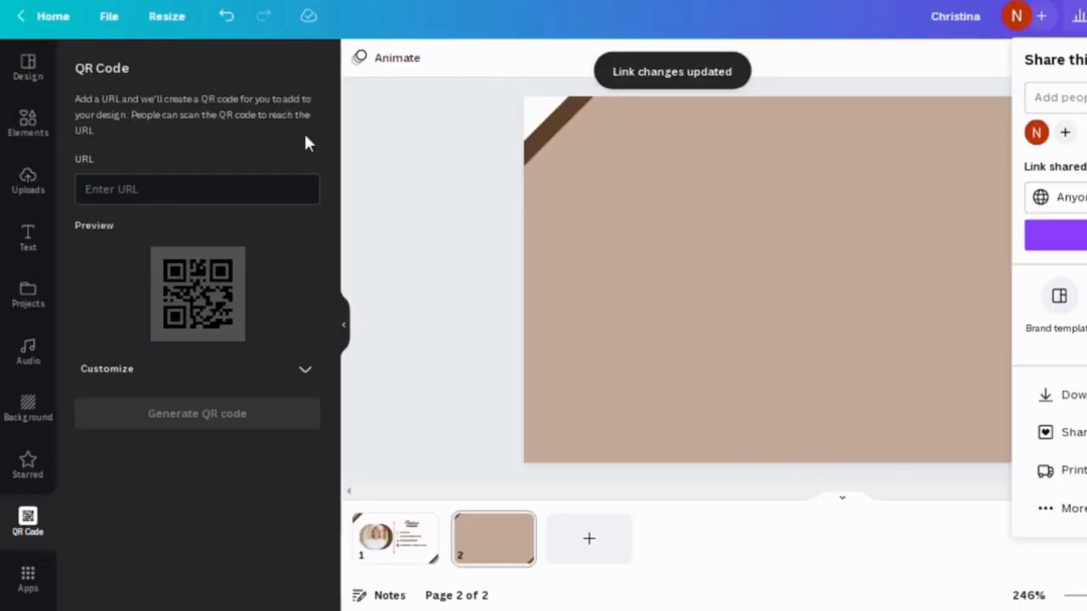
- Paste the copied share link into the QR Code URL field and generate the code
{"action": "left_click", "coordinate": [197, 189]}
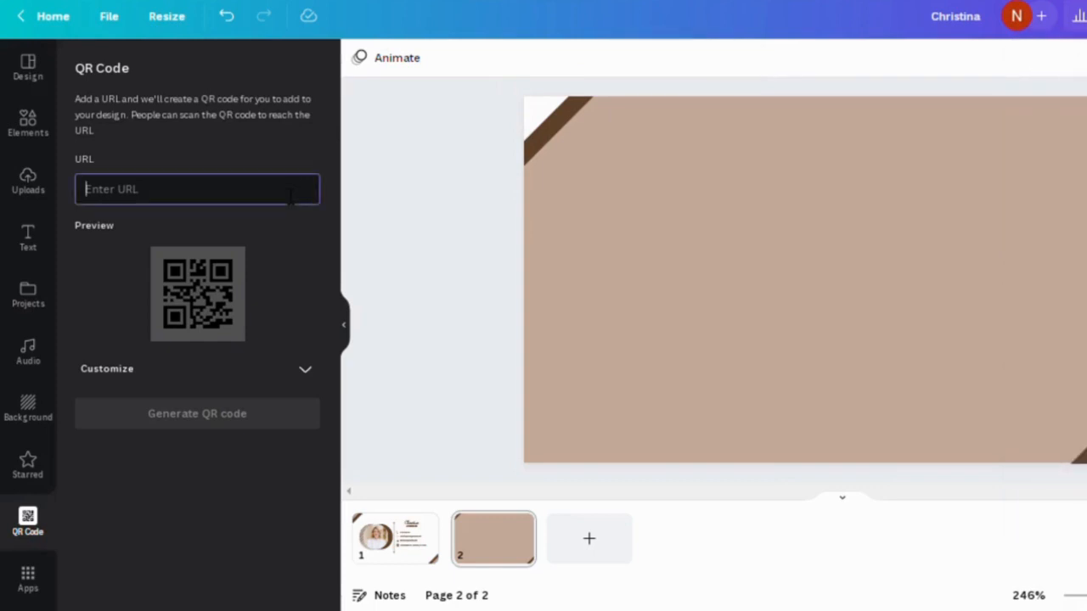
{"action": "type", "text": "medium=link2&utm_source=sharebutton"}
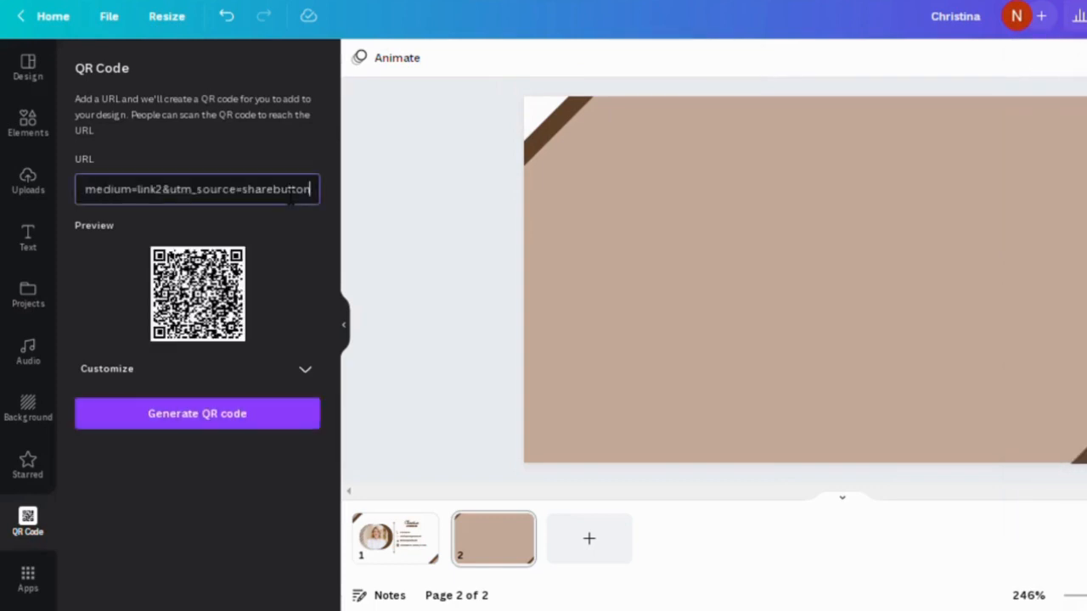
{"action": "left_click", "coordinate": [197, 414]}
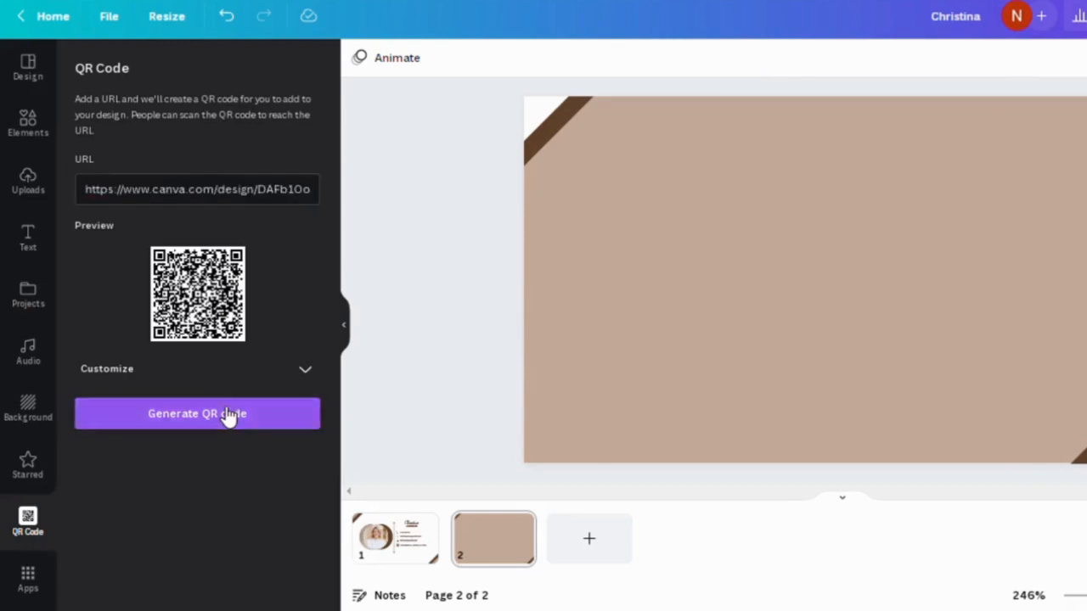
{"action": "left_click", "coordinate": [197, 413]}
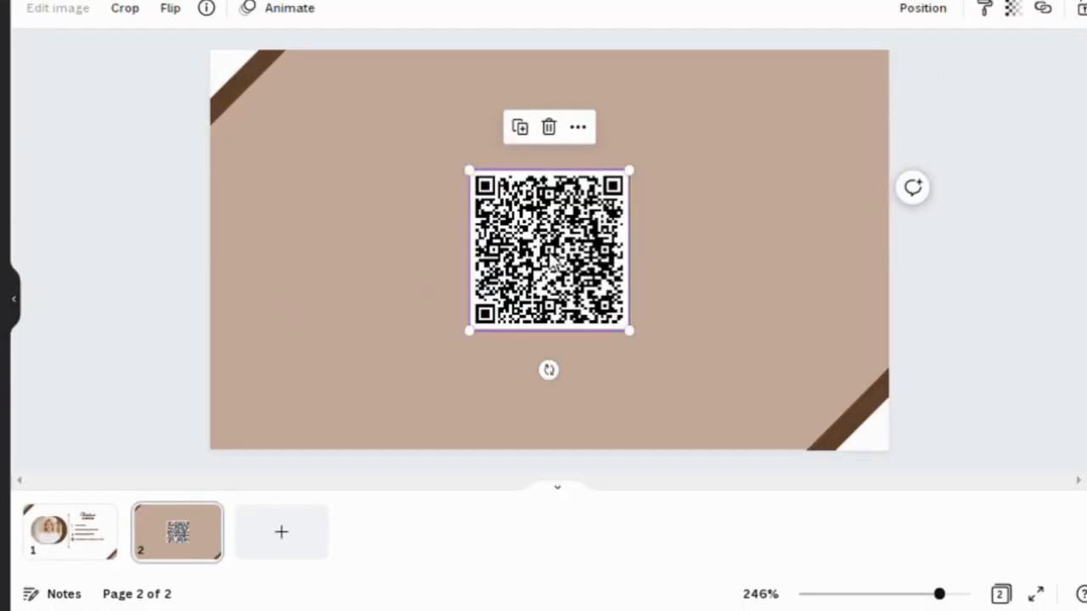
- Drag the QR code larger and centre it horizontally with Align to page
{"action": "left_click_drag", "start_coordinate": [631, 332], "coordinate": [550, 264]}
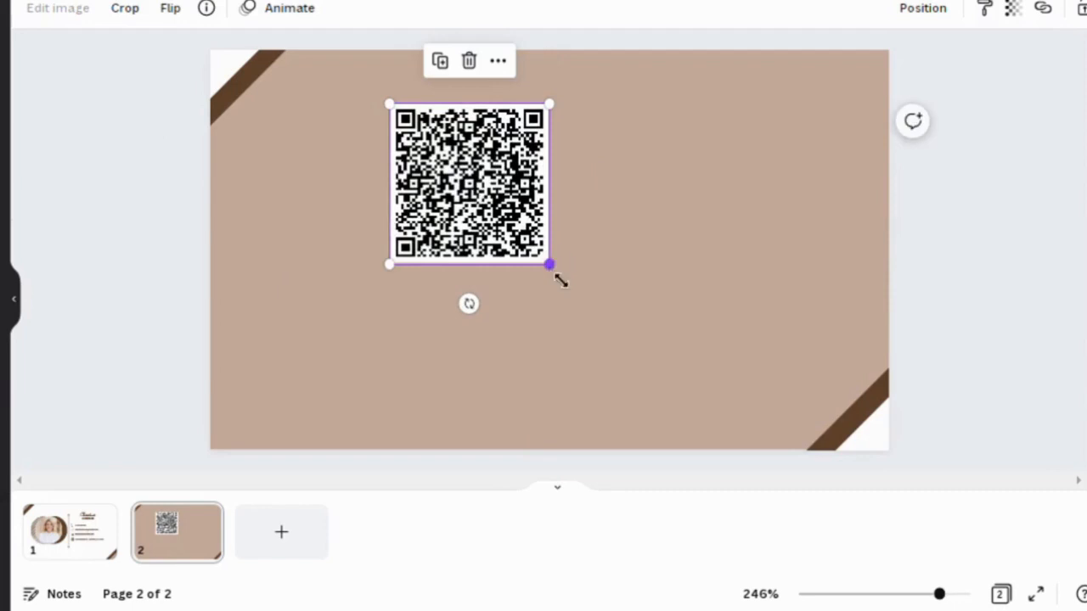
{"action": "left_click_drag", "start_coordinate": [551, 264], "coordinate": [661, 375]}
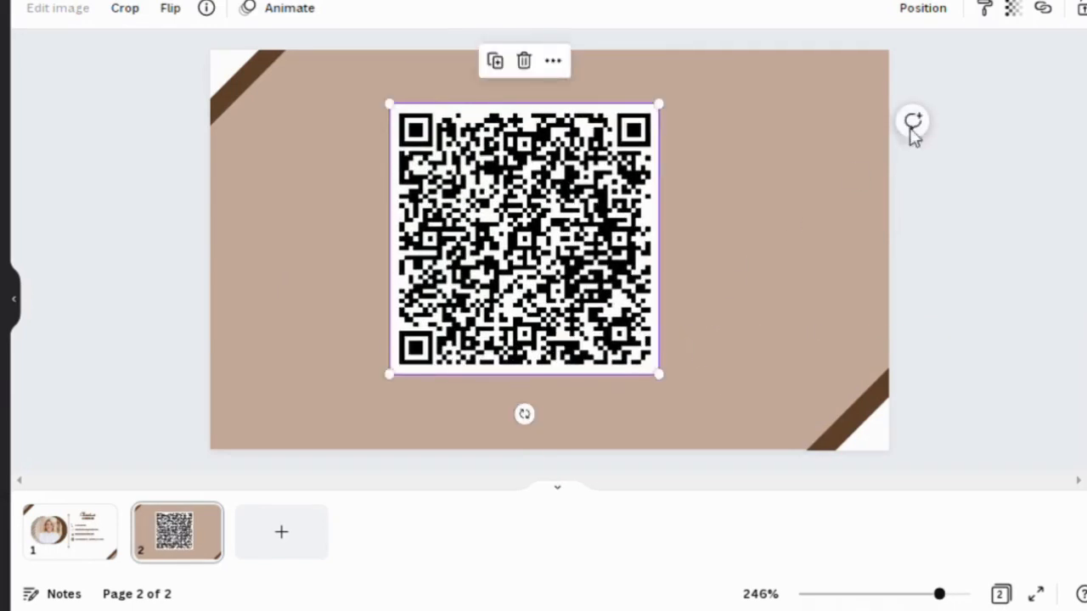
{"action": "left_click", "coordinate": [922, 9]}
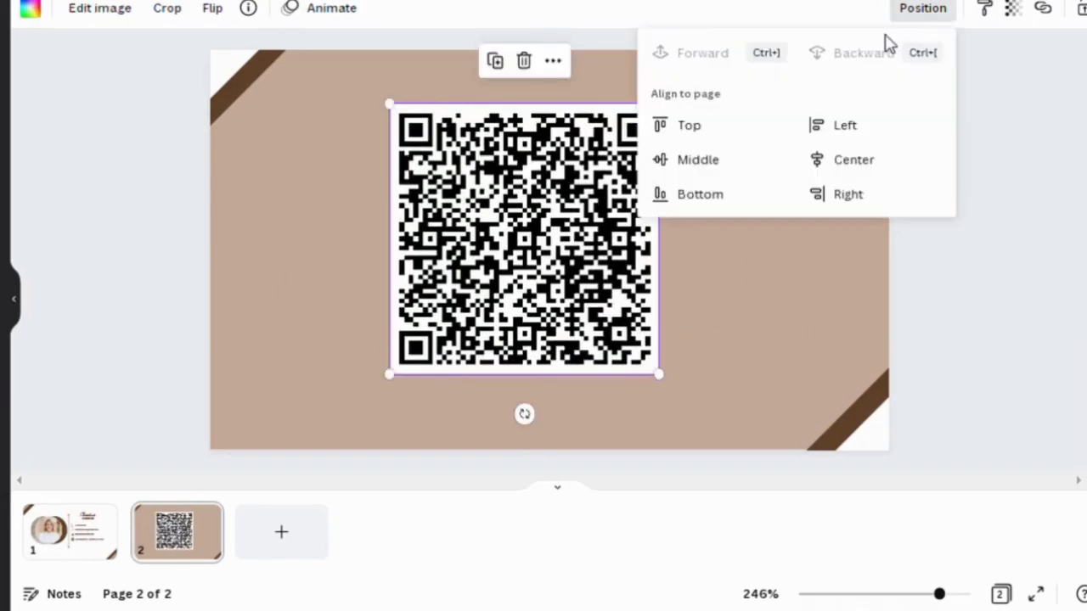
{"action": "mouse_move", "coordinate": [854, 159]}
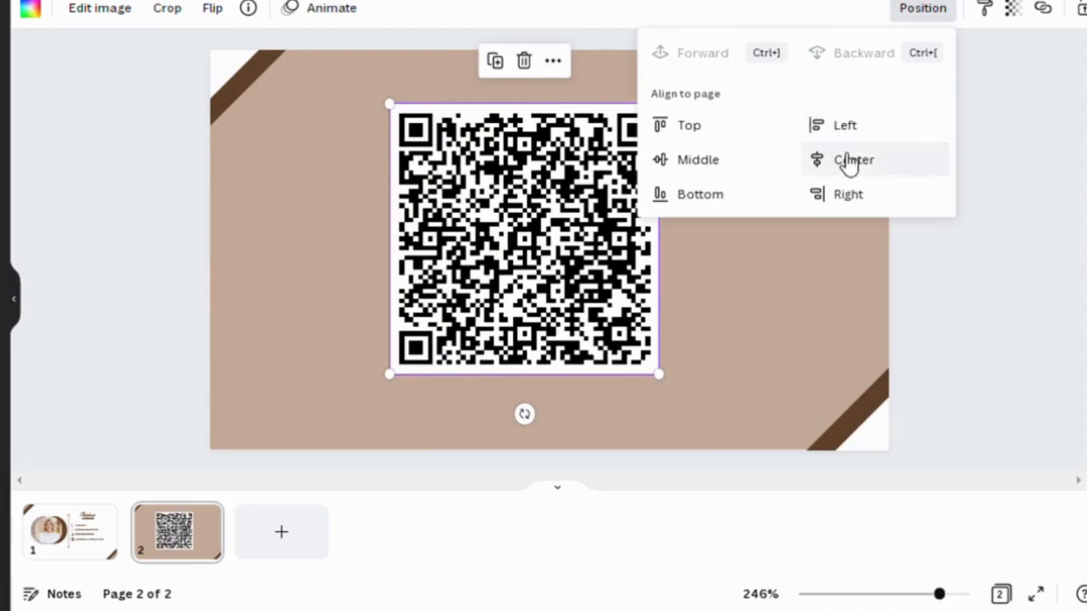
{"action": "left_click", "coordinate": [854, 160]}
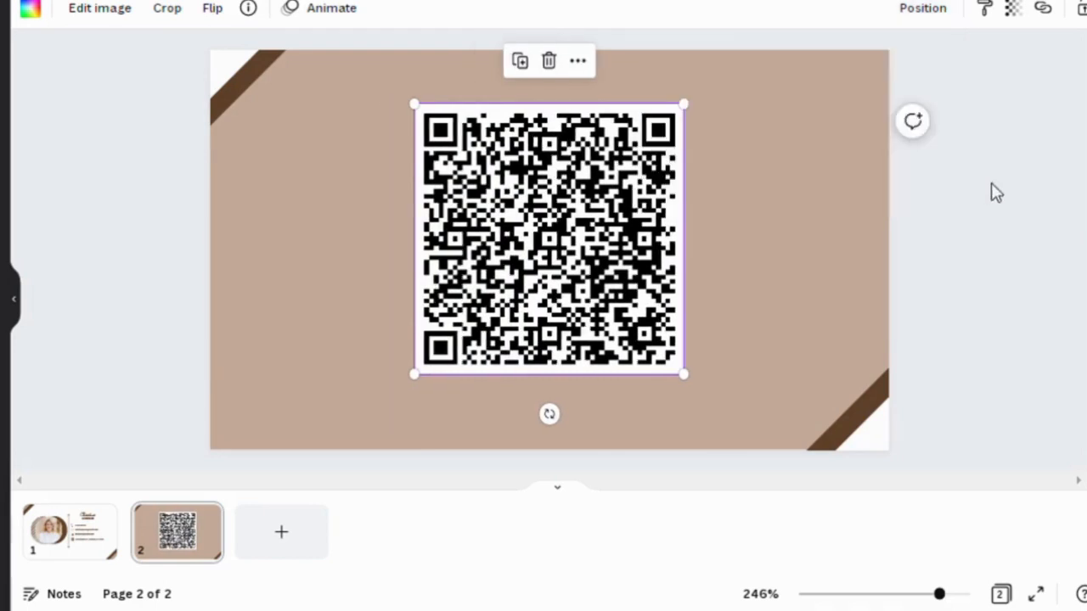